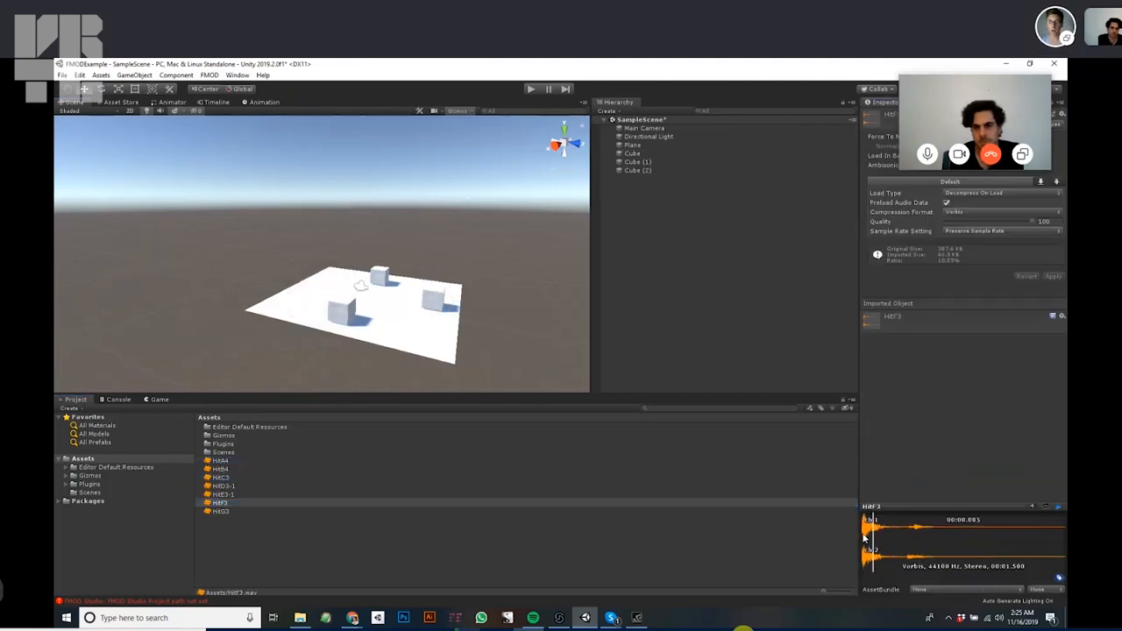
# Preview the hit sound clips, then add an Audio Source component to the three cubes.
pyautogui.click(221, 477)
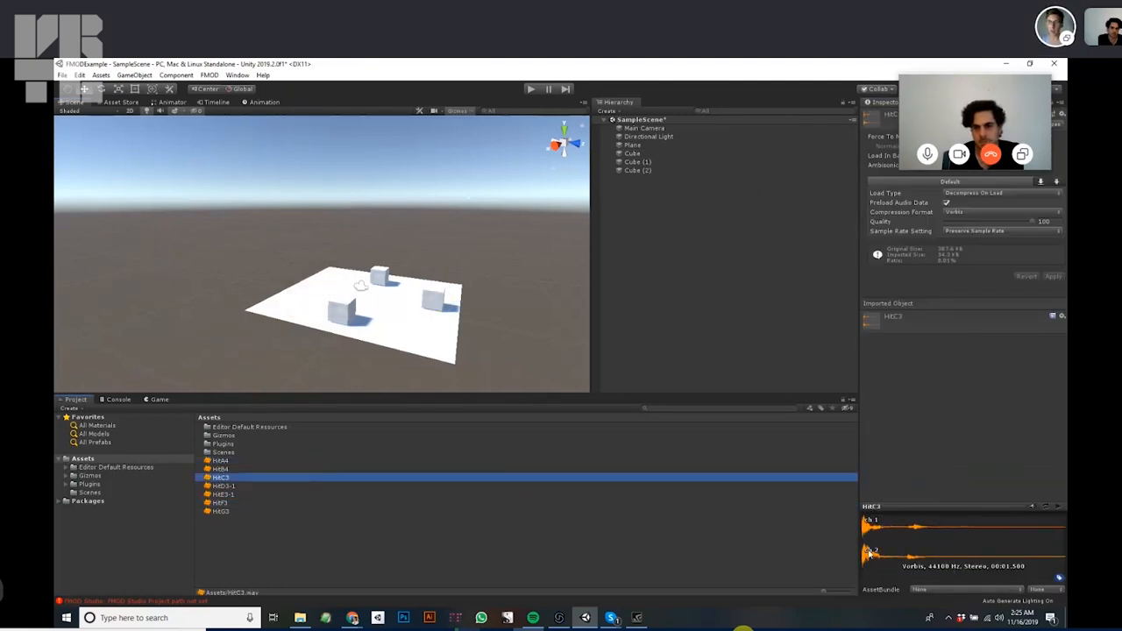
pyautogui.click(220, 459)
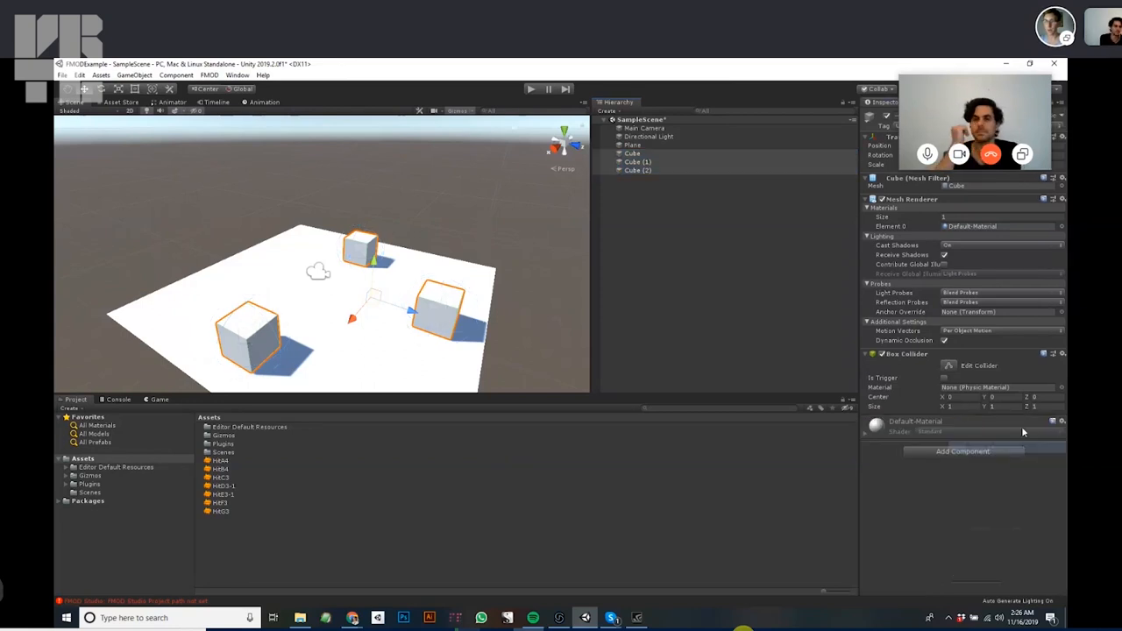
pyautogui.click(638, 161)
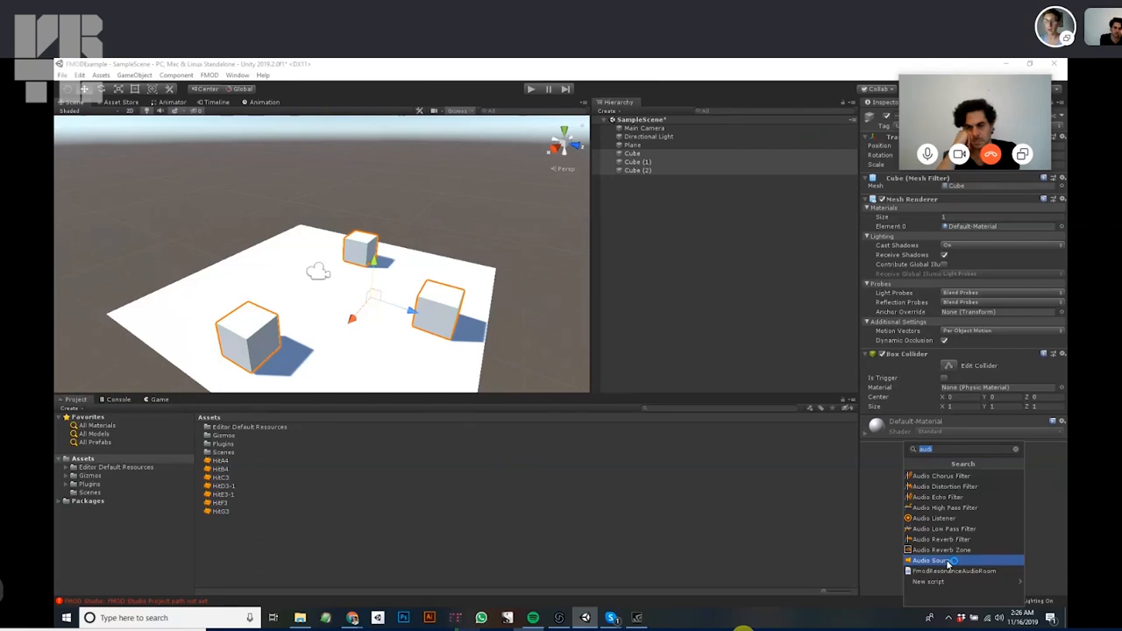
pyautogui.click(932, 561)
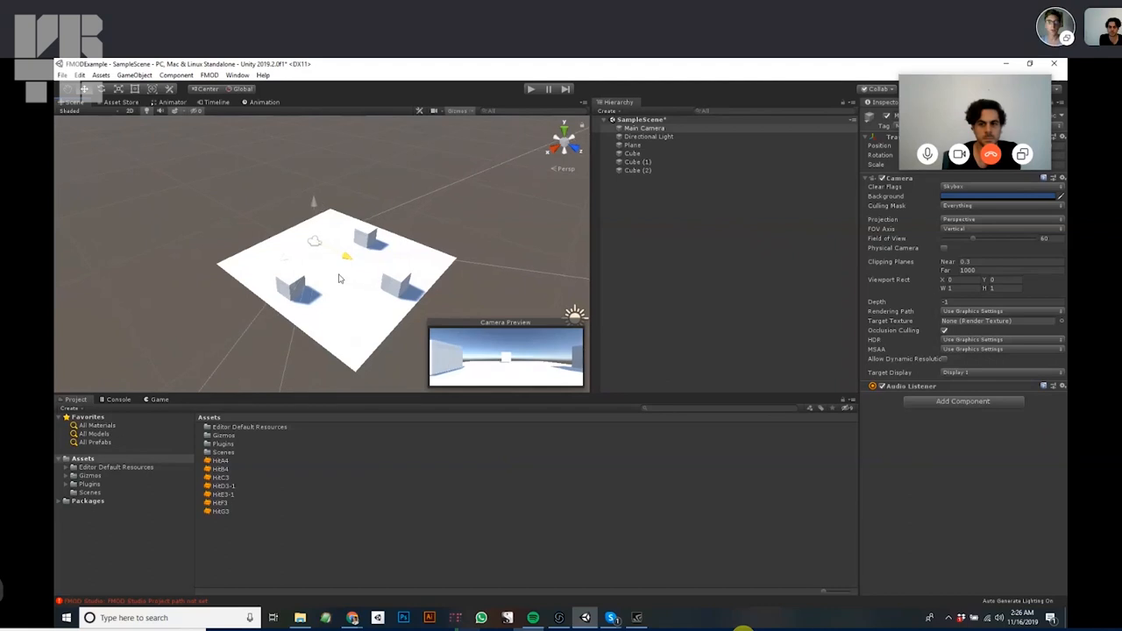
# Assign a HIT clip to a cube's Audio Source through the Select AudioClip picker.
pyautogui.click(361, 235)
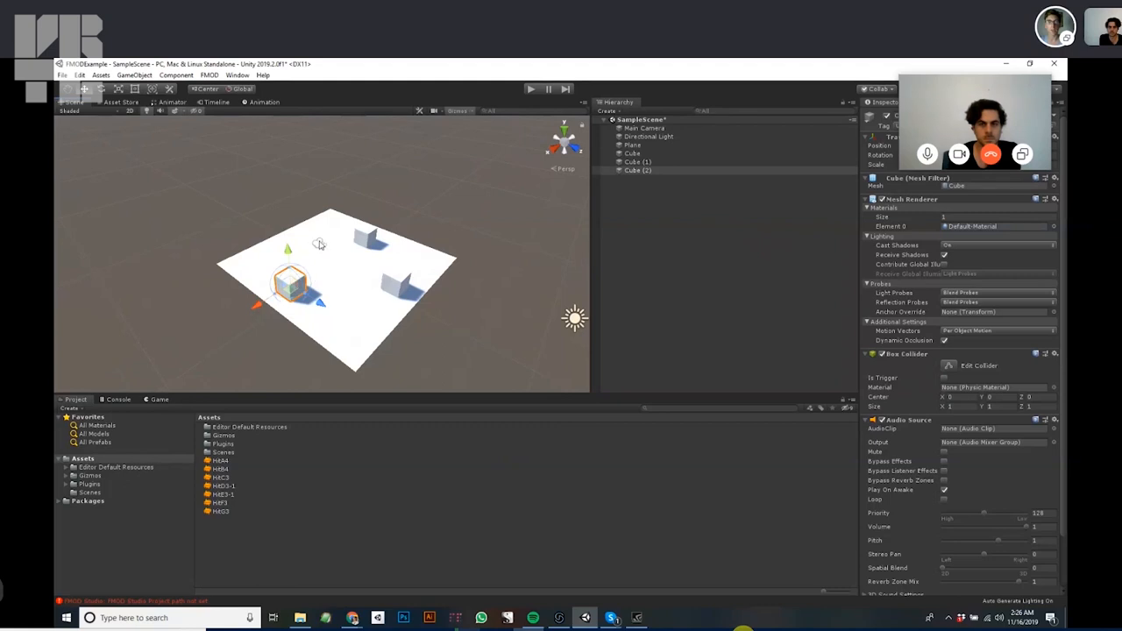
pyautogui.click(645, 128)
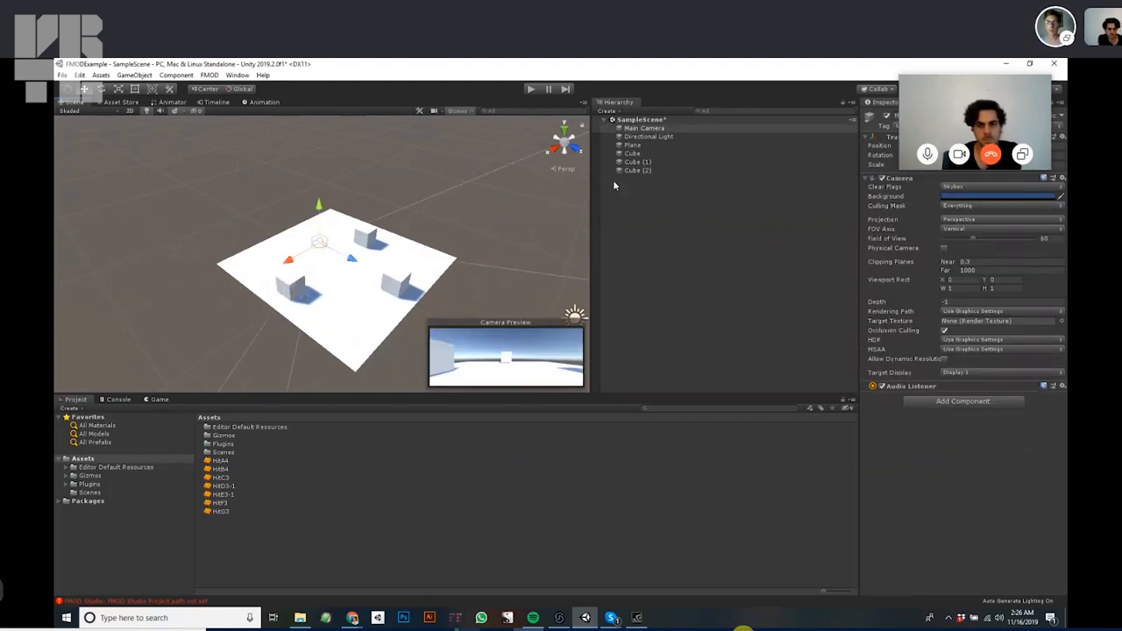
pyautogui.click(631, 154)
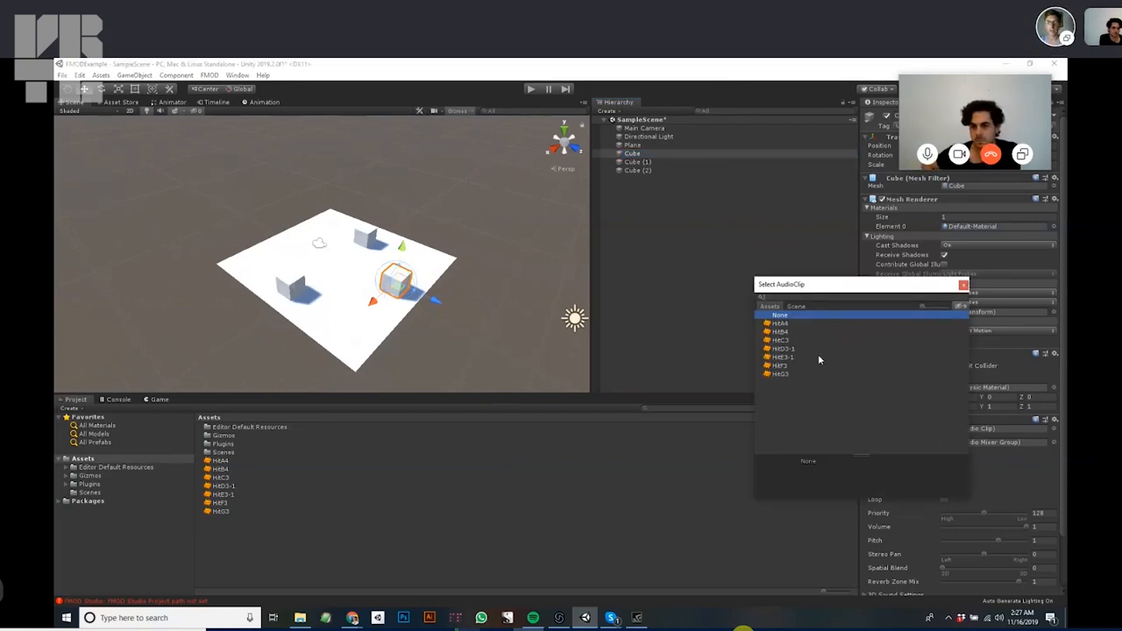
pyautogui.click(780, 322)
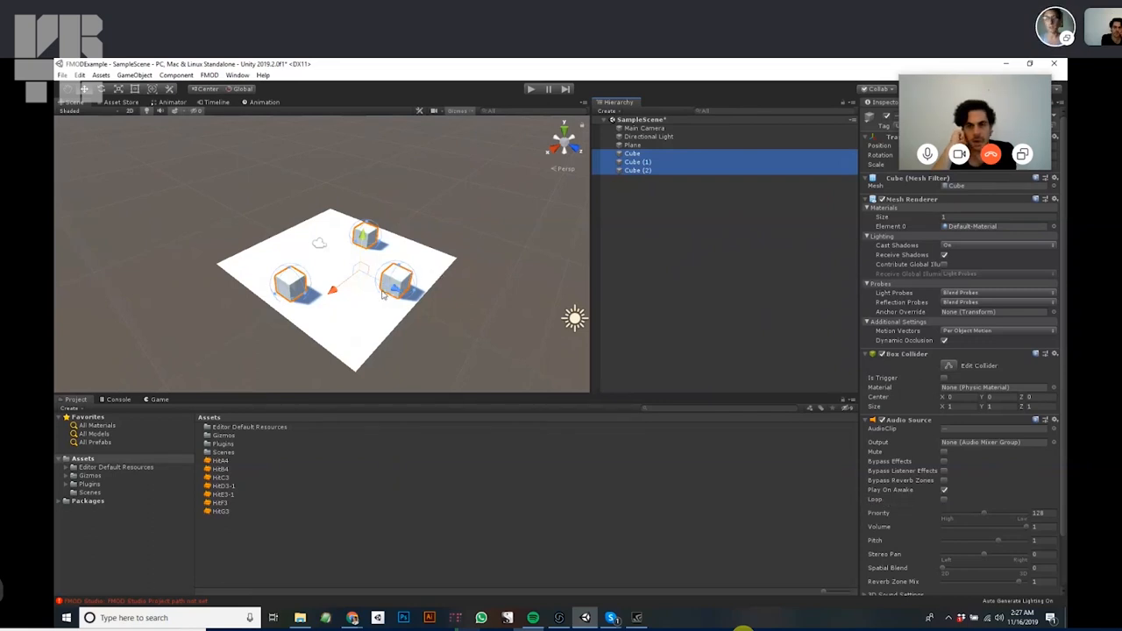
pyautogui.moveTo(928, 505)
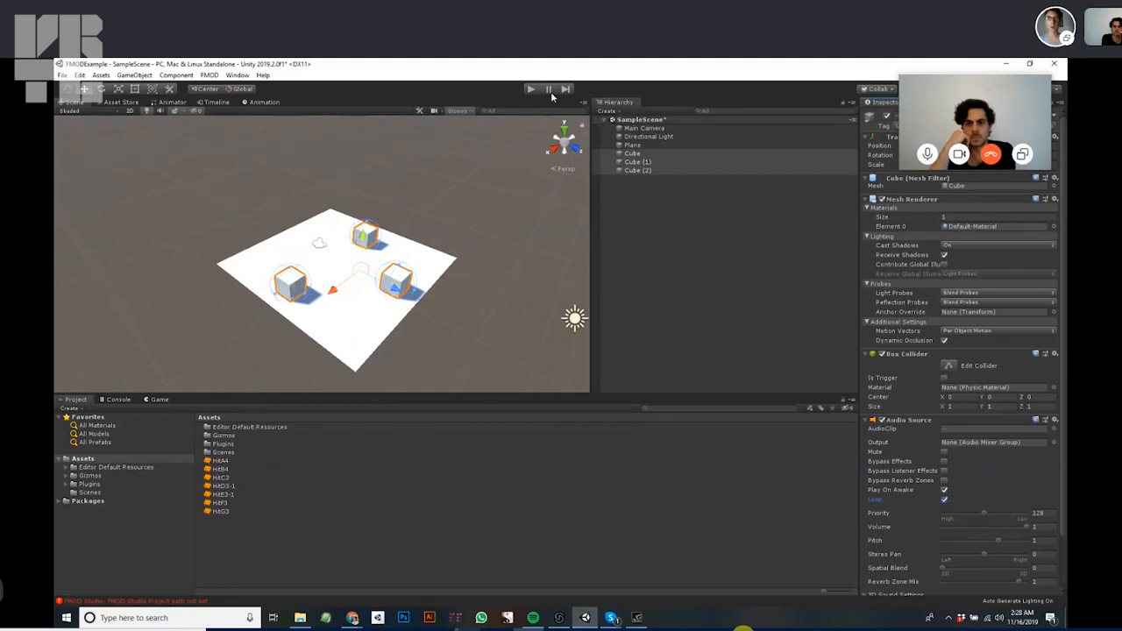
# Run the scene in play mode to test the cube sounds.
pyautogui.click(645, 128)
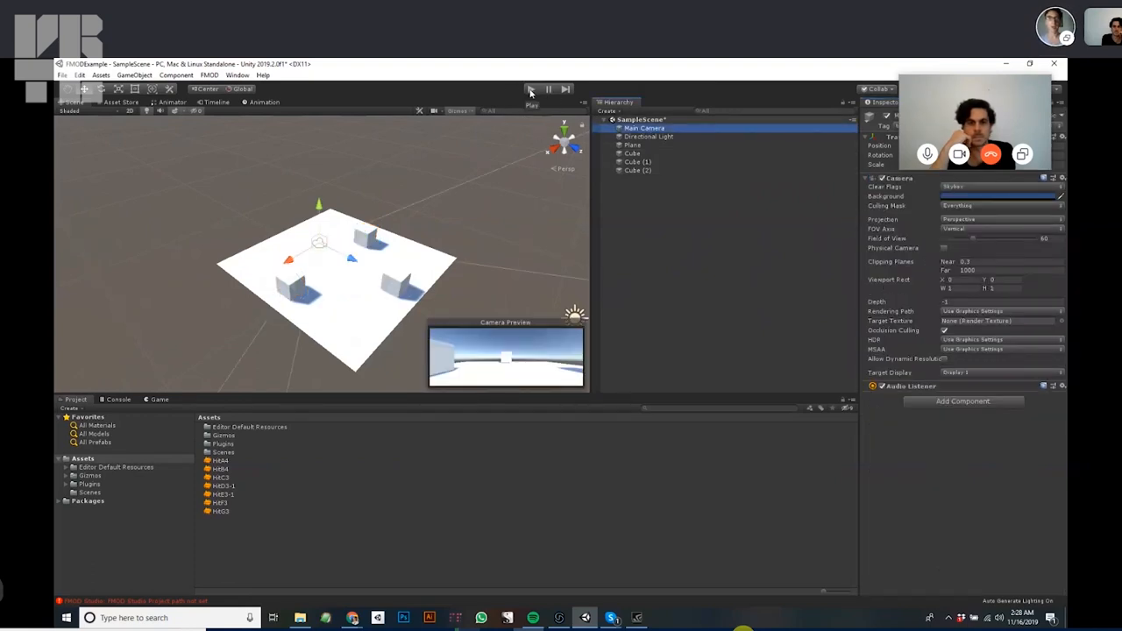
pyautogui.click(531, 88)
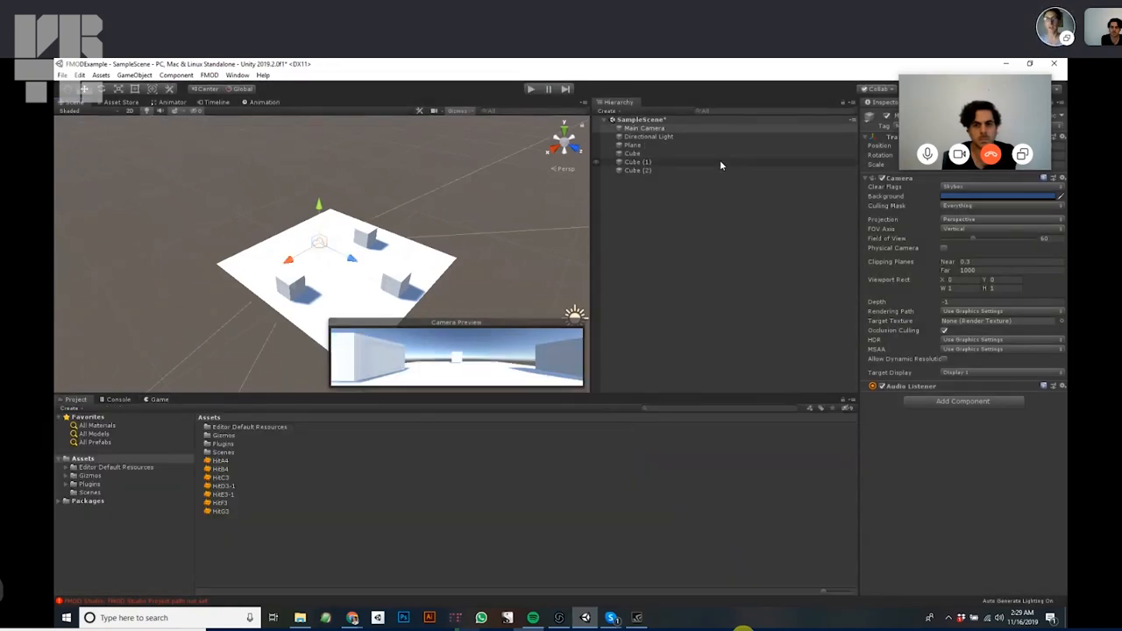
# Expand the 3D Sound Settings of the cubes' Audio Source, showing the distance rolloff curve.
pyautogui.click(631, 155)
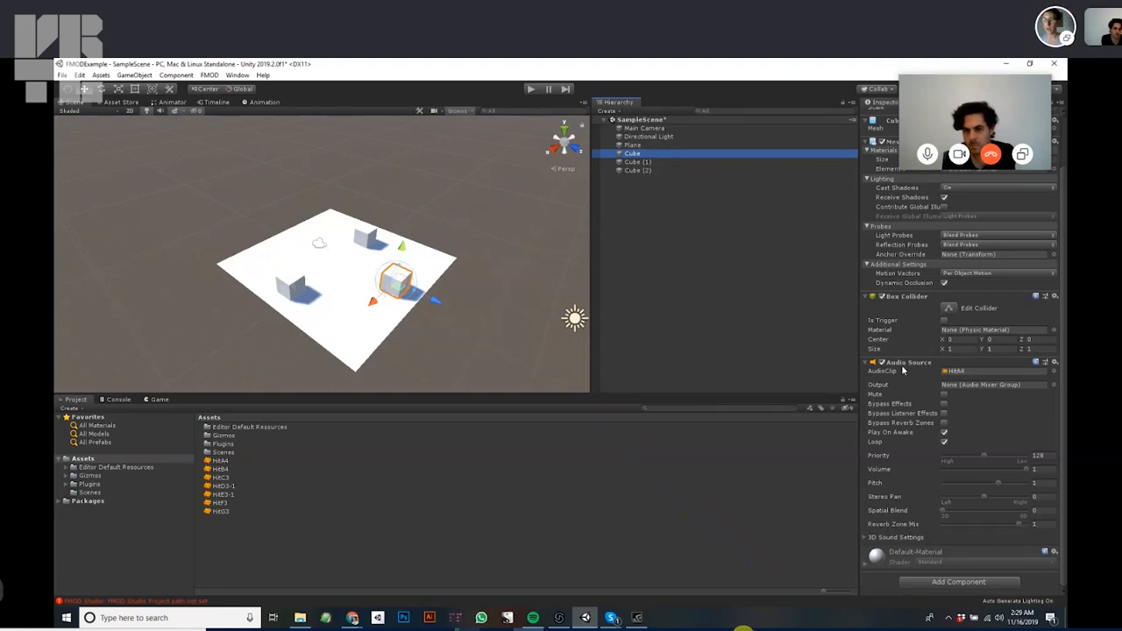
pyautogui.moveTo(896, 510)
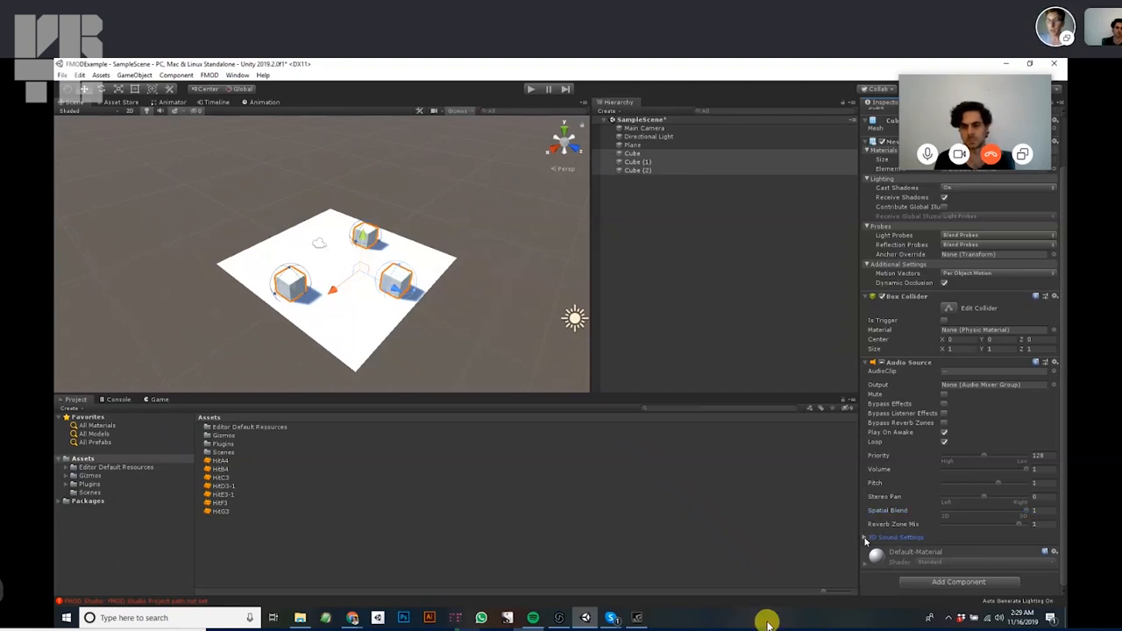
pyautogui.click(865, 537)
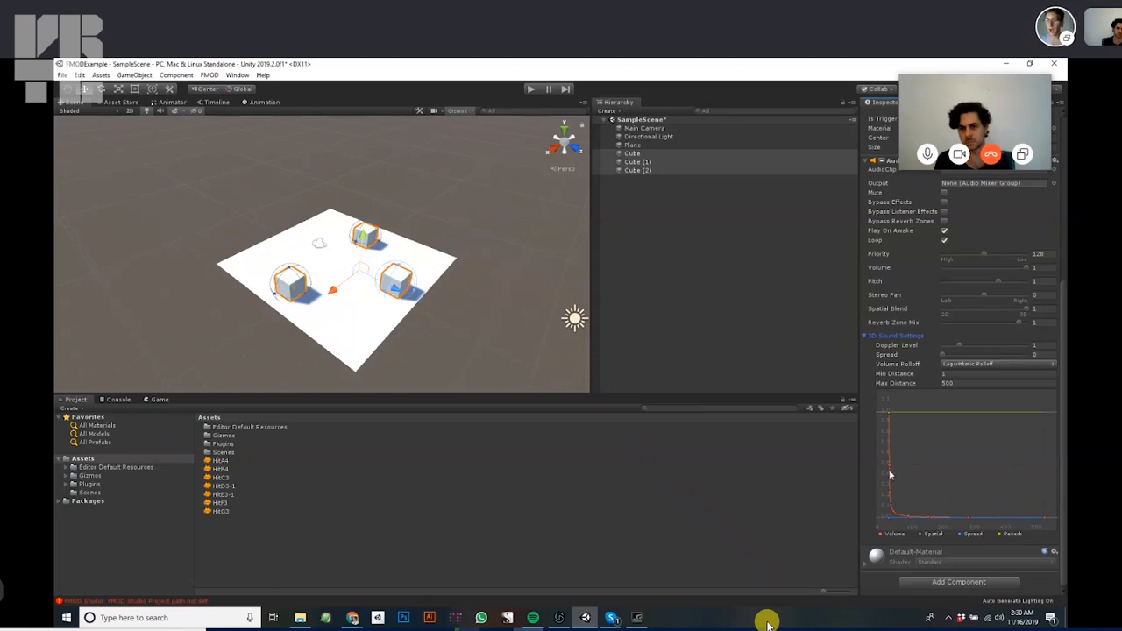
pyautogui.moveTo(903, 540)
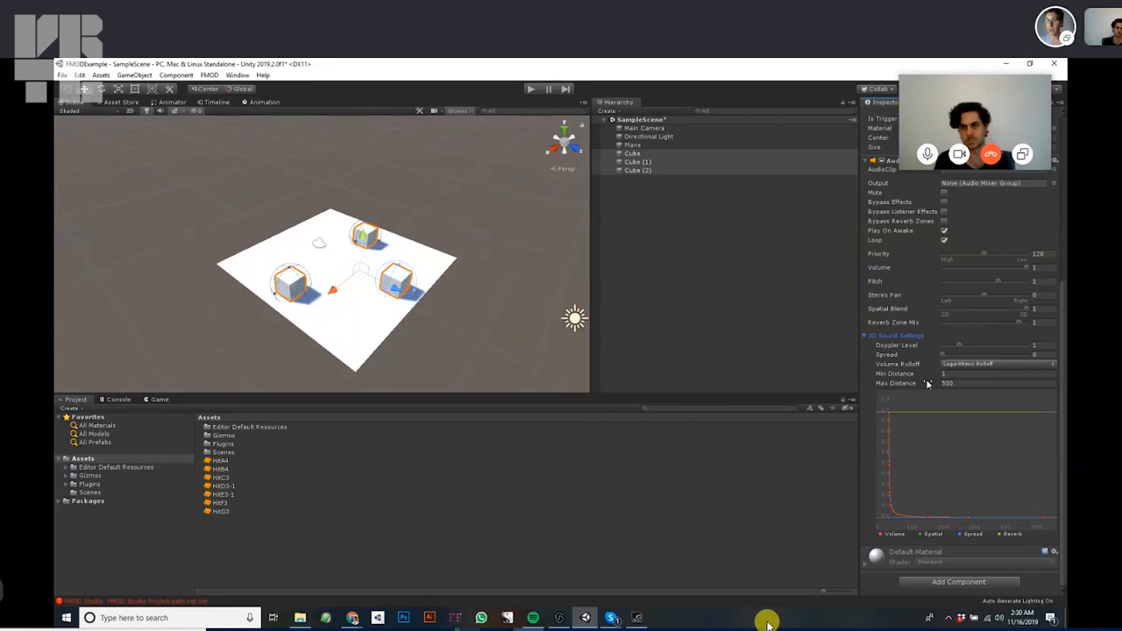
pyautogui.moveTo(896, 382)
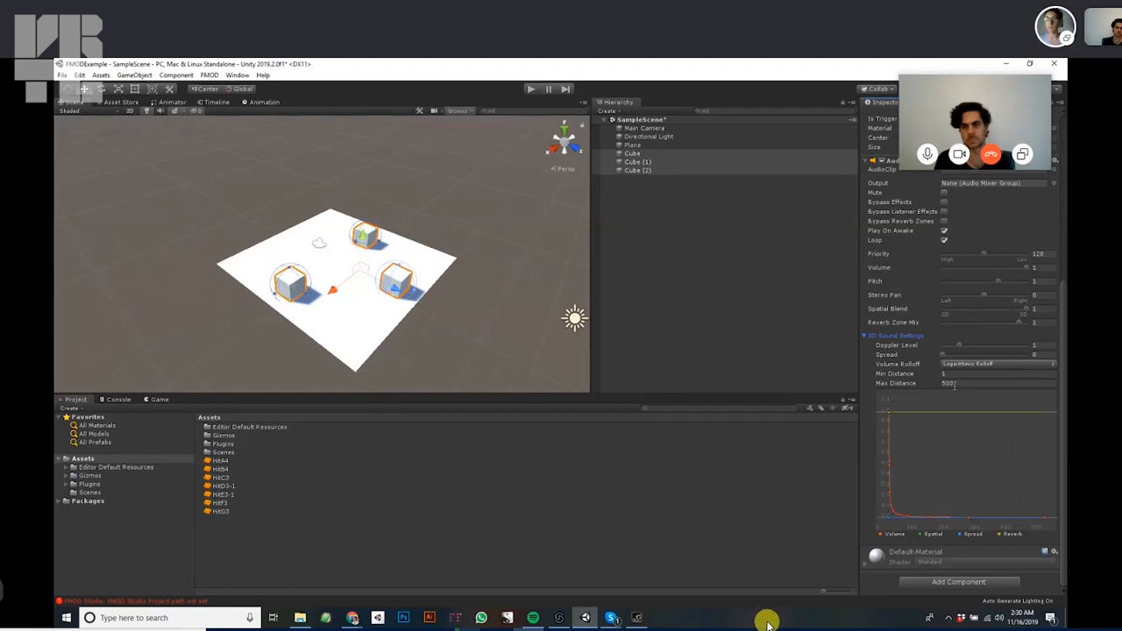
# Set the cubes' Audio Source Volume Rolloff to Linear Rolloff.
pyautogui.click(999, 363)
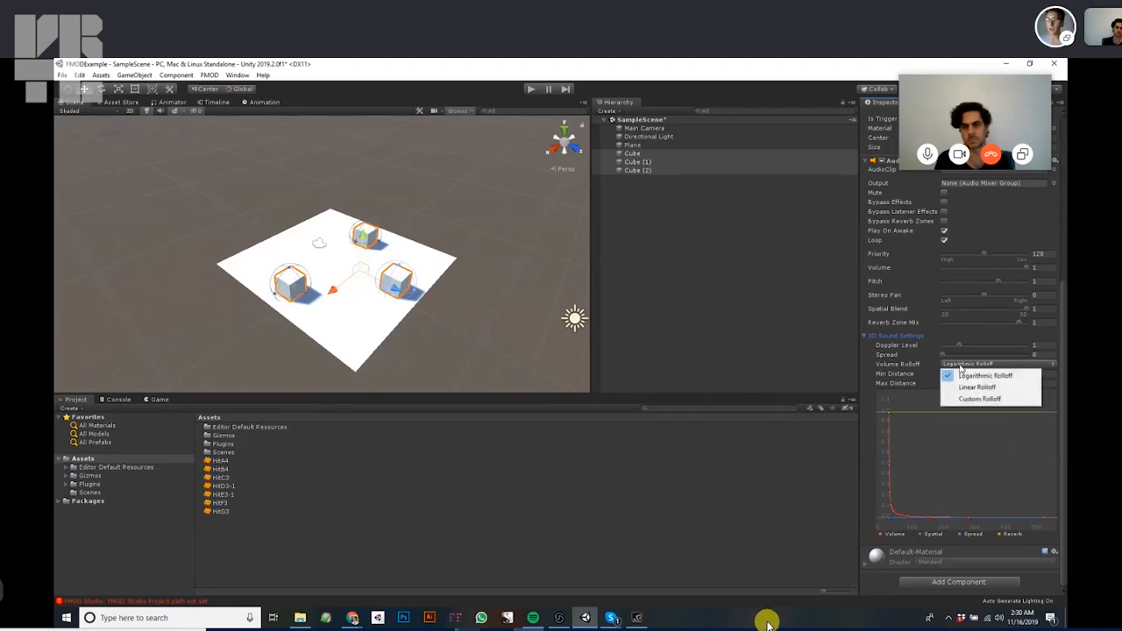
pyautogui.click(976, 387)
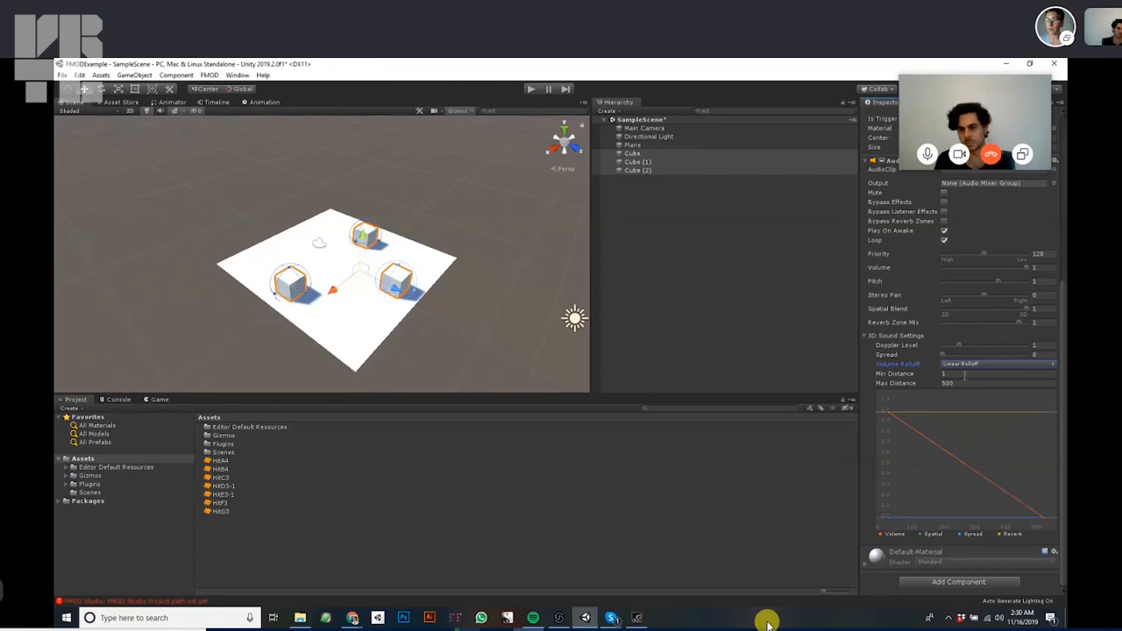
pyautogui.moveTo(482, 263)
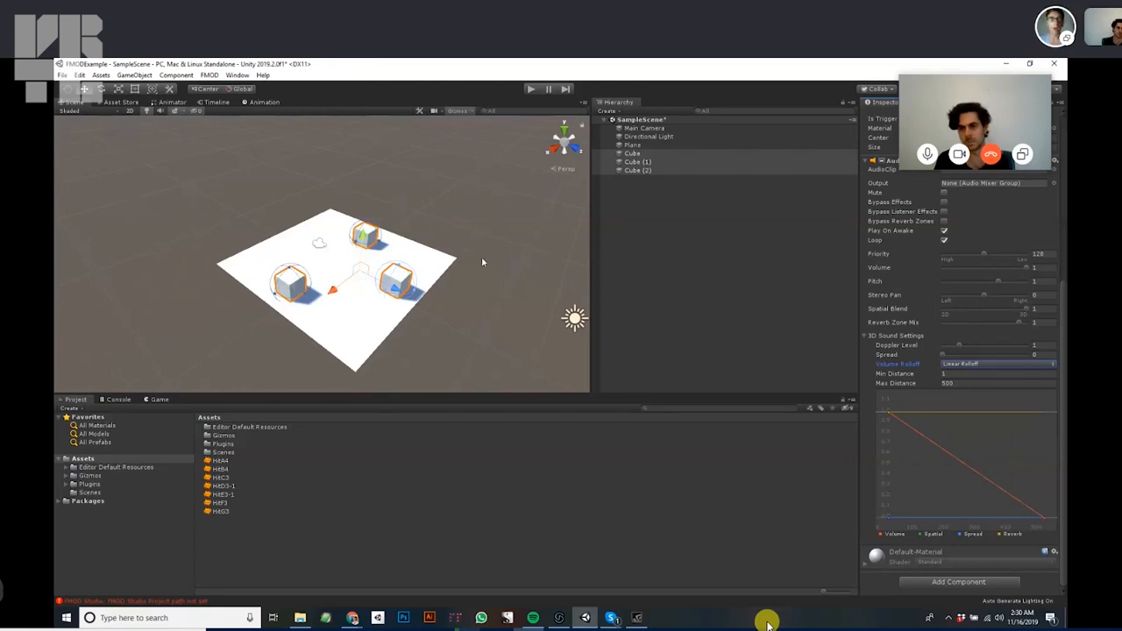
# Verify each cube's assigned AudioClip in turn, then start play mode.
pyautogui.click(638, 161)
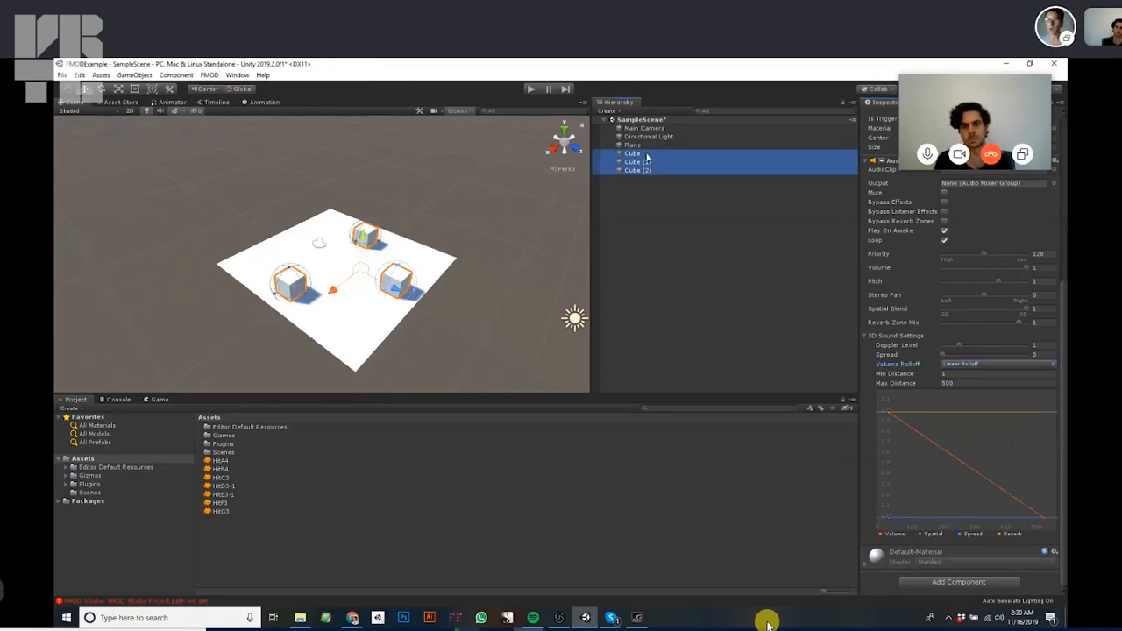
pyautogui.click(632, 152)
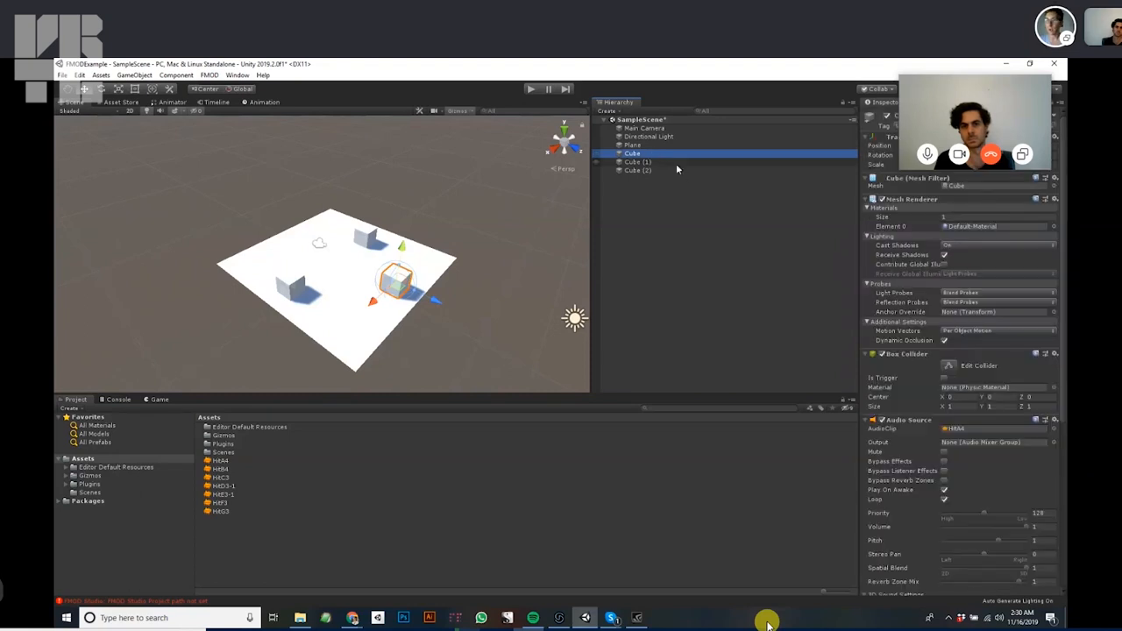
pyautogui.click(637, 161)
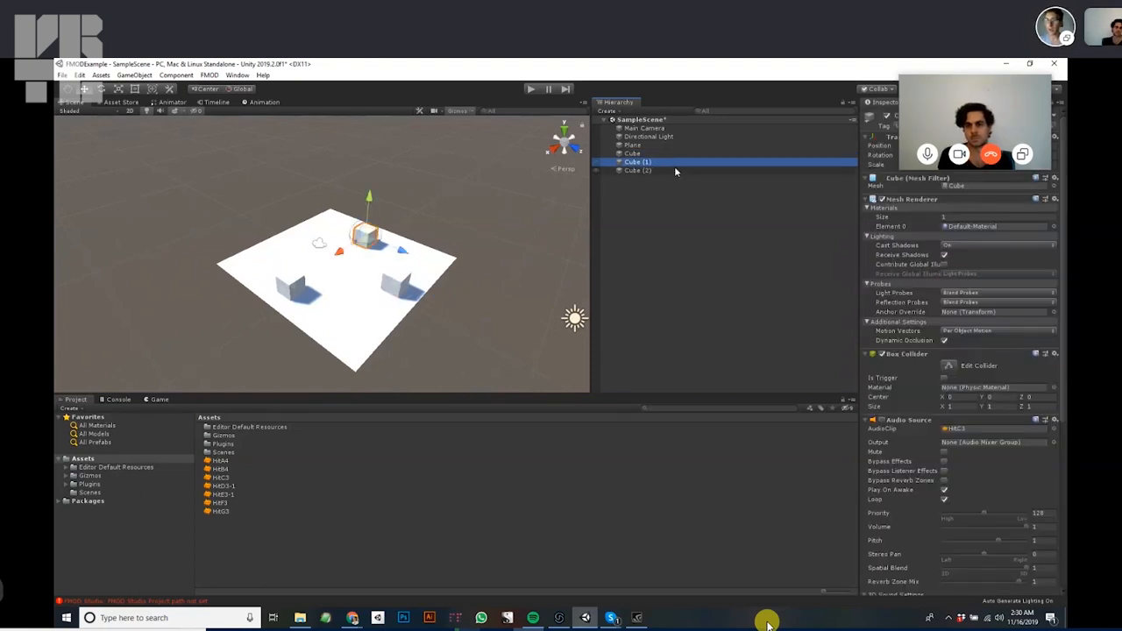
pyautogui.click(638, 170)
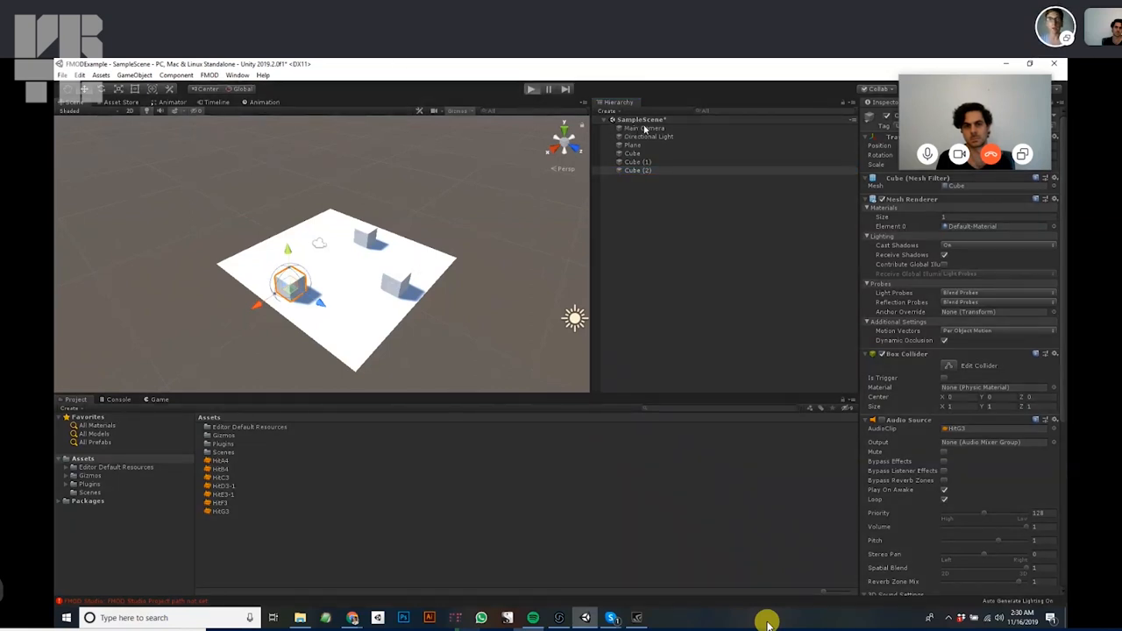
pyautogui.click(531, 88)
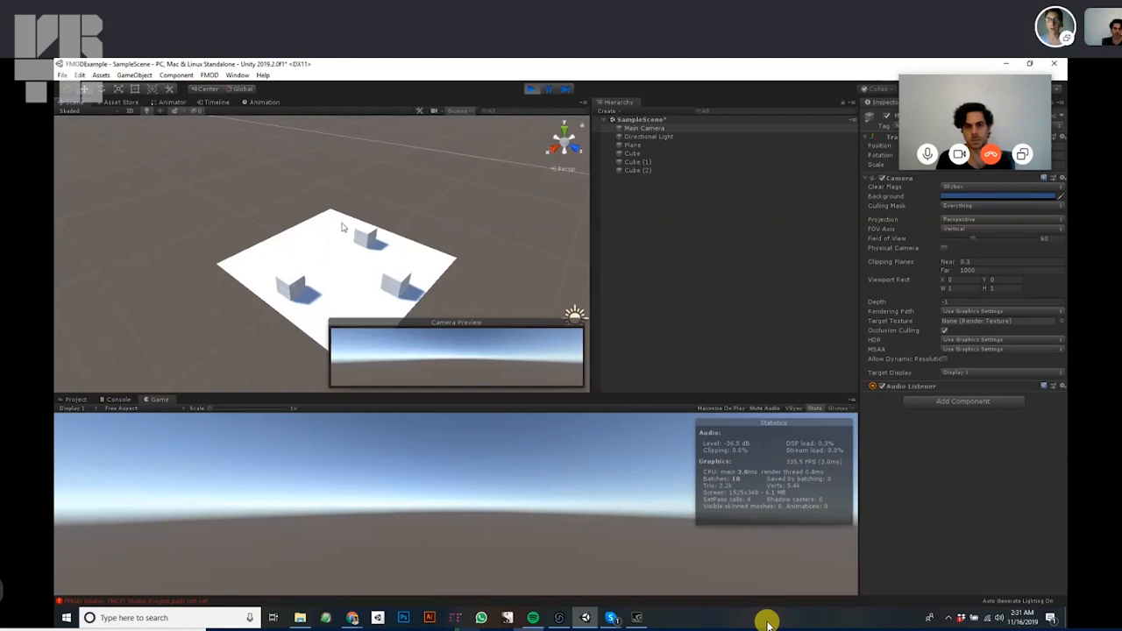
pyautogui.moveTo(904, 237)
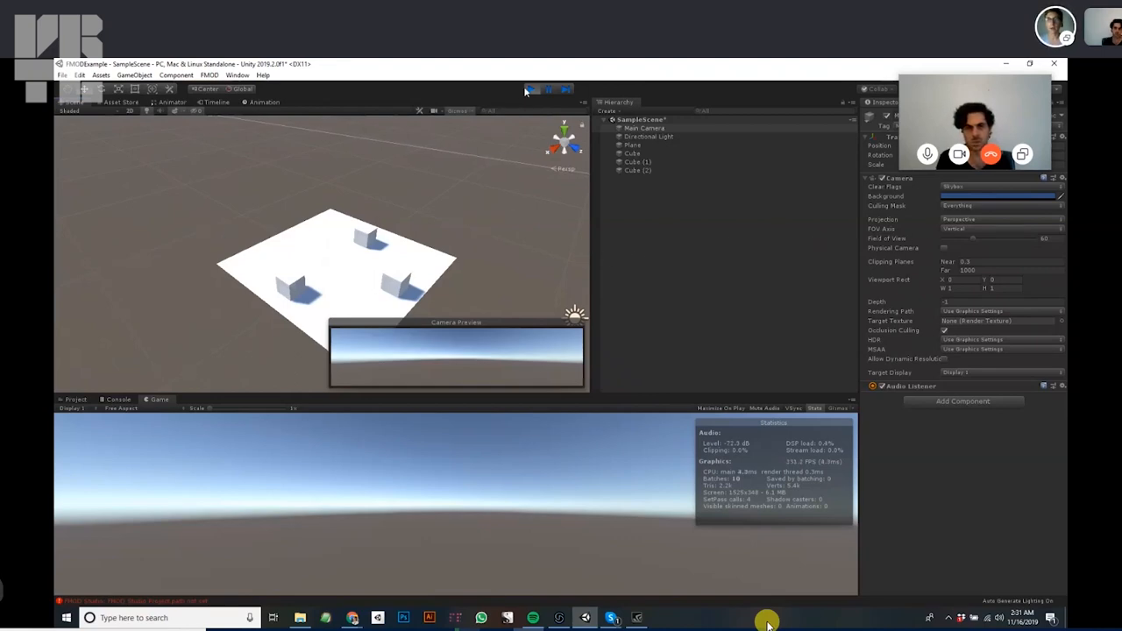
# Reduce the three cubes' Audio Source max distance to 5 and rerun the scene to test.
pyautogui.click(531, 87)
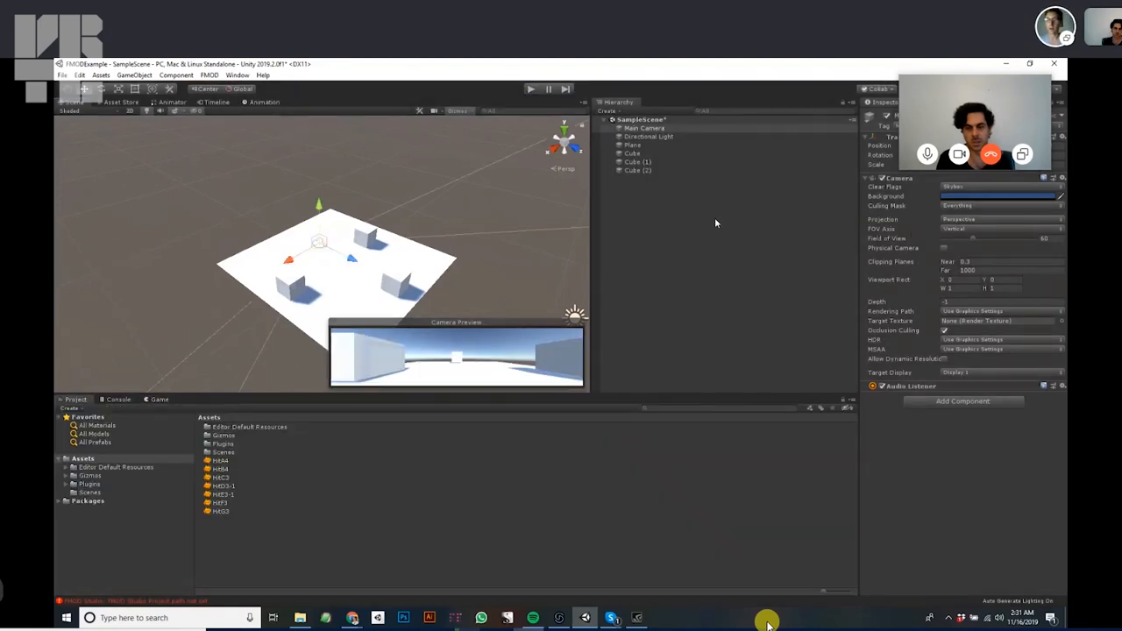
pyautogui.click(631, 153)
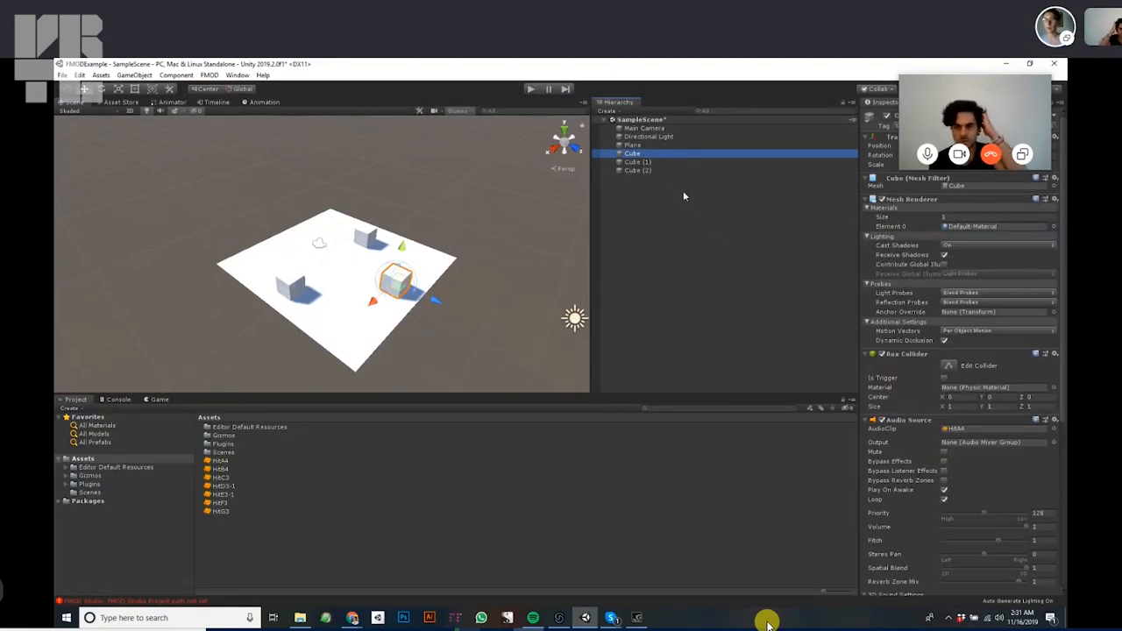
pyautogui.click(638, 170)
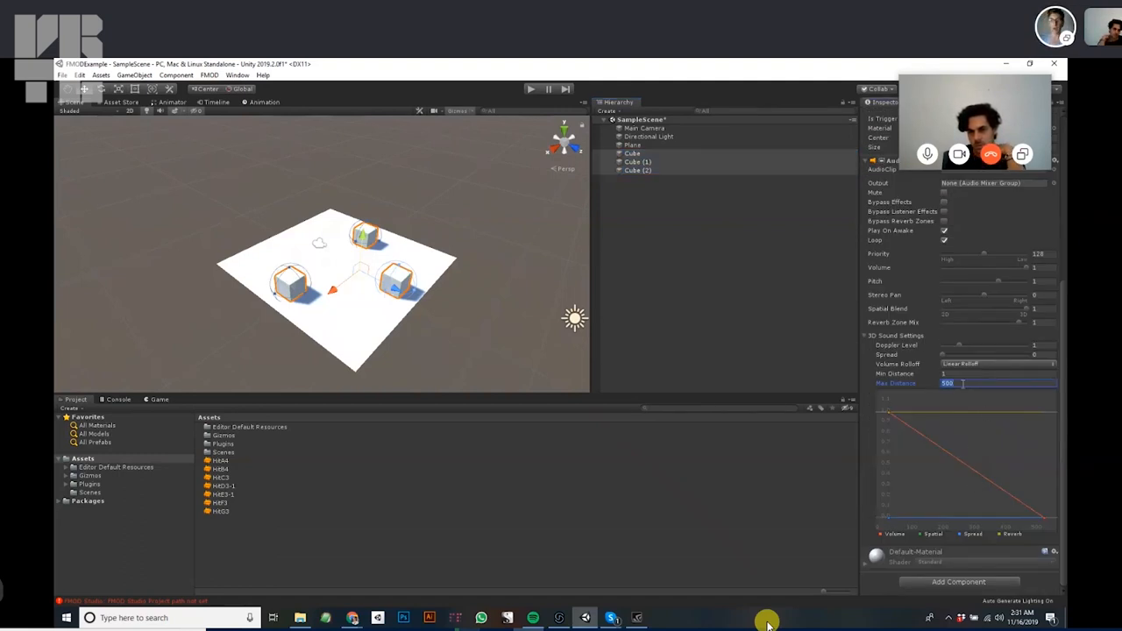
pyautogui.write('5')
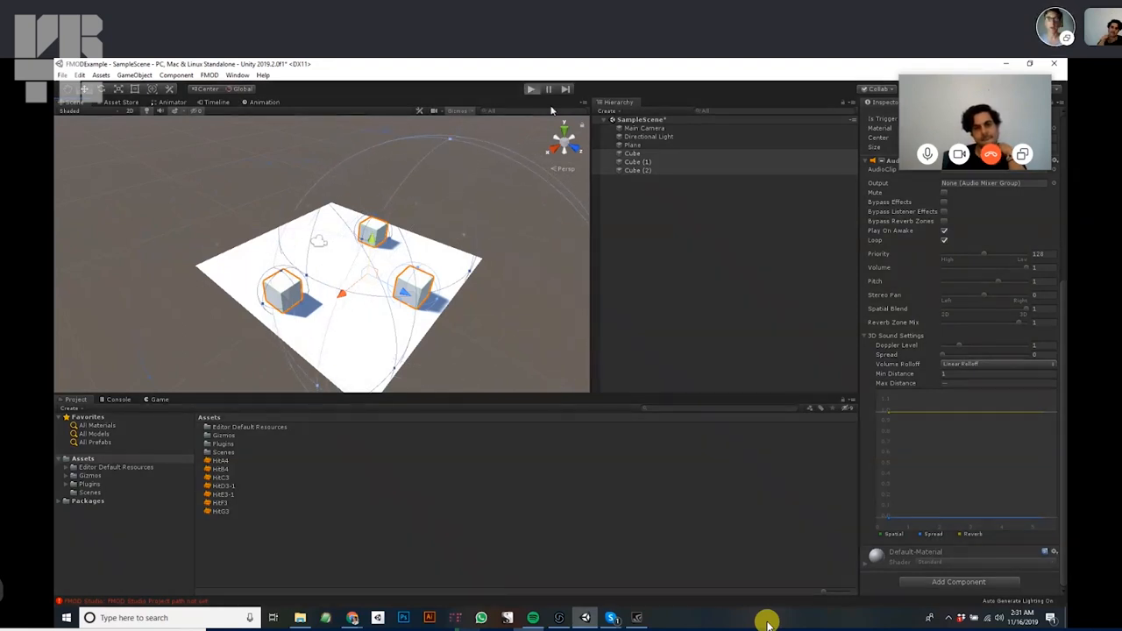
pyautogui.click(530, 88)
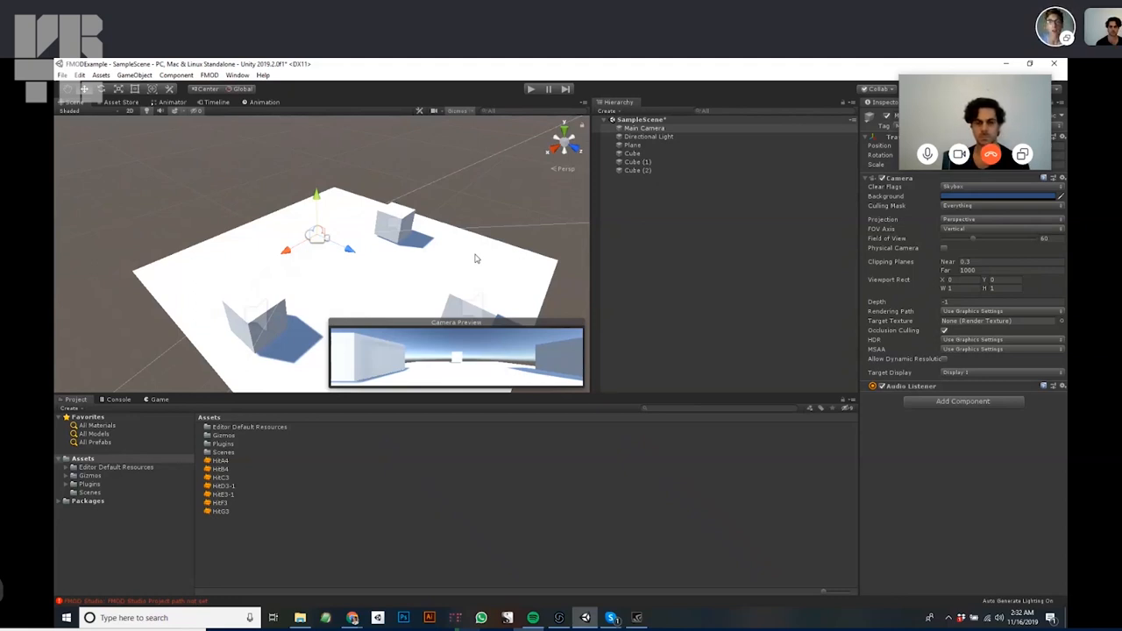
# Select the sound-carrying cube and begin switching to another window.
pyautogui.click(628, 165)
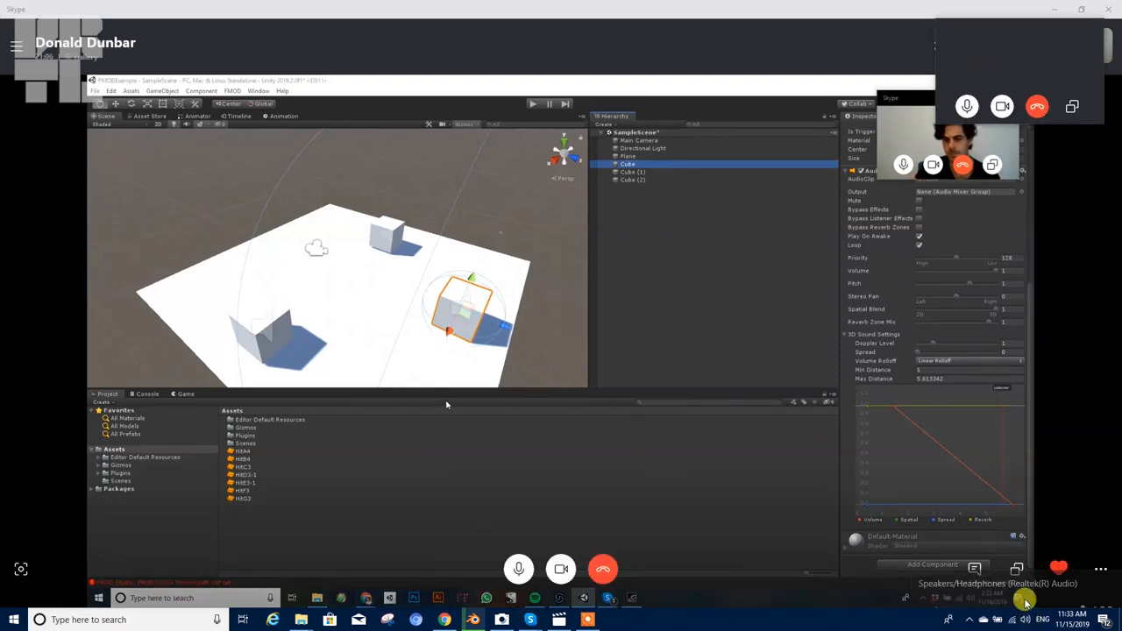
pyautogui.press('Alt+Tab')
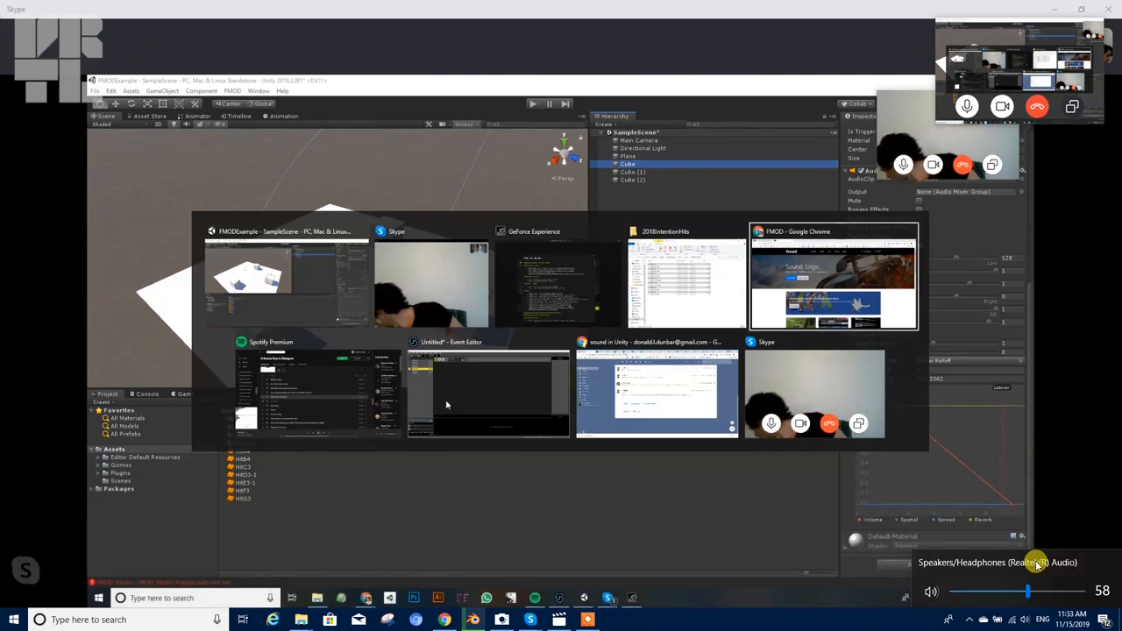
# On fmod.com open the Download page and browse the FMOD Studio and Unity Integration downloads.
pyautogui.click(831, 277)
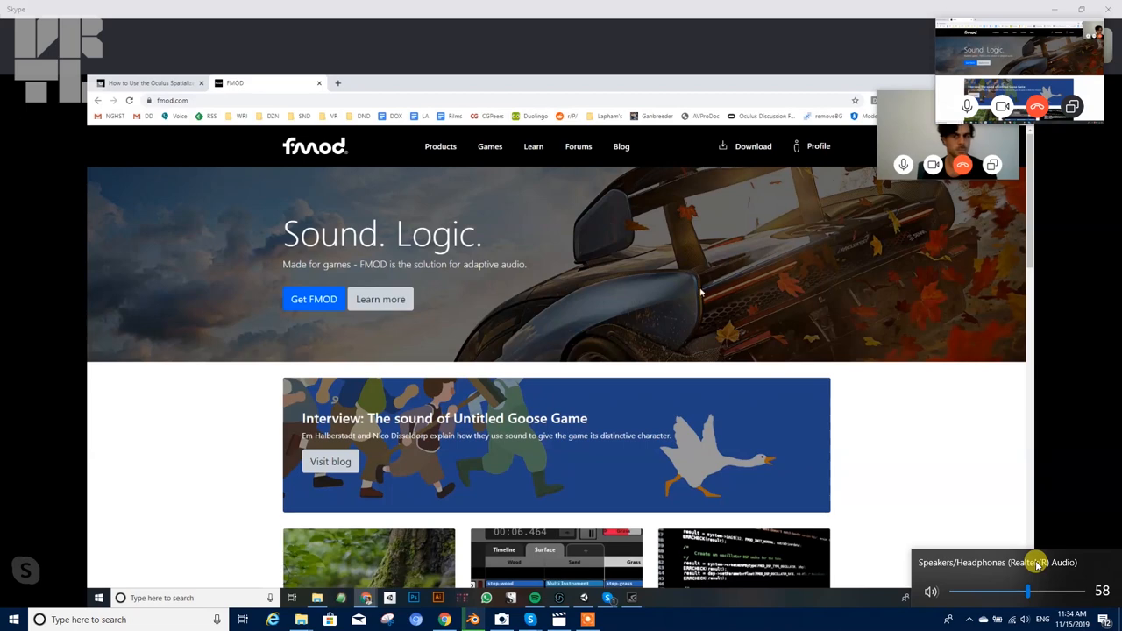
pyautogui.moveTo(838, 147)
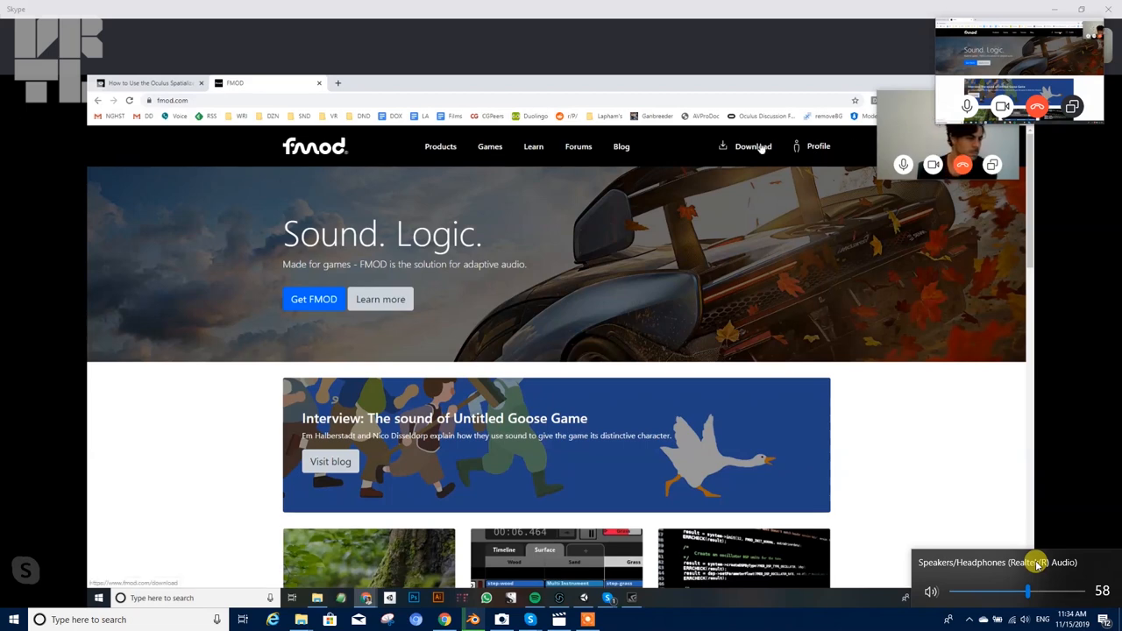
pyautogui.click(752, 147)
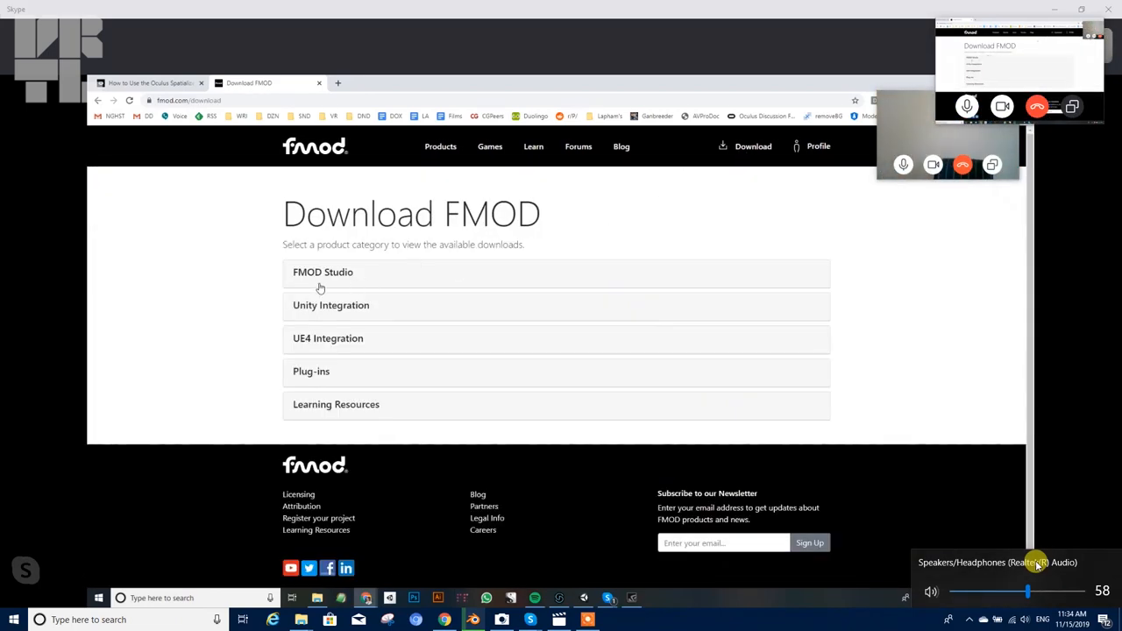
pyautogui.click(322, 271)
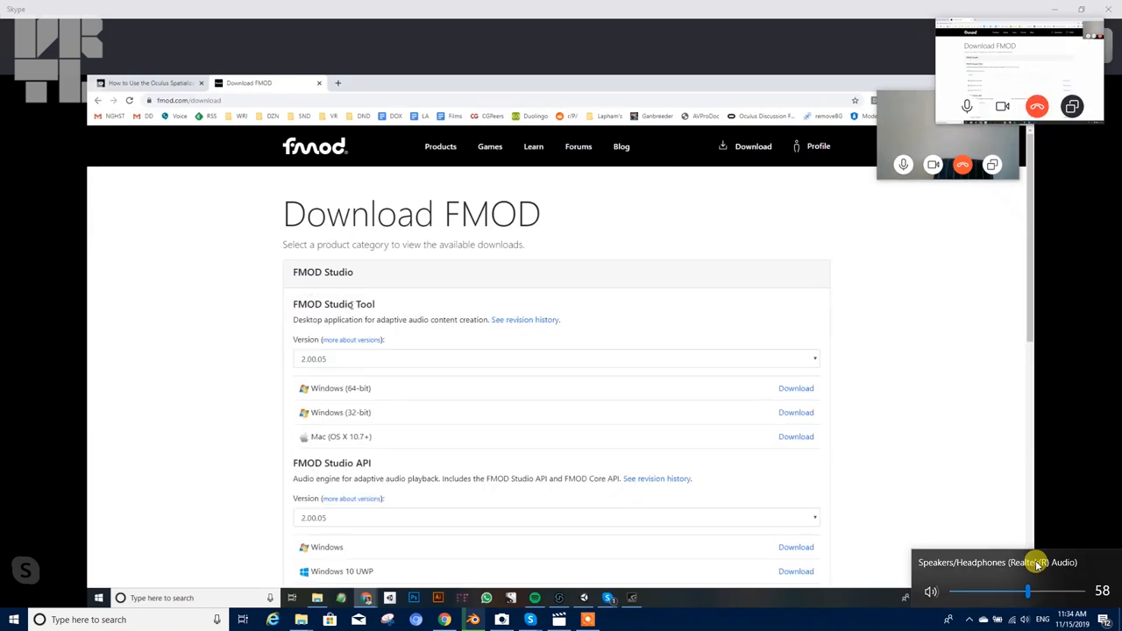
pyautogui.moveTo(400, 277)
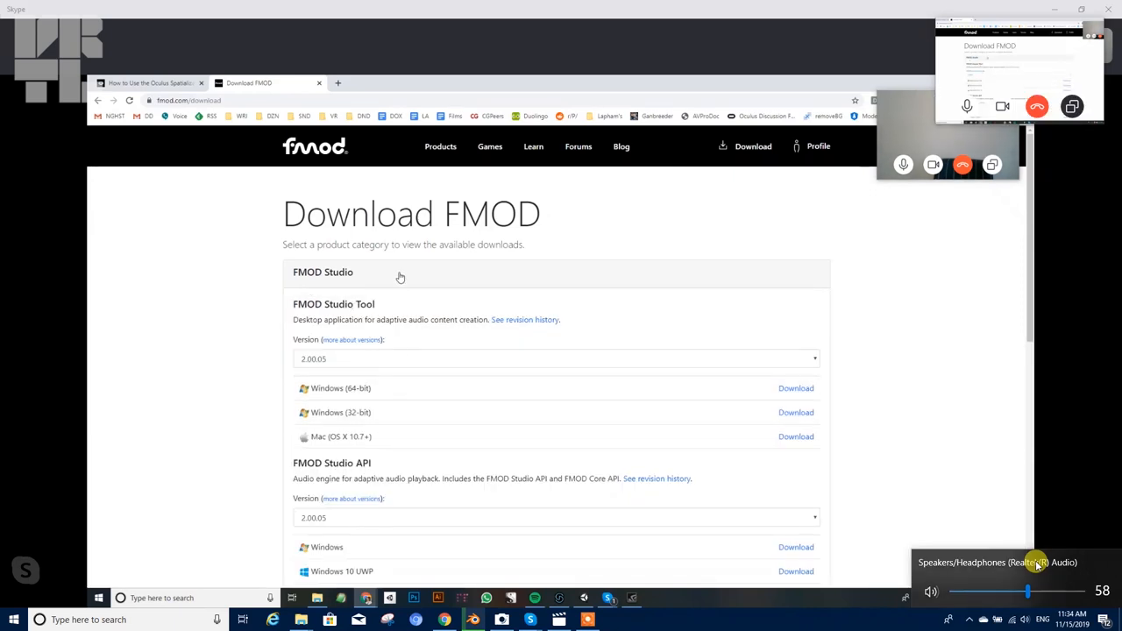
pyautogui.scroll(-3)
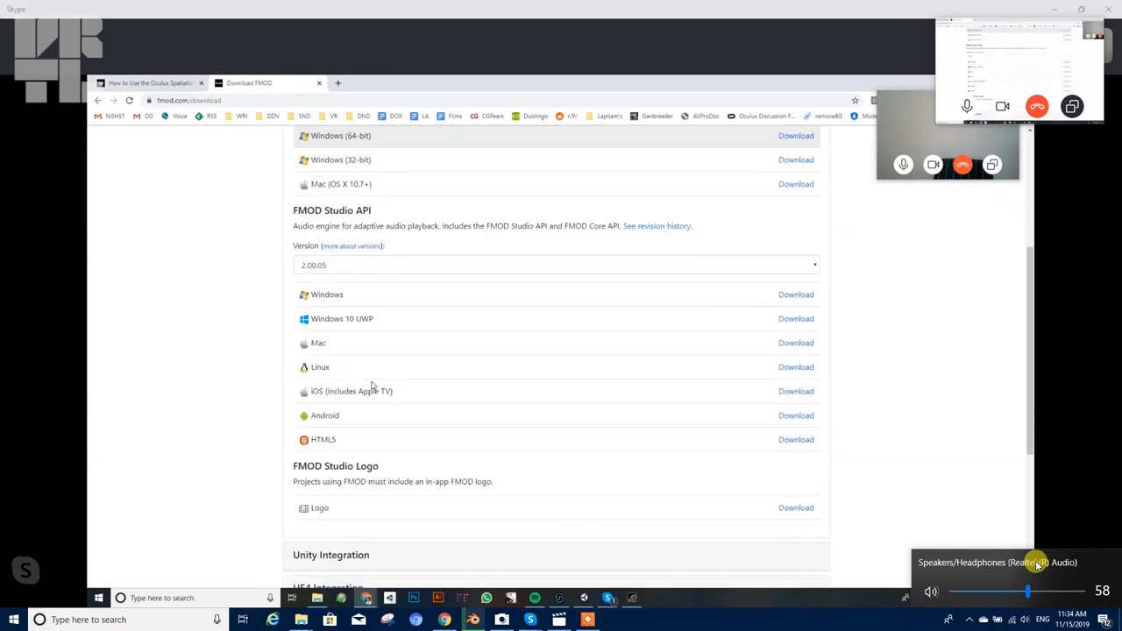
pyautogui.scroll(-3)
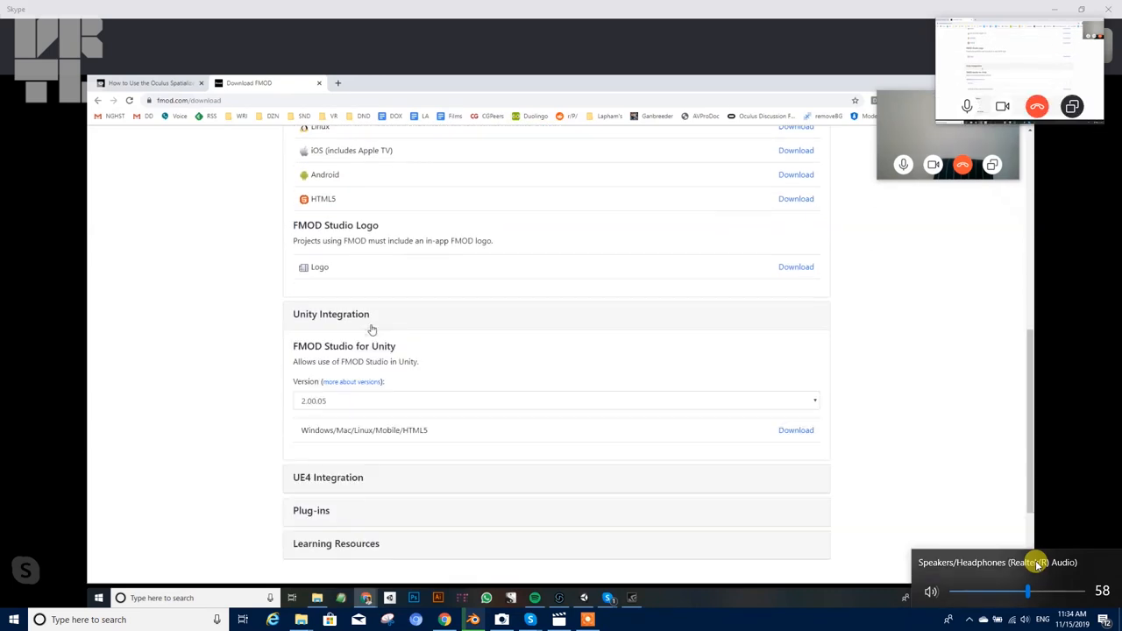
pyautogui.scroll(3)
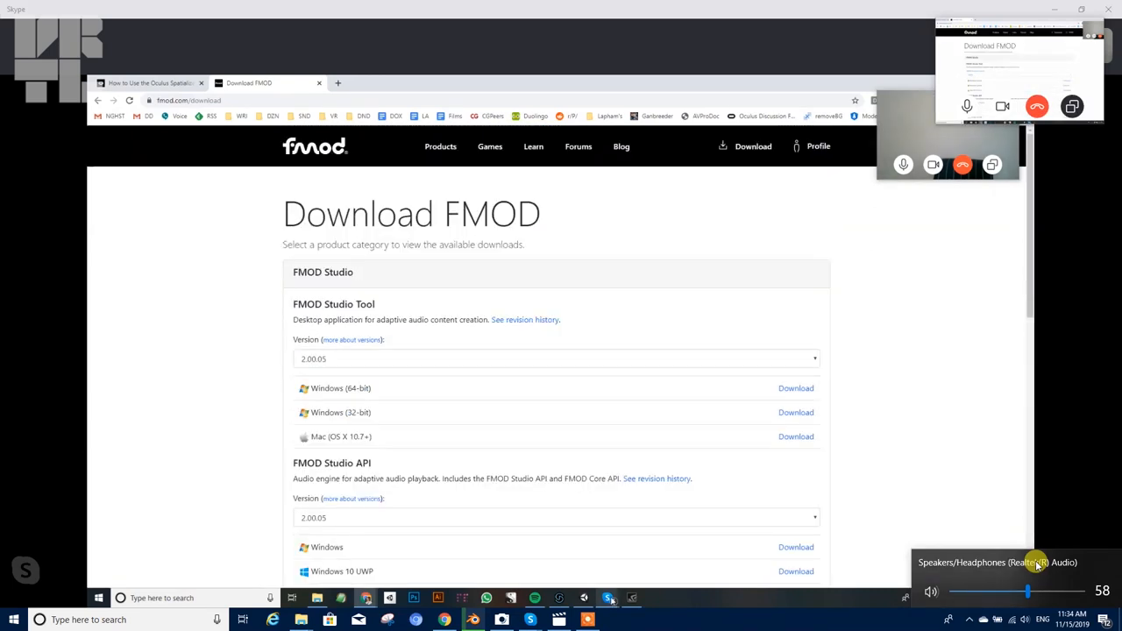
# Switch to FMOD Studio and show the untitled project's empty Events list.
pyautogui.click(558, 598)
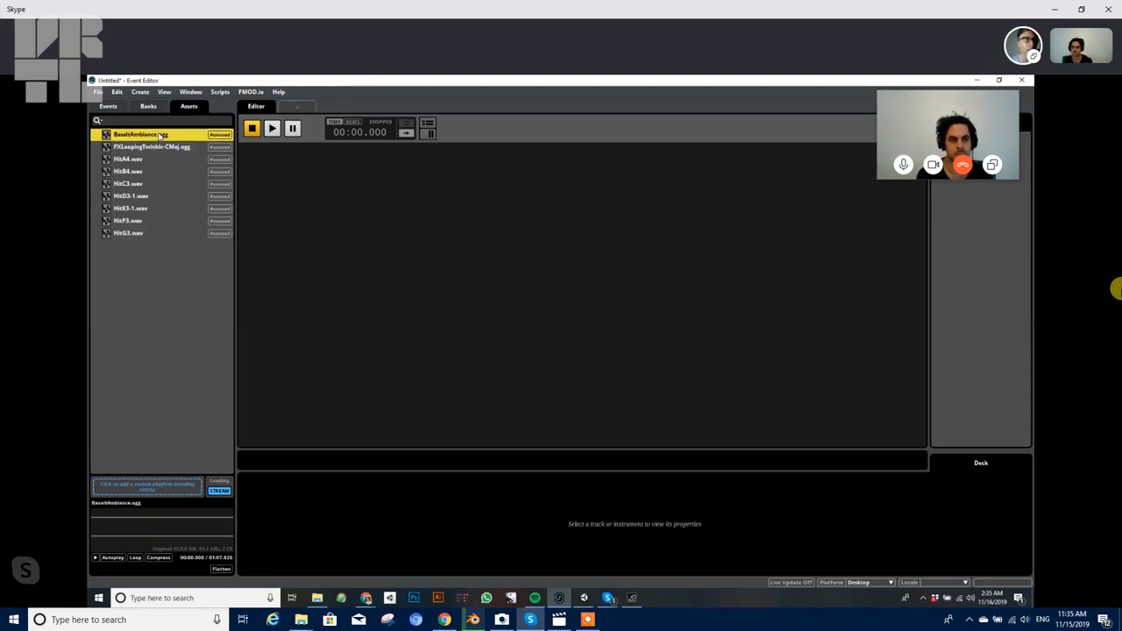
pyautogui.click(128, 231)
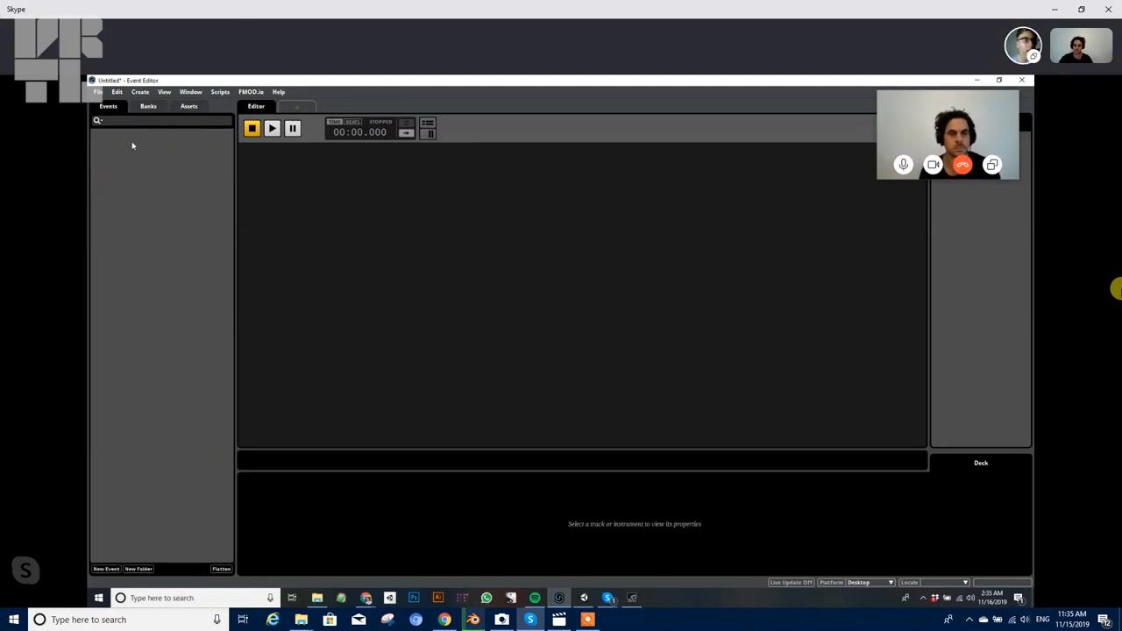
# Create a new 3D event and bring up the options for its Spatializer effect.
pyautogui.rightClick(132, 144)
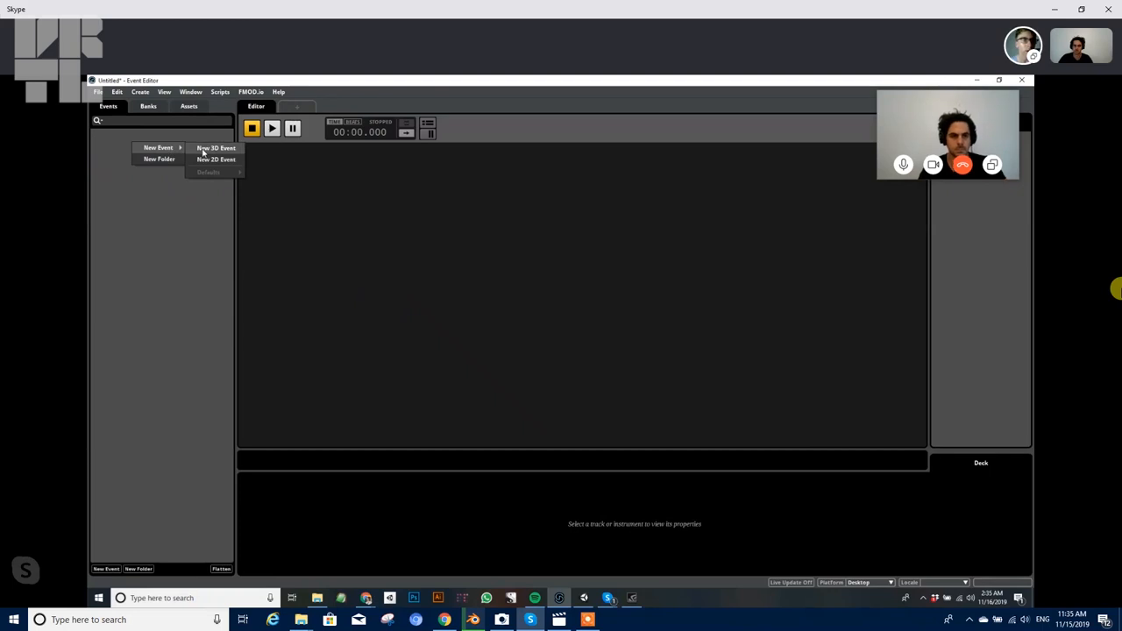
pyautogui.click(215, 147)
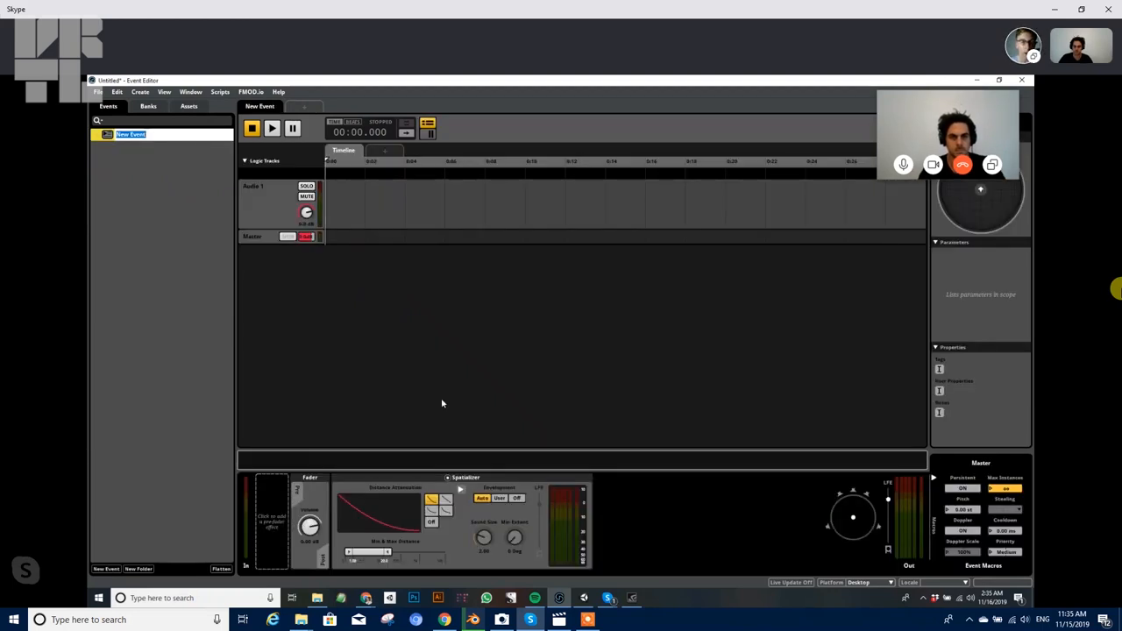
pyautogui.click(364, 510)
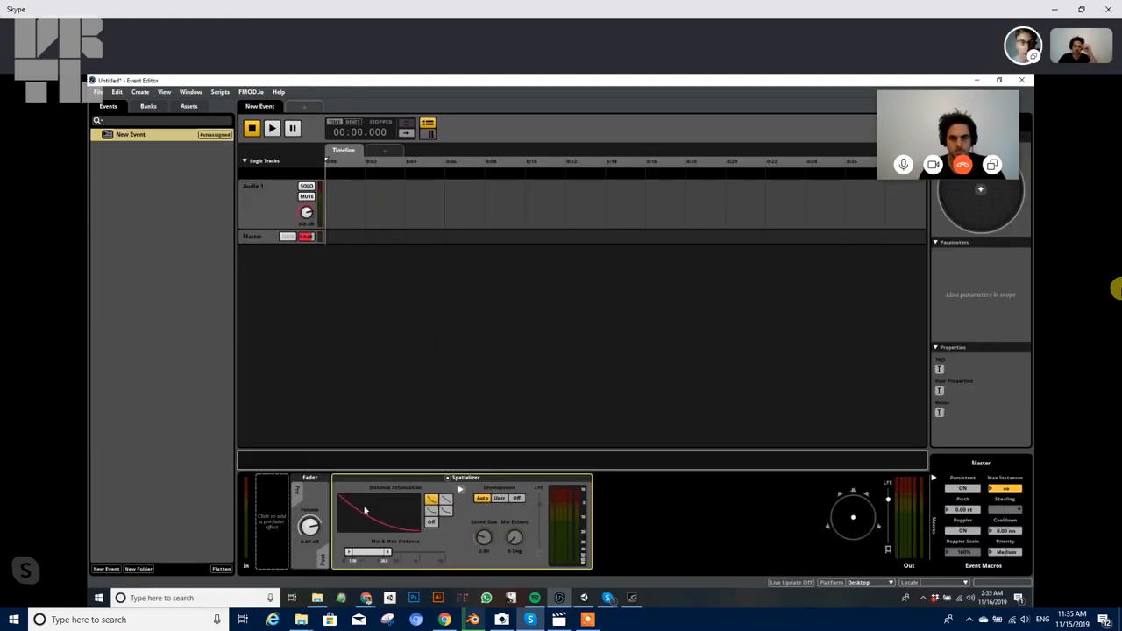
pyautogui.rightClick(366, 480)
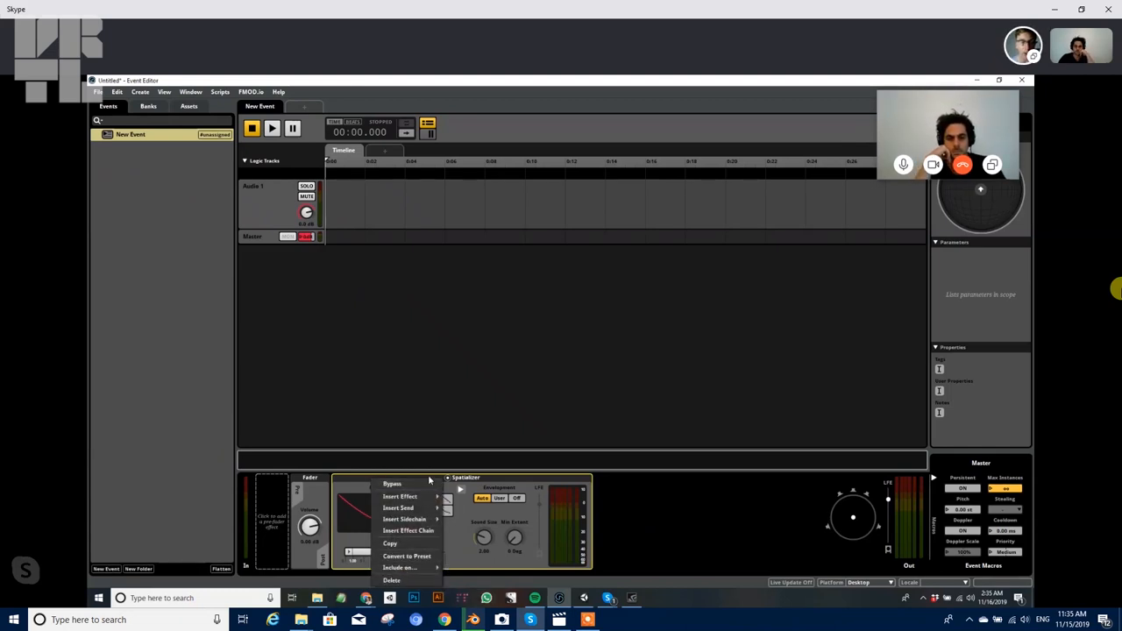
pyautogui.moveTo(400, 568)
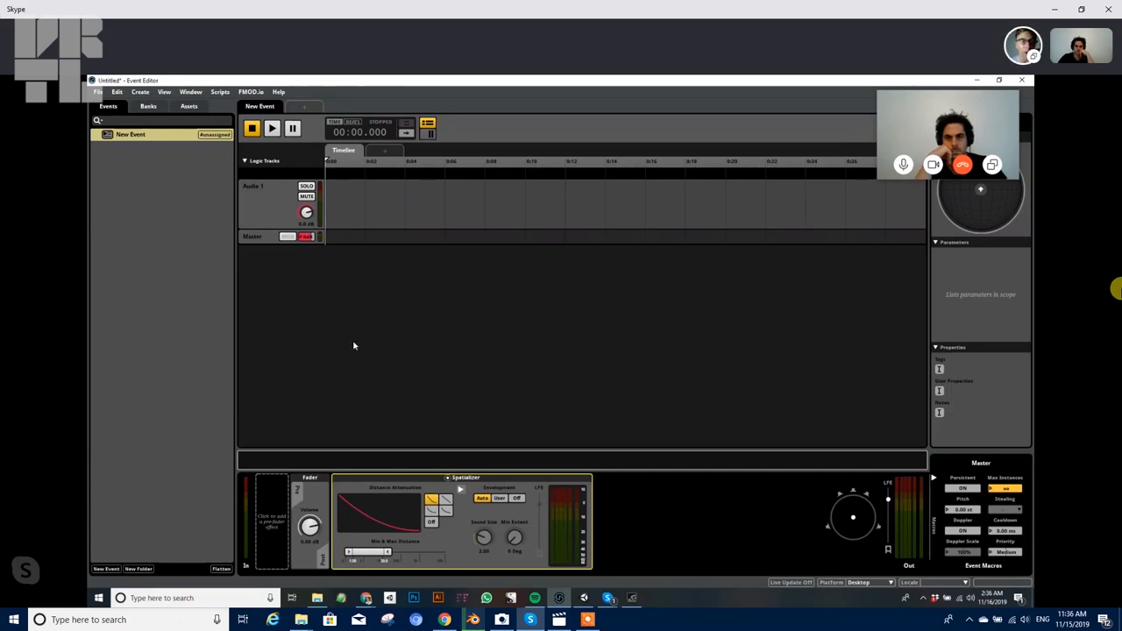
# Audition the imported audio files one by one in the Assets list.
pyautogui.click(189, 107)
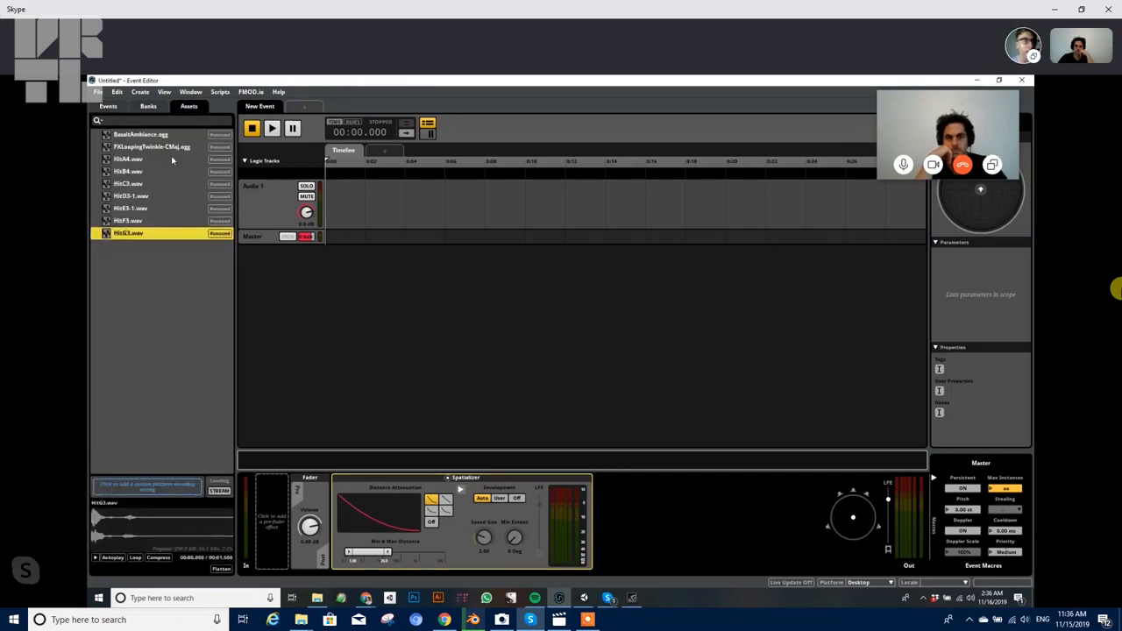
pyautogui.click(128, 158)
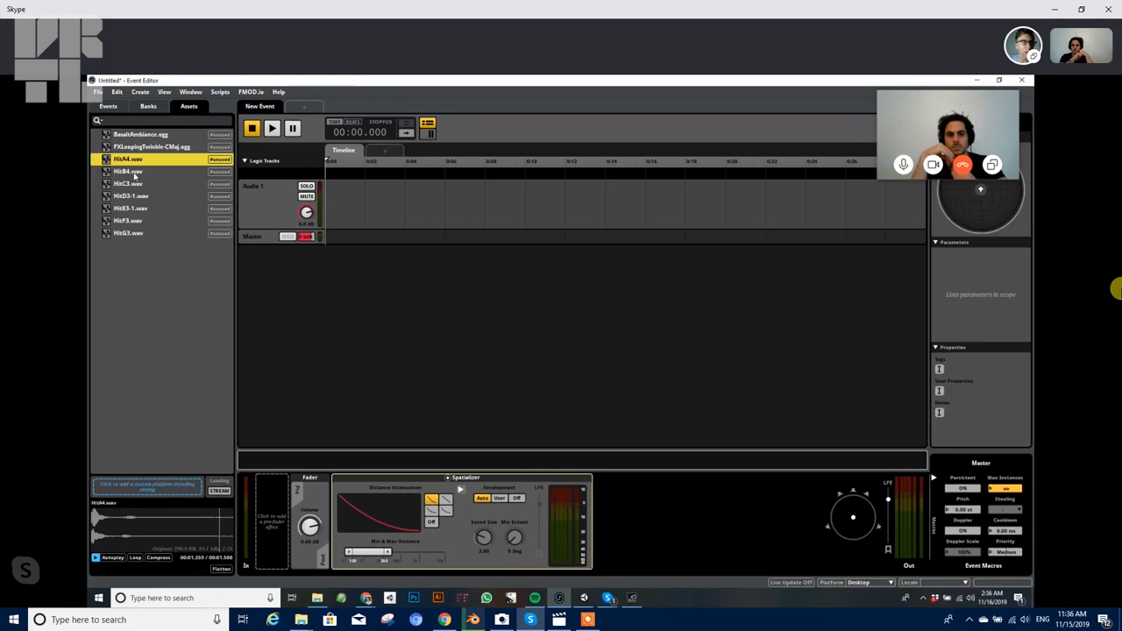
pyautogui.click(128, 172)
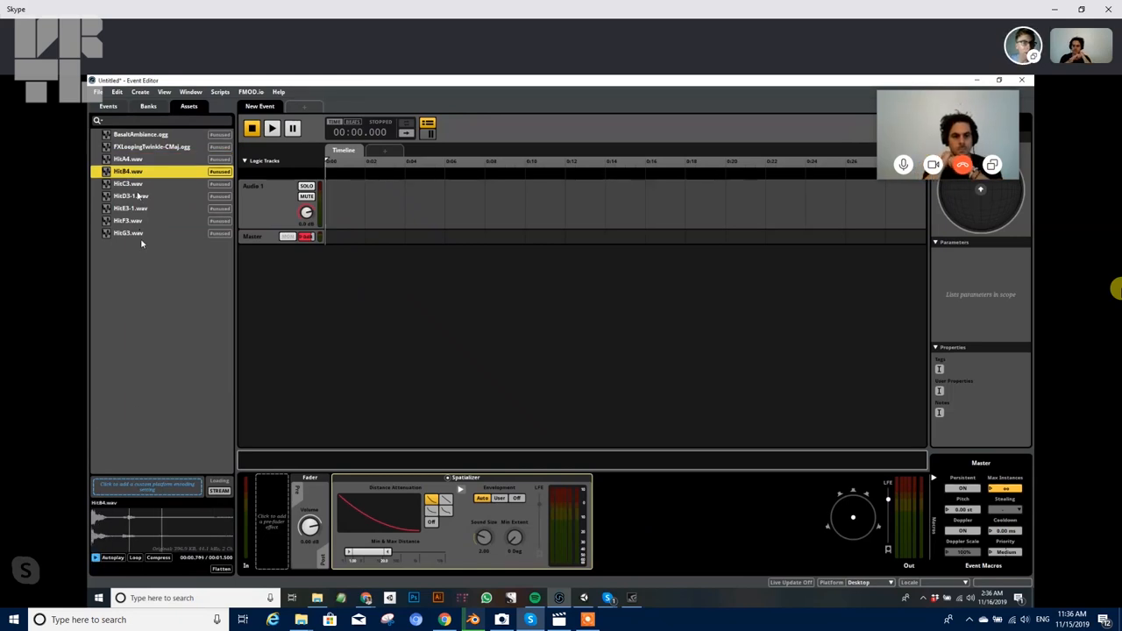
pyautogui.click(127, 184)
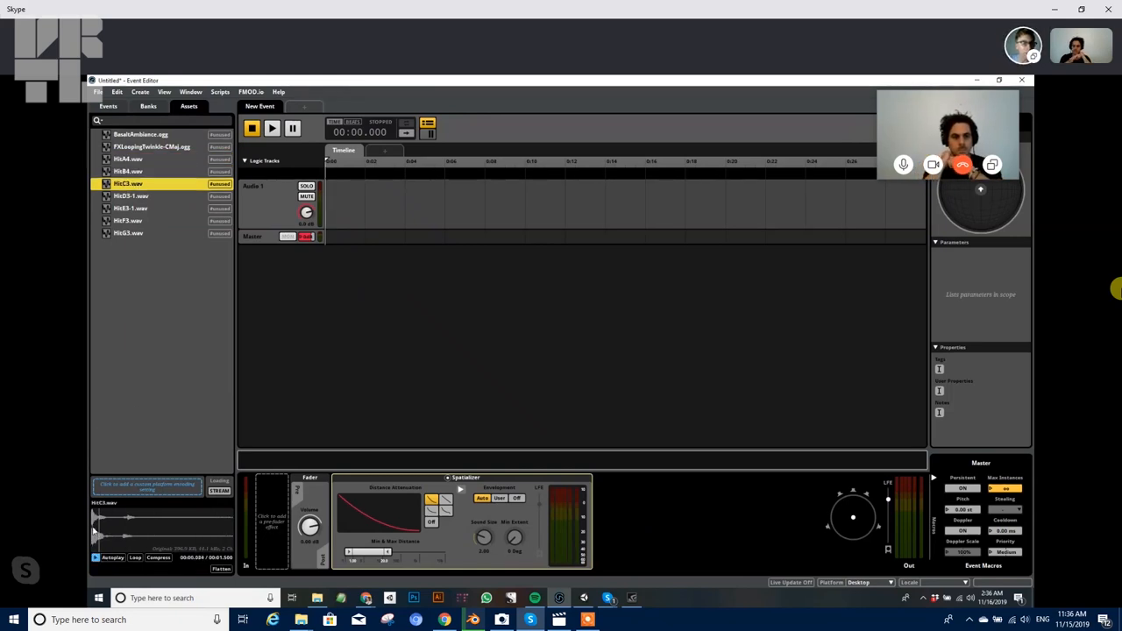
pyautogui.click(130, 197)
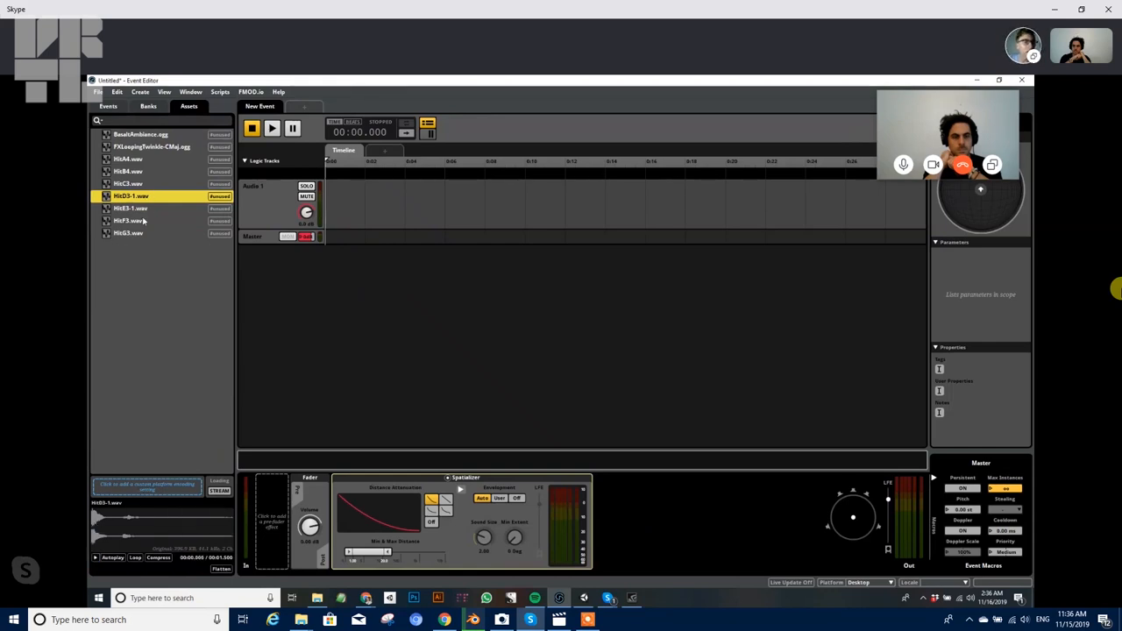
pyautogui.click(130, 206)
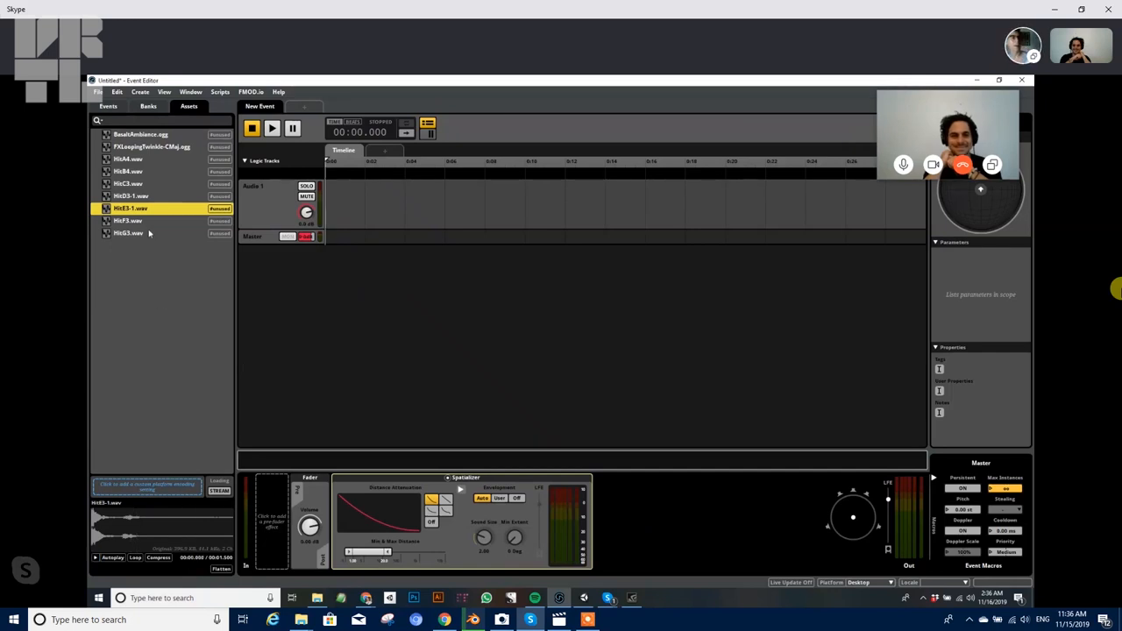
pyautogui.moveTo(149, 214)
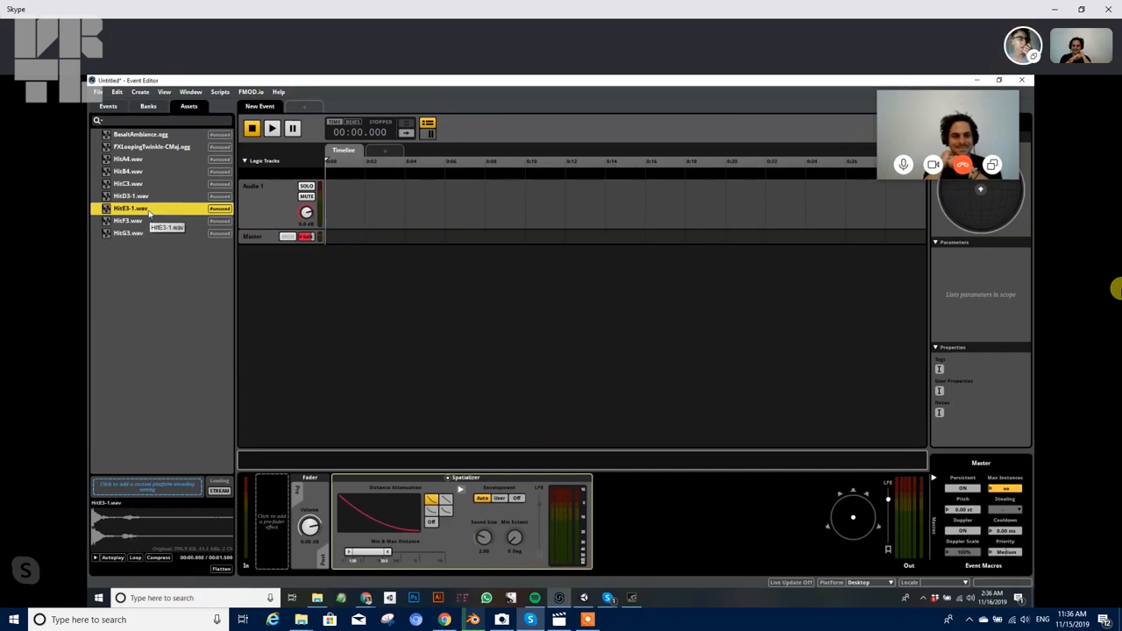
pyautogui.click(128, 171)
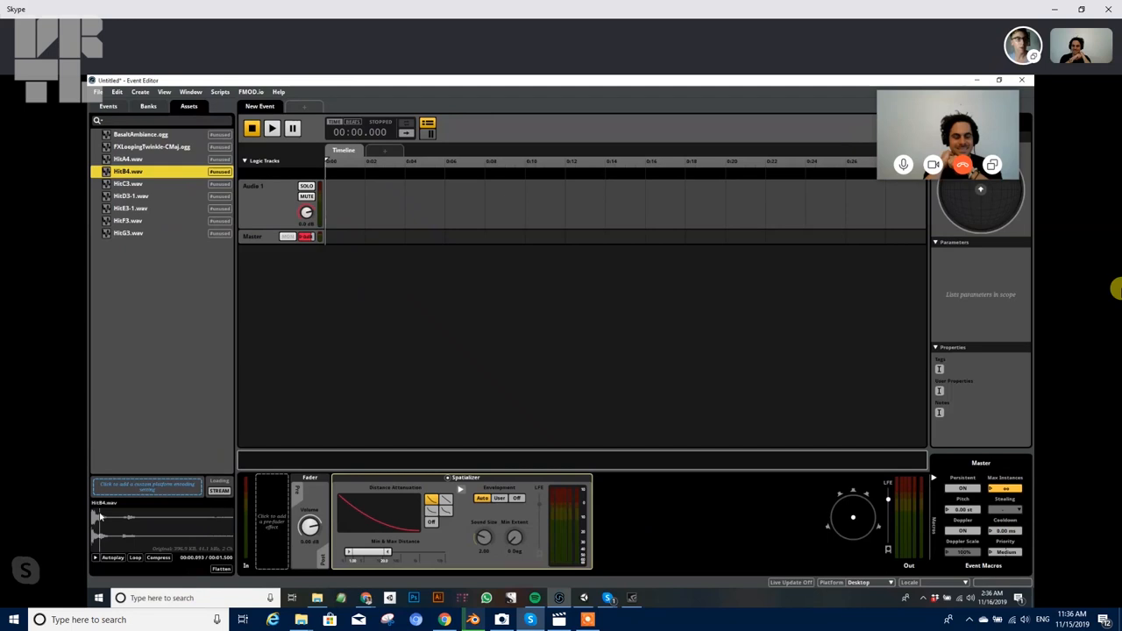
# Flip between the Events and Assets lists to place a sound on the event's Audio 1 track.
pyautogui.click(130, 207)
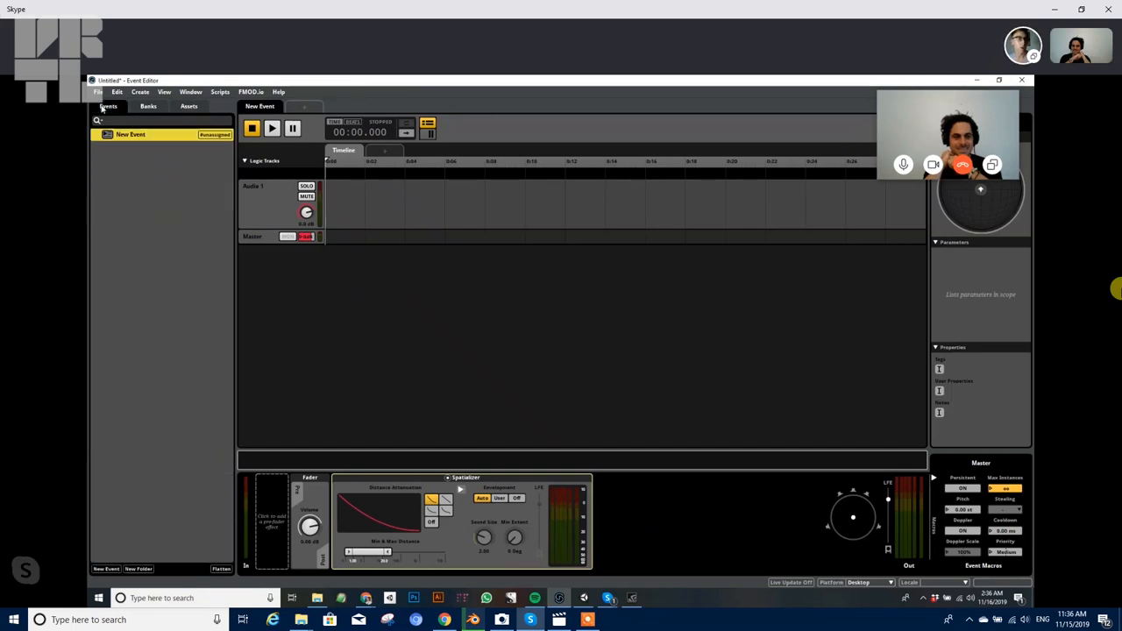
pyautogui.click(189, 107)
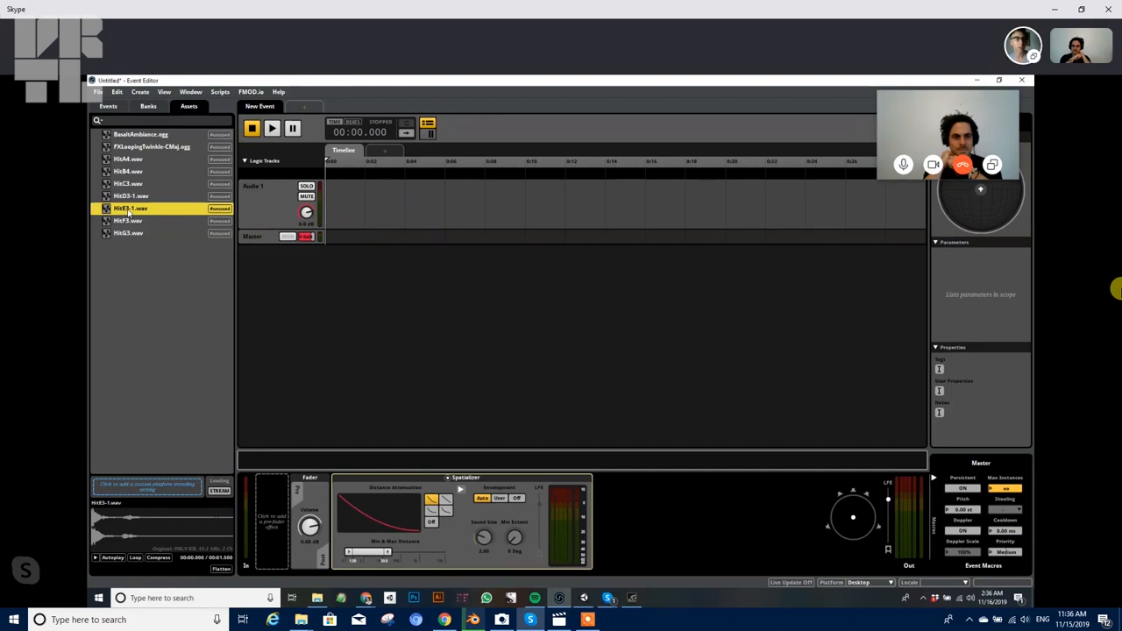
pyautogui.click(109, 107)
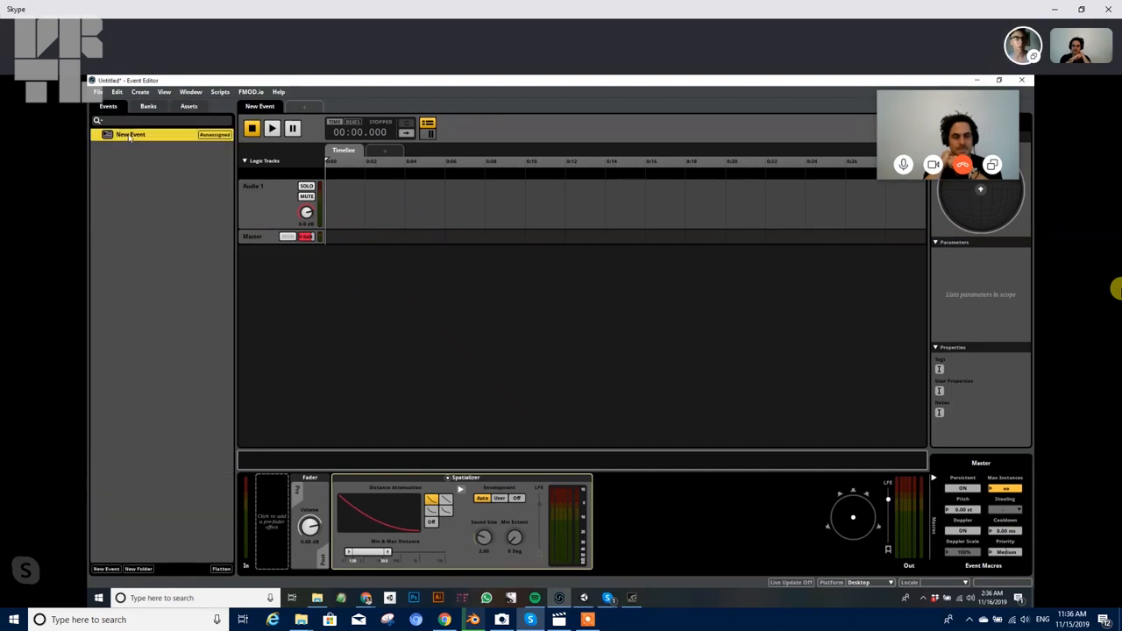
pyautogui.click(189, 107)
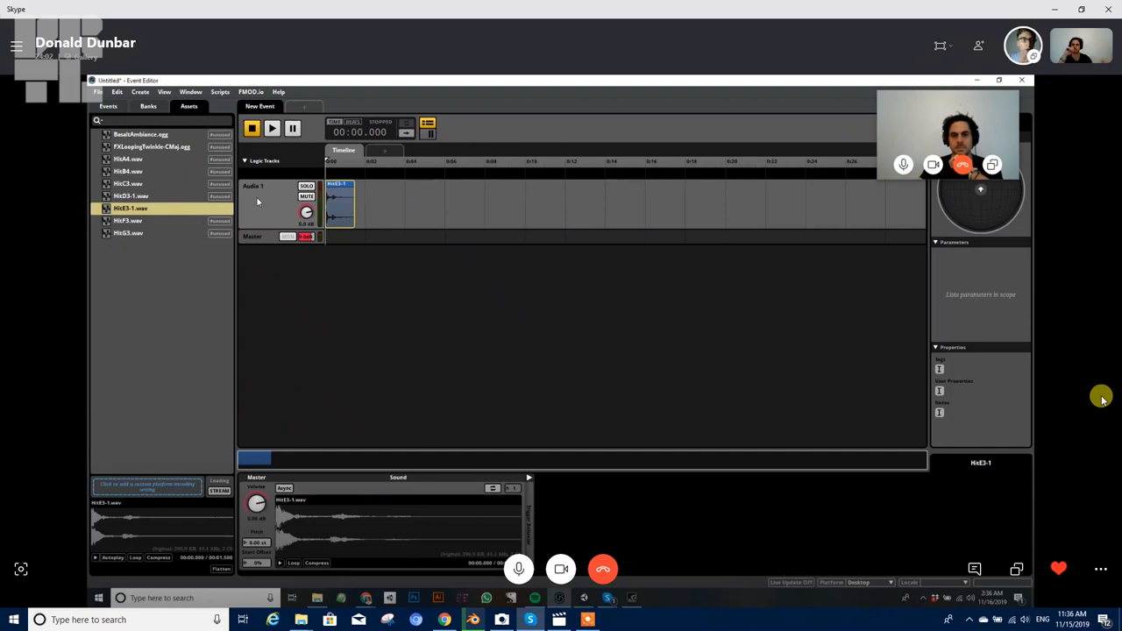
pyautogui.rightClick(280, 201)
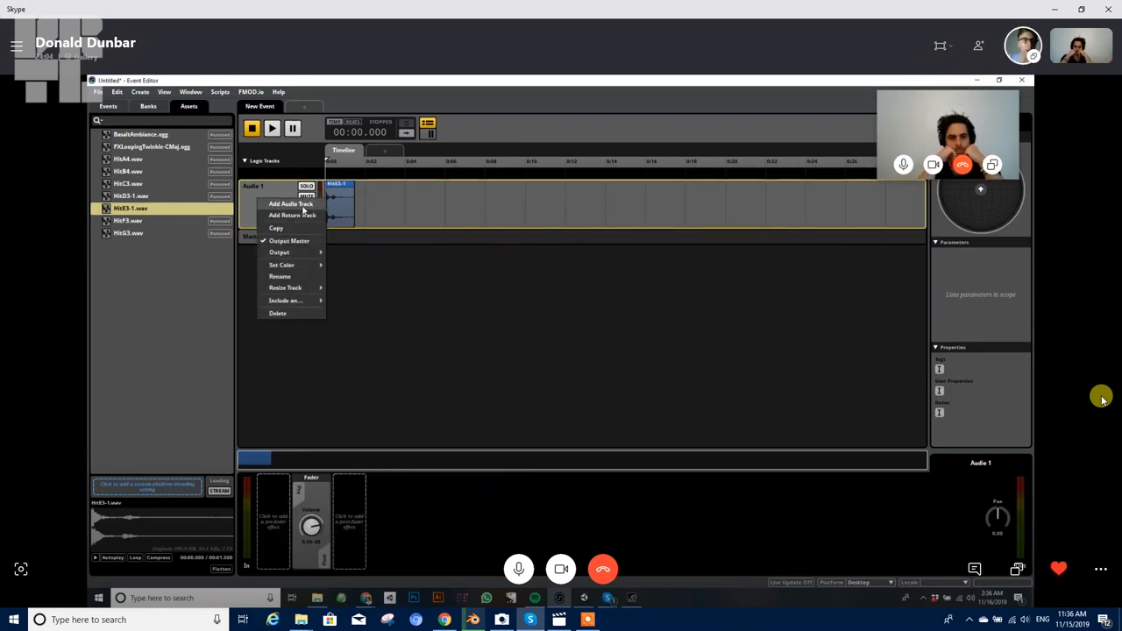
pyautogui.click(291, 203)
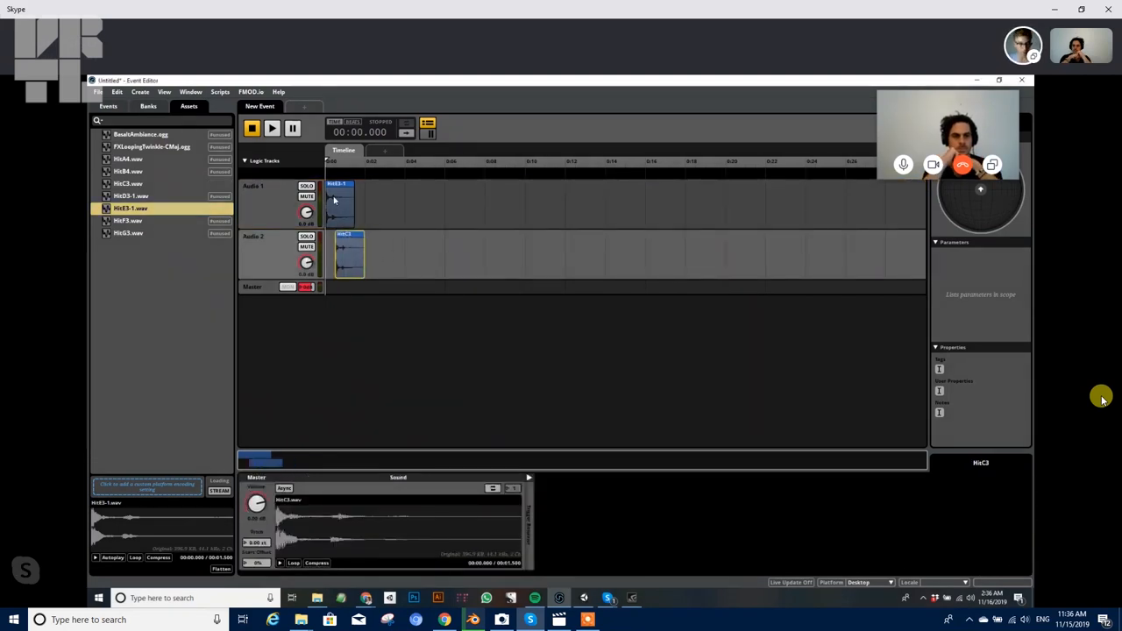
pyautogui.click(272, 128)
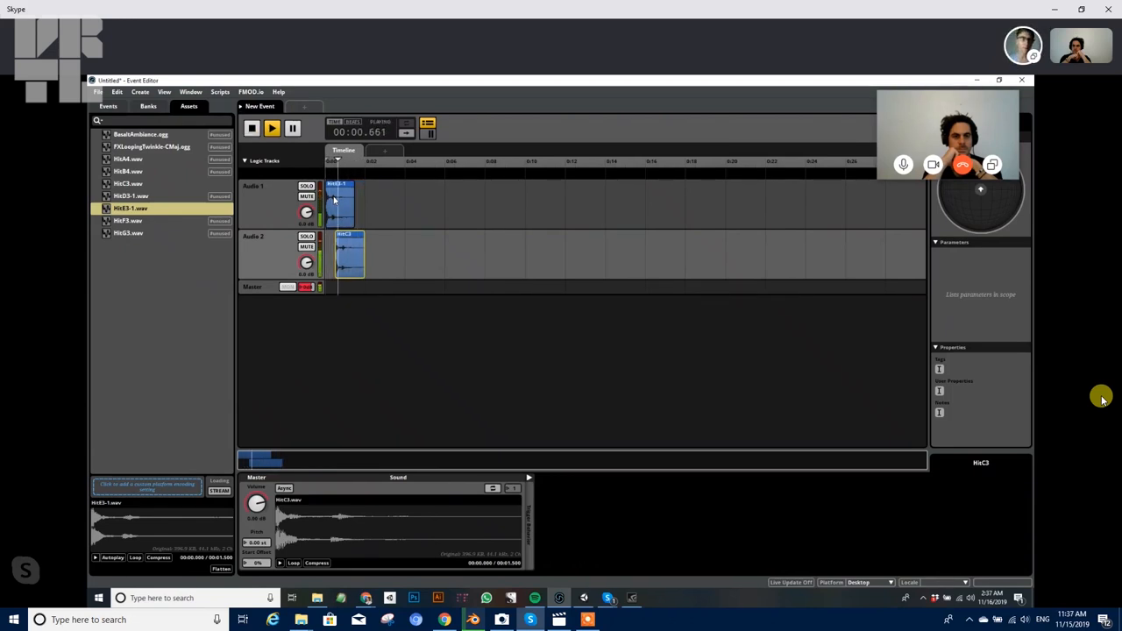
pyautogui.click(253, 128)
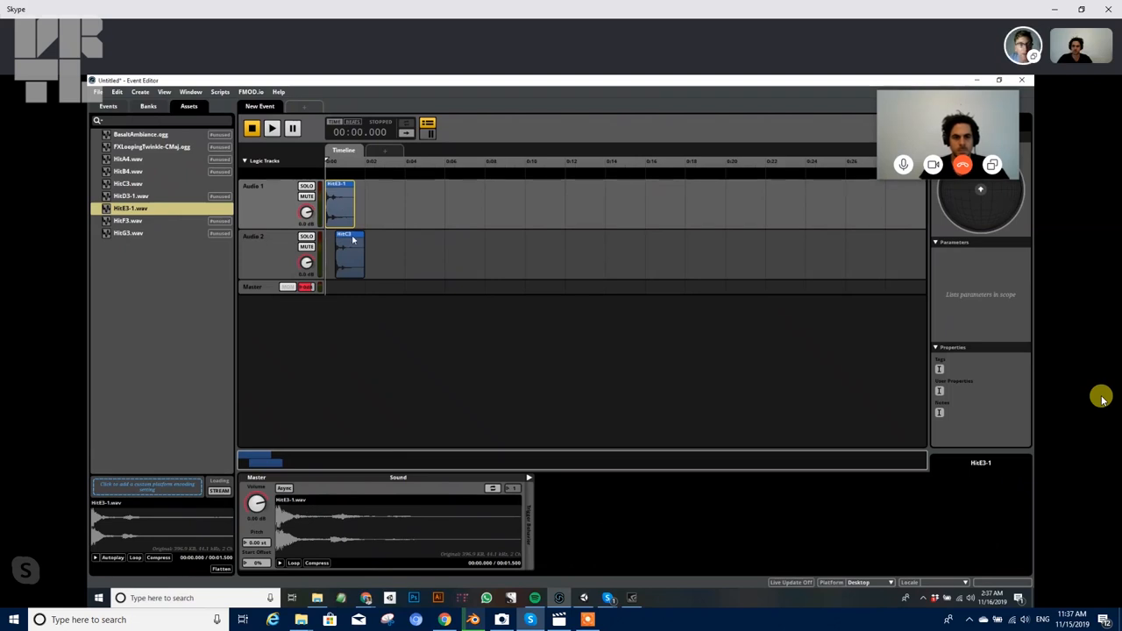
pyautogui.rightClick(354, 254)
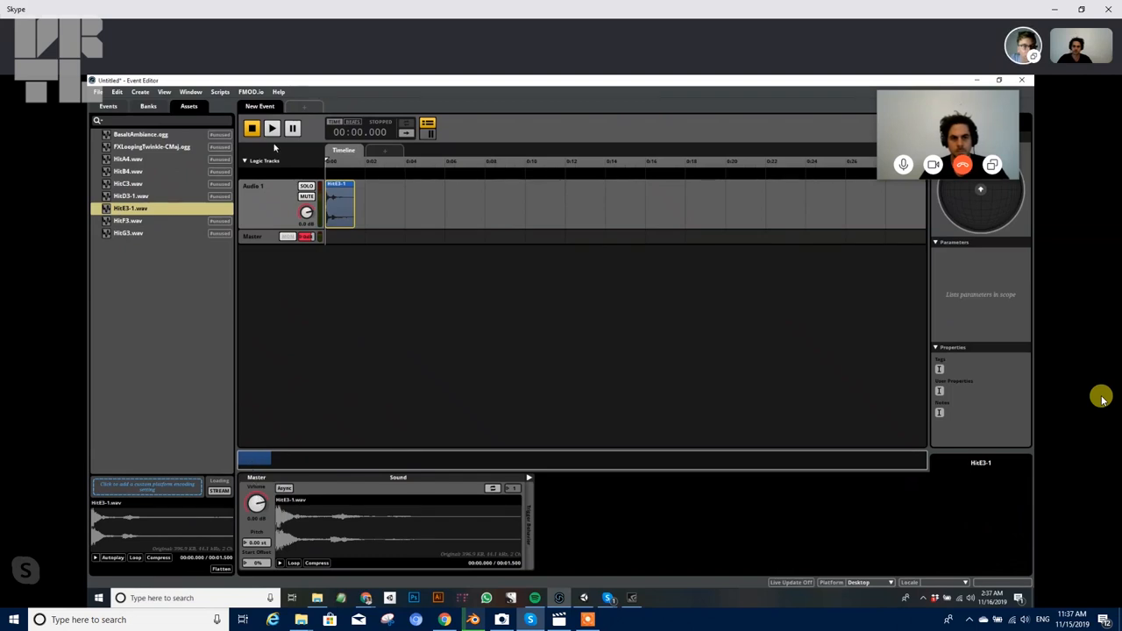
pyautogui.moveTo(256, 534)
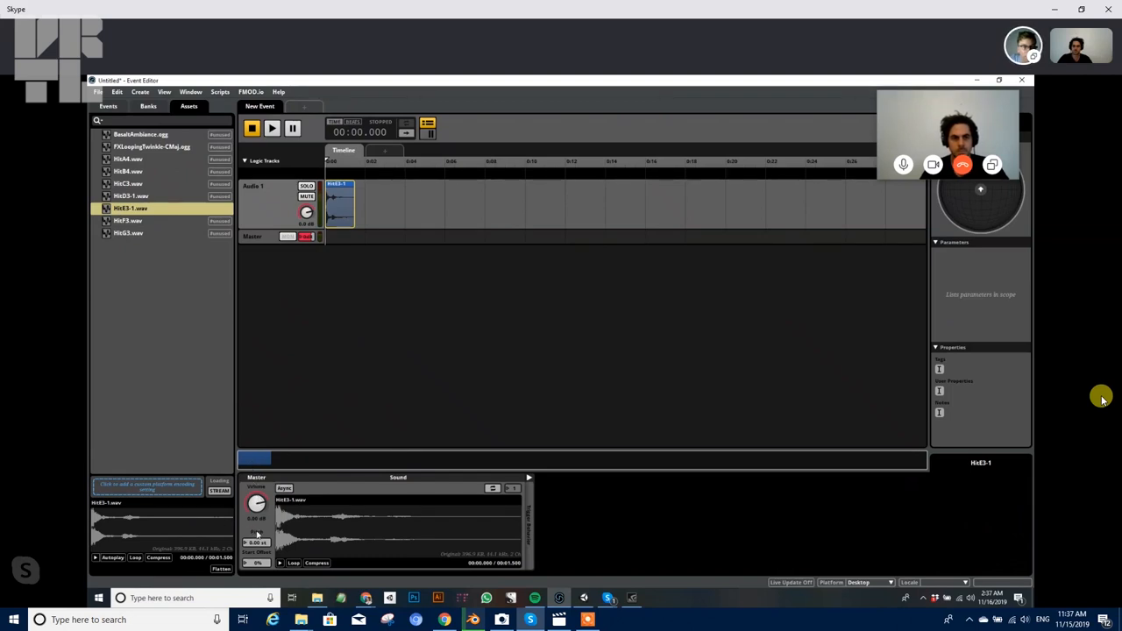
# Add a Random modulator to the sound instrument's volume and play the event to hear it.
pyautogui.click(291, 550)
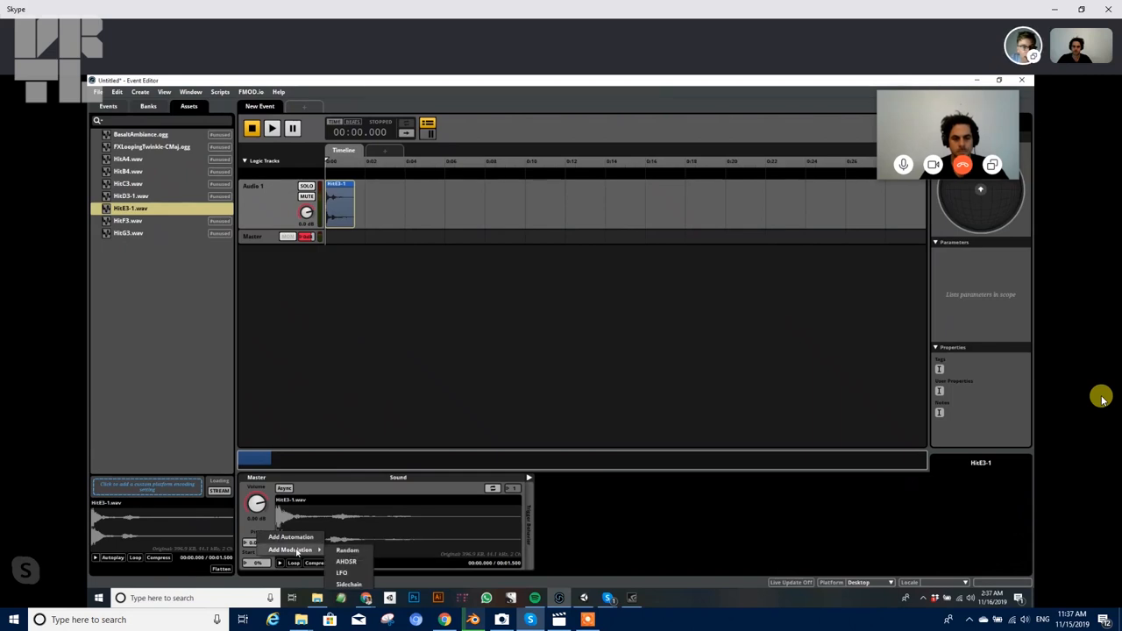
pyautogui.moveTo(346, 561)
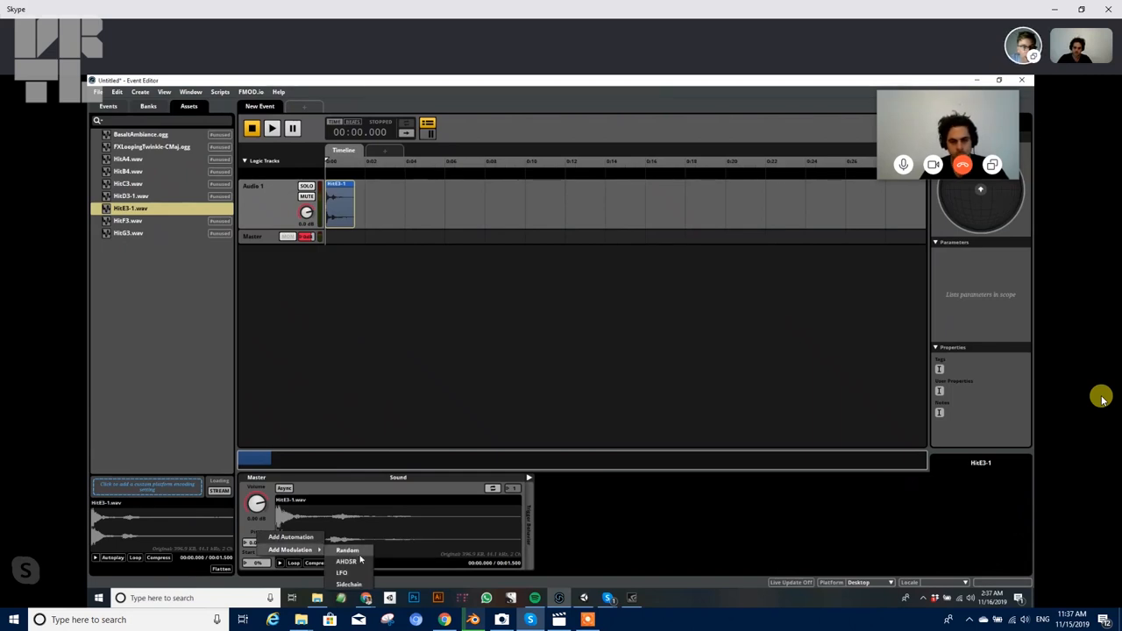
pyautogui.click(347, 550)
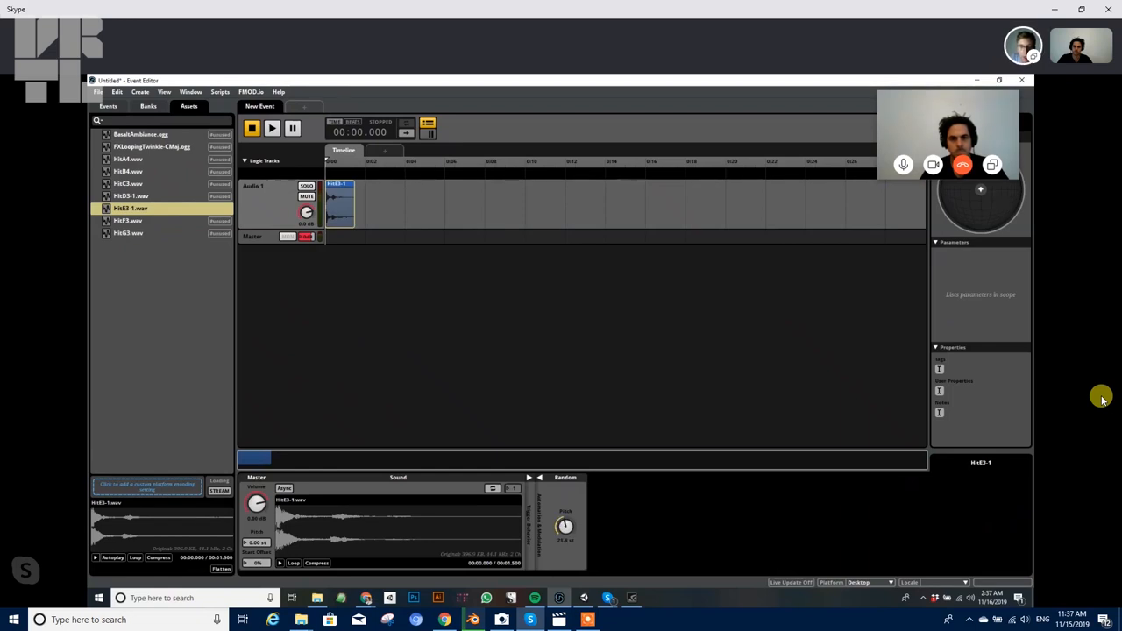
pyautogui.moveTo(426, 333)
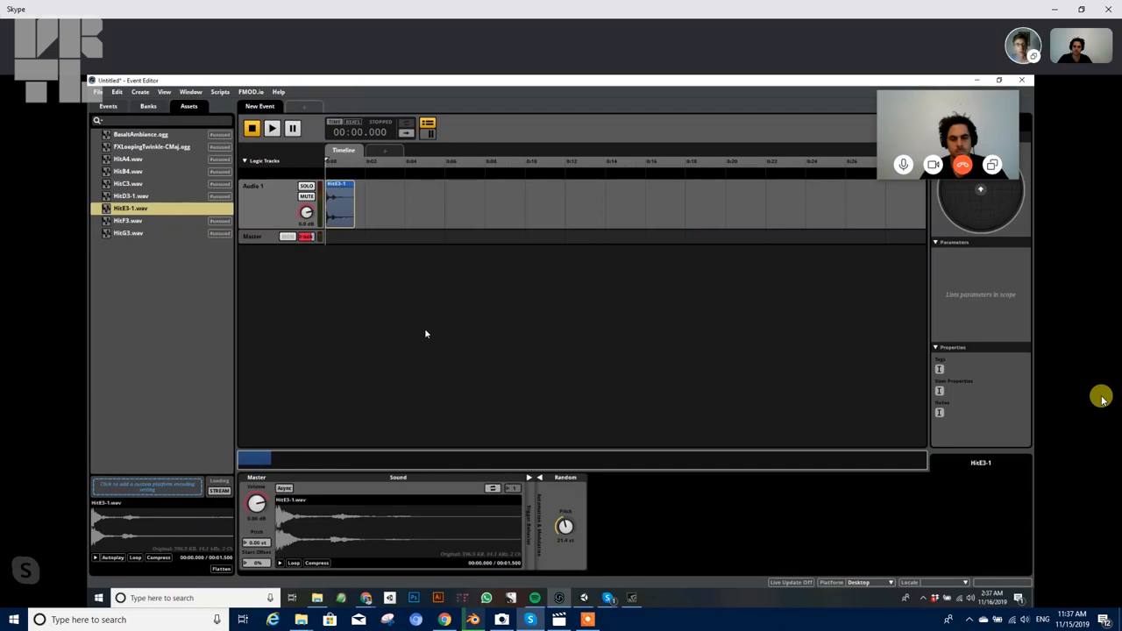
pyautogui.click(272, 128)
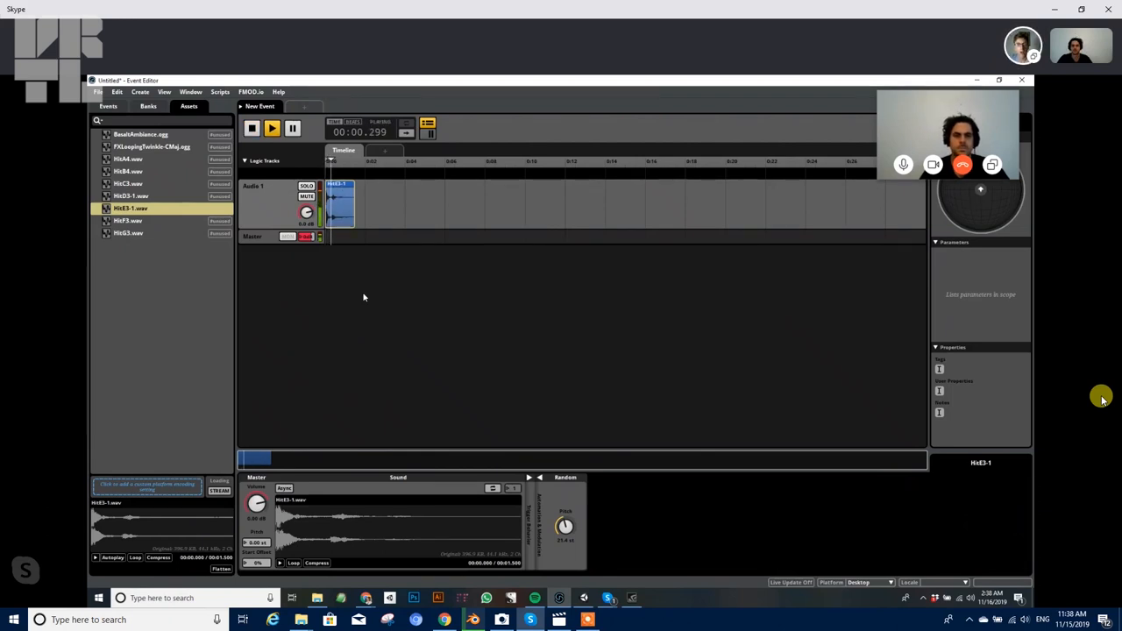
pyautogui.click(252, 128)
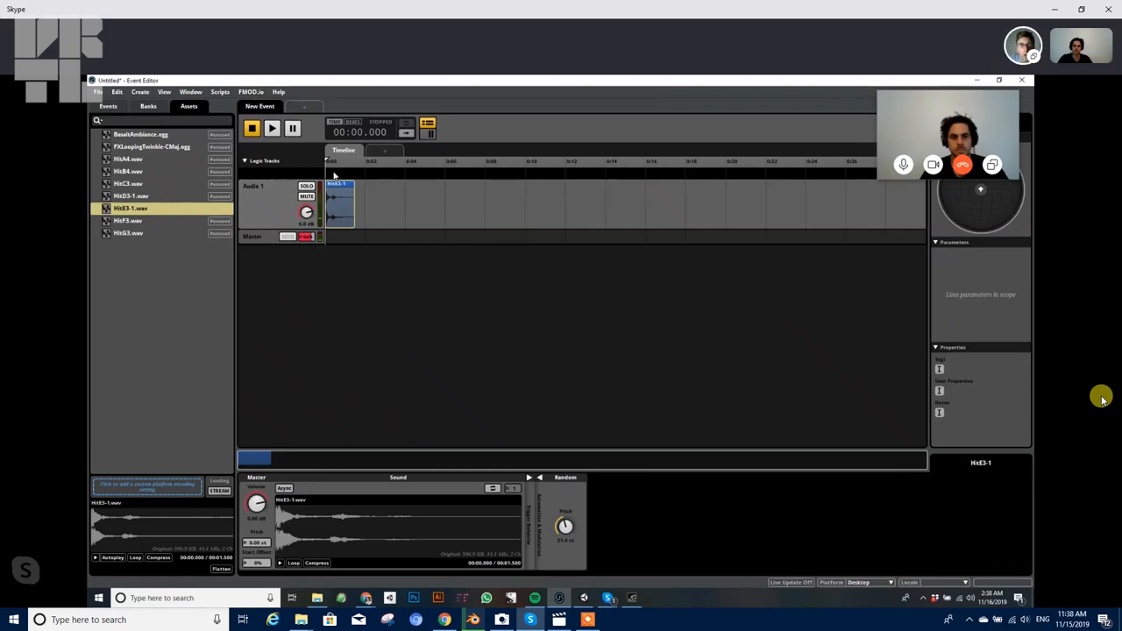
pyautogui.moveTo(447, 498)
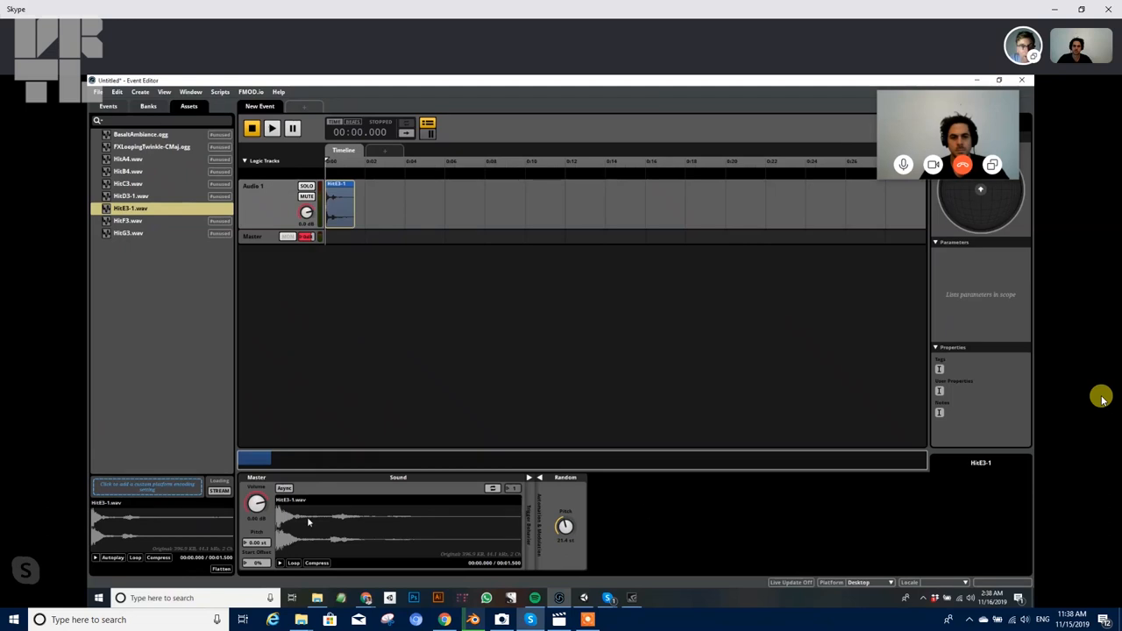
pyautogui.moveTo(575, 556)
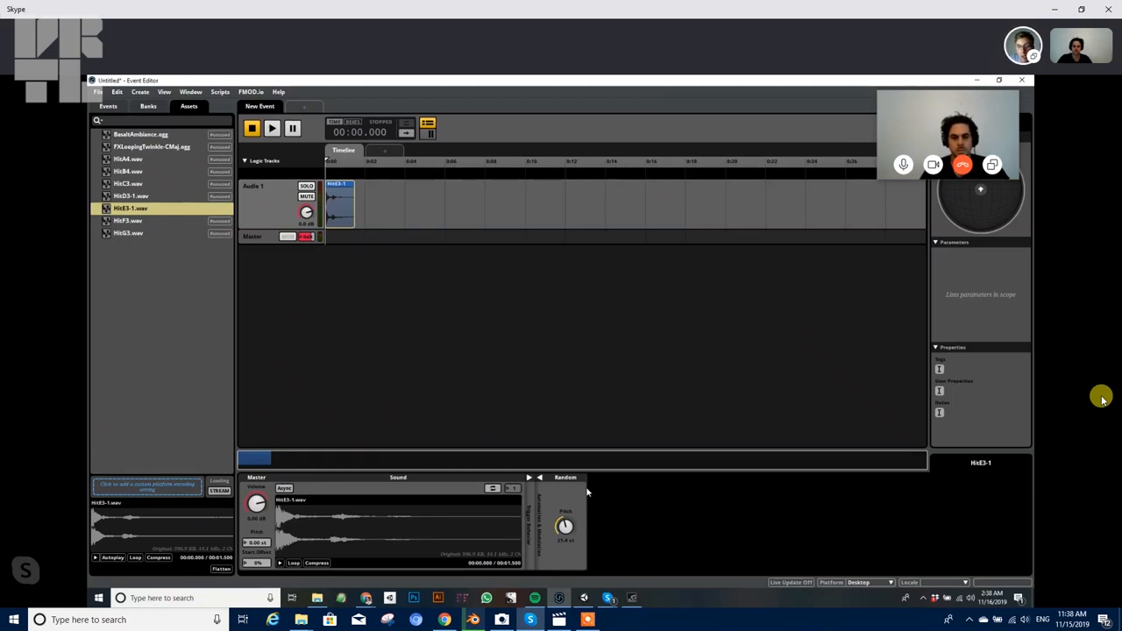
pyautogui.moveTo(491, 447)
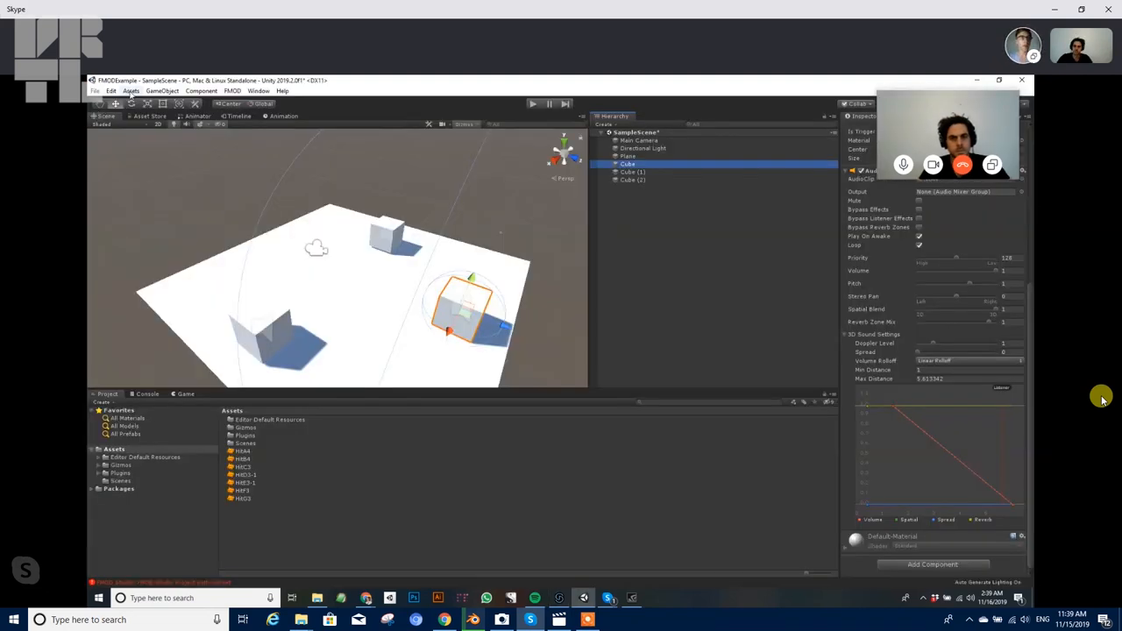
# Import the fmodstudio .unitypackage from Downloads via Assets > Import Package > Custom Package.
pyautogui.click(130, 91)
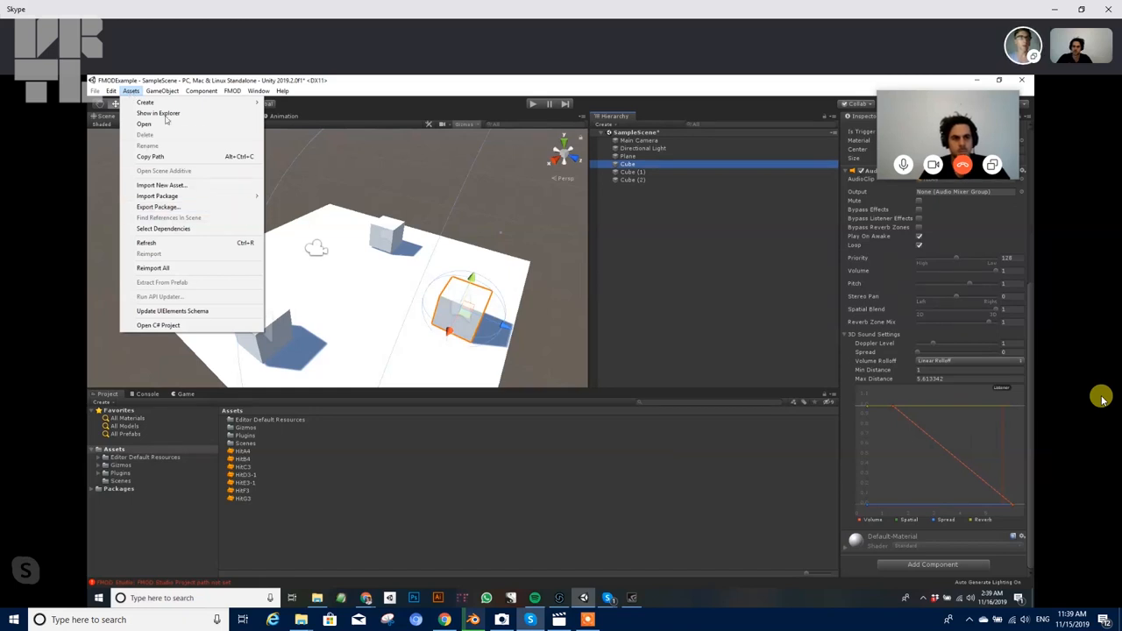
pyautogui.moveTo(158, 196)
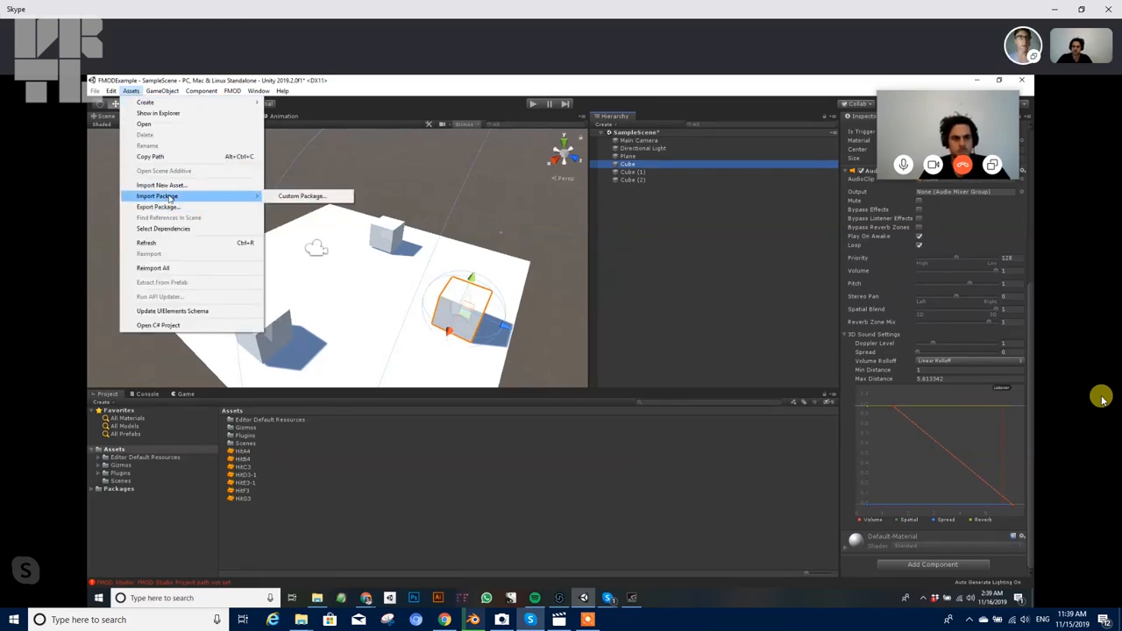
pyautogui.click(301, 197)
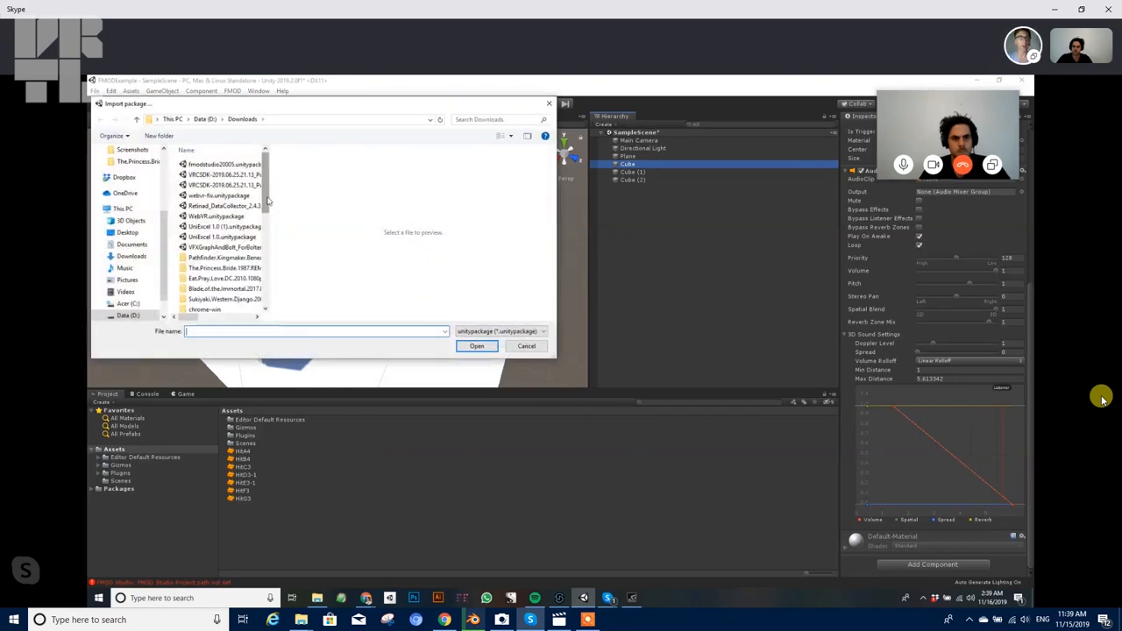
pyautogui.moveTo(224, 165)
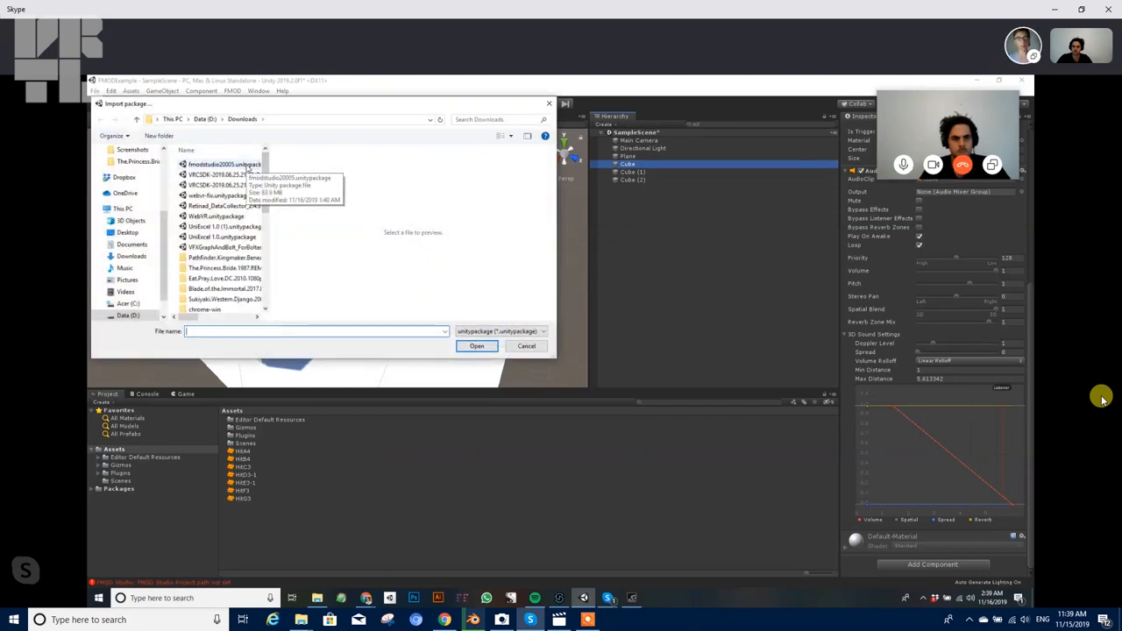
pyautogui.click(224, 165)
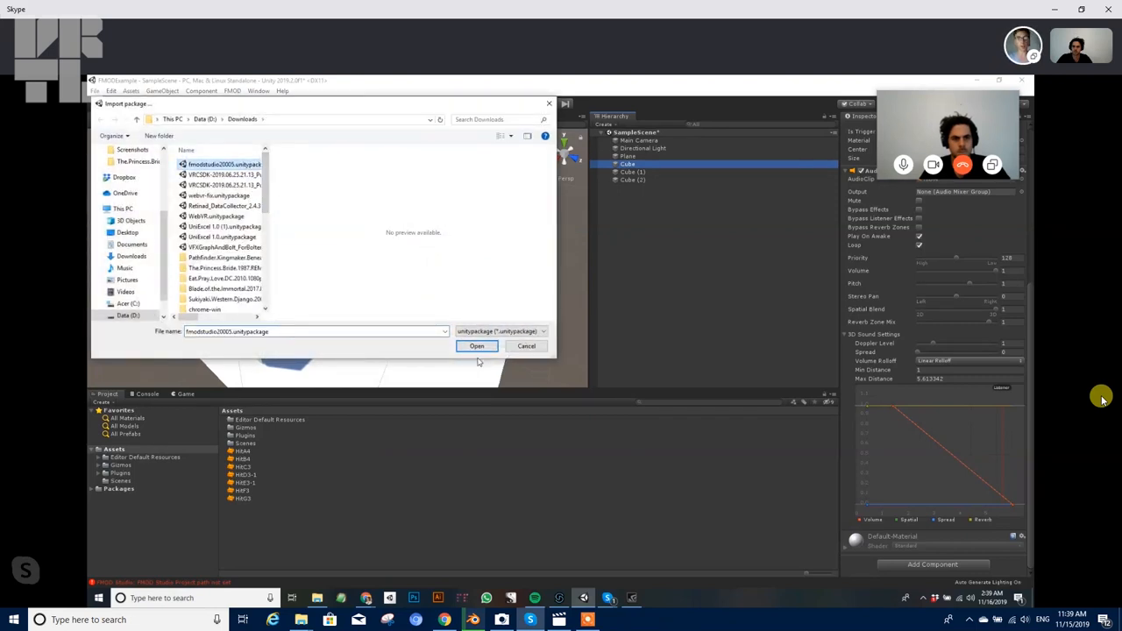
pyautogui.click(477, 345)
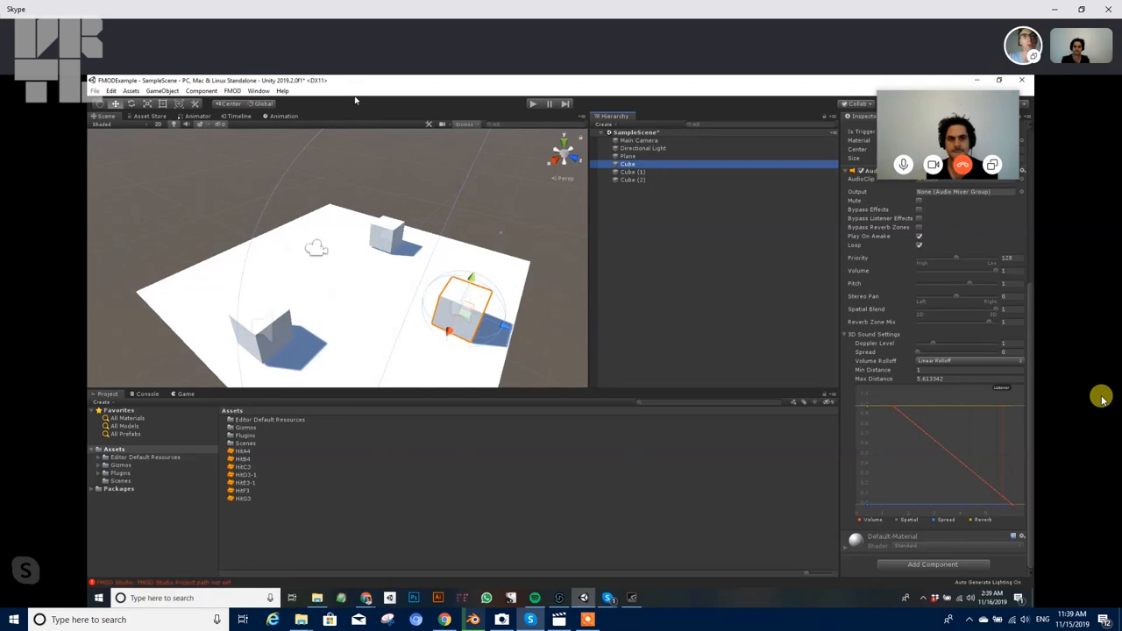
pyautogui.moveTo(650, 253)
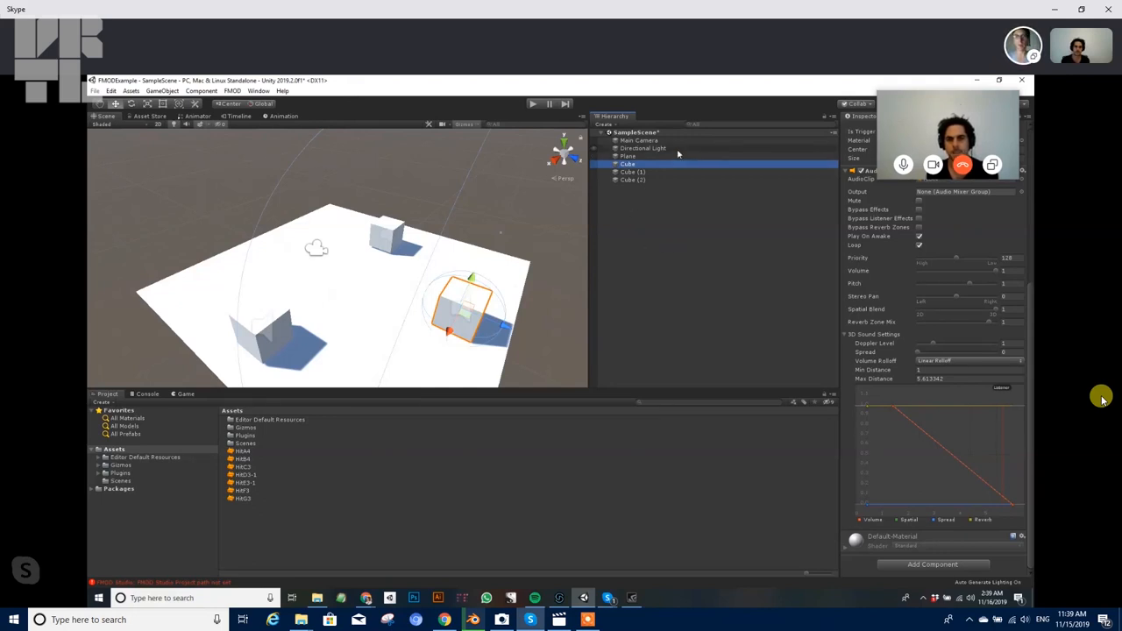
# Add an FMOD Studio Listener component to the Main Camera.
pyautogui.click(638, 141)
pyautogui.write('fmod')
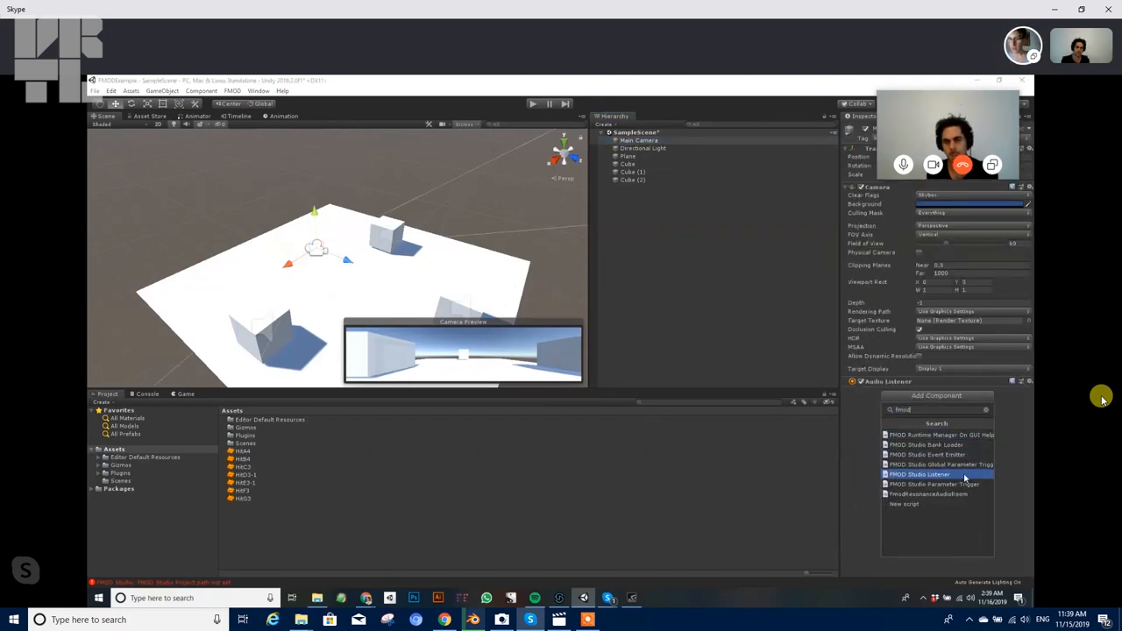
pyautogui.click(919, 473)
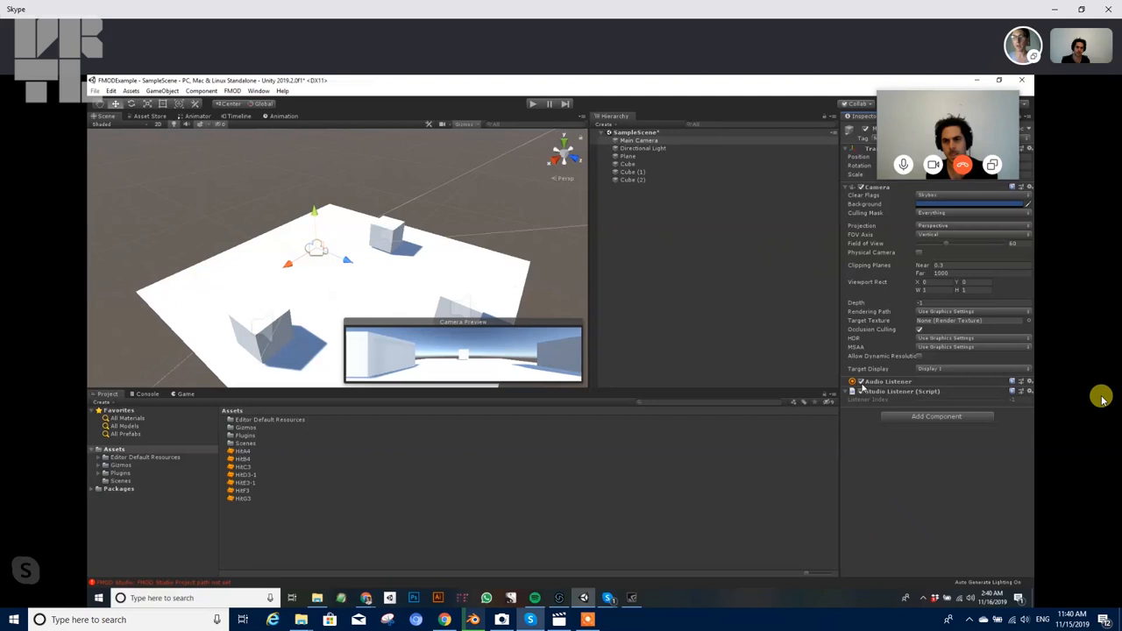
pyautogui.moveTo(862, 385)
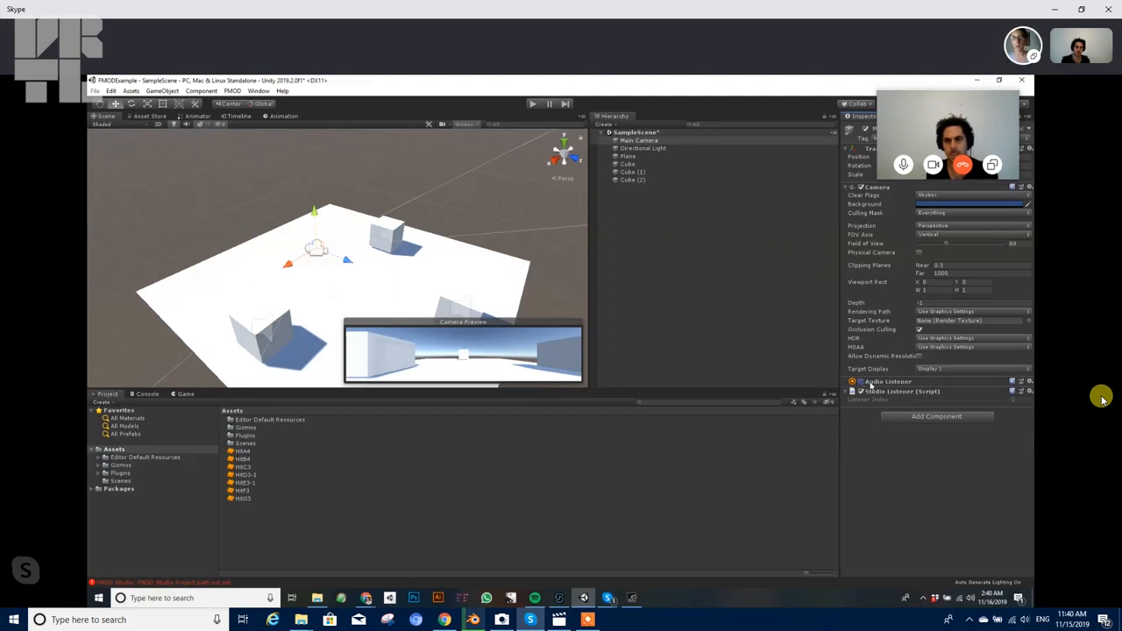
# Add an FMOD Studio Event Emitter component to the Cube and switch back to FMOD Studio.
pyautogui.click(627, 164)
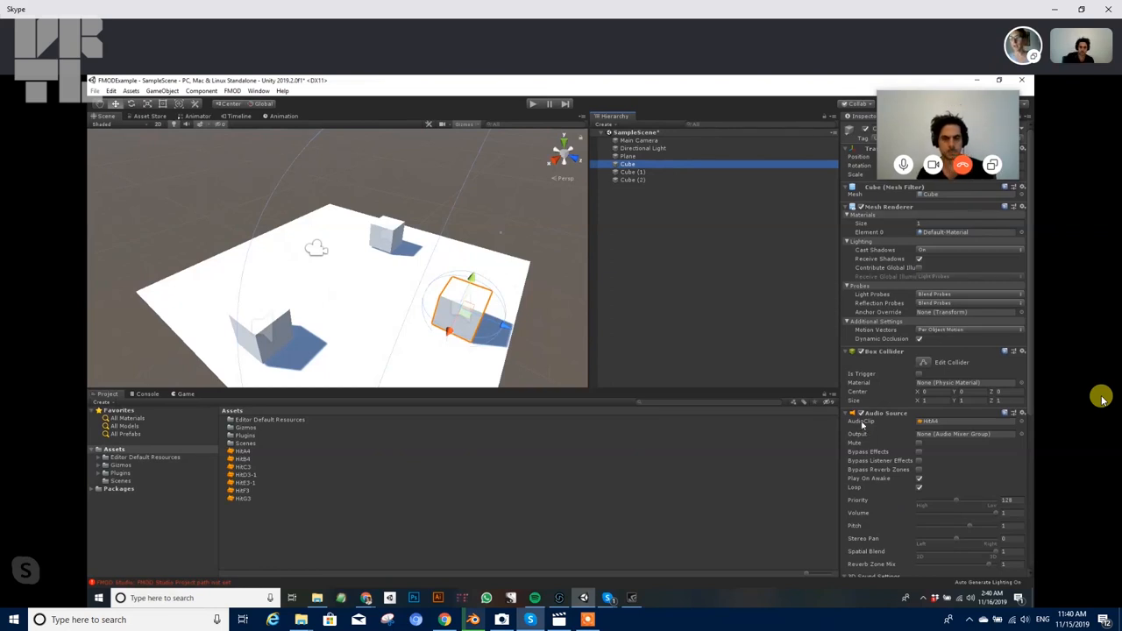
pyautogui.click(848, 413)
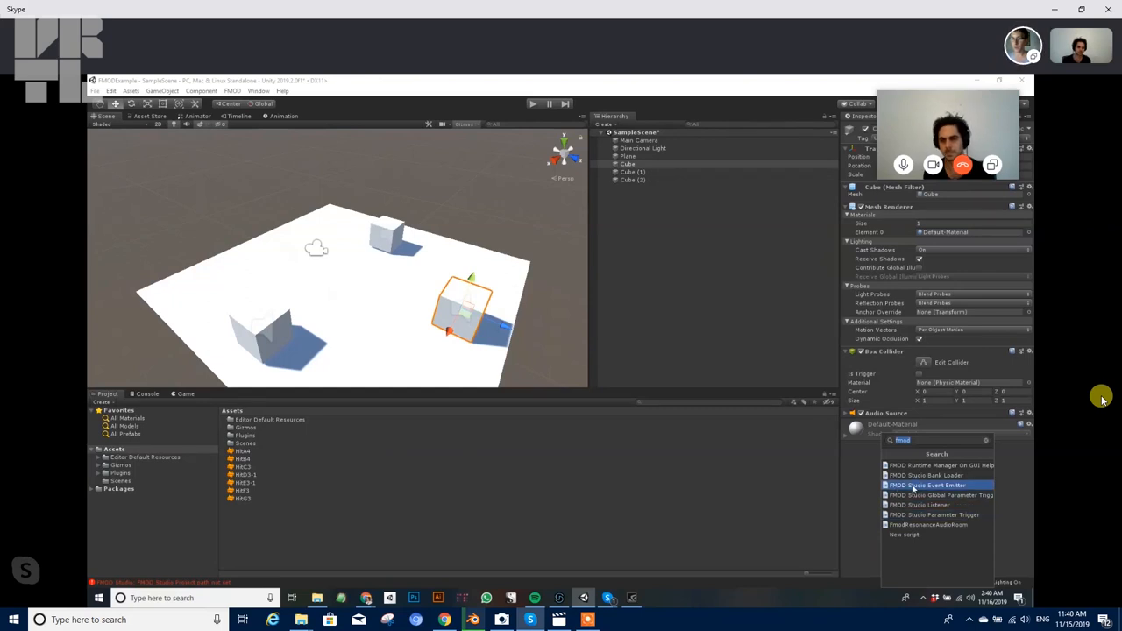
pyautogui.click(925, 484)
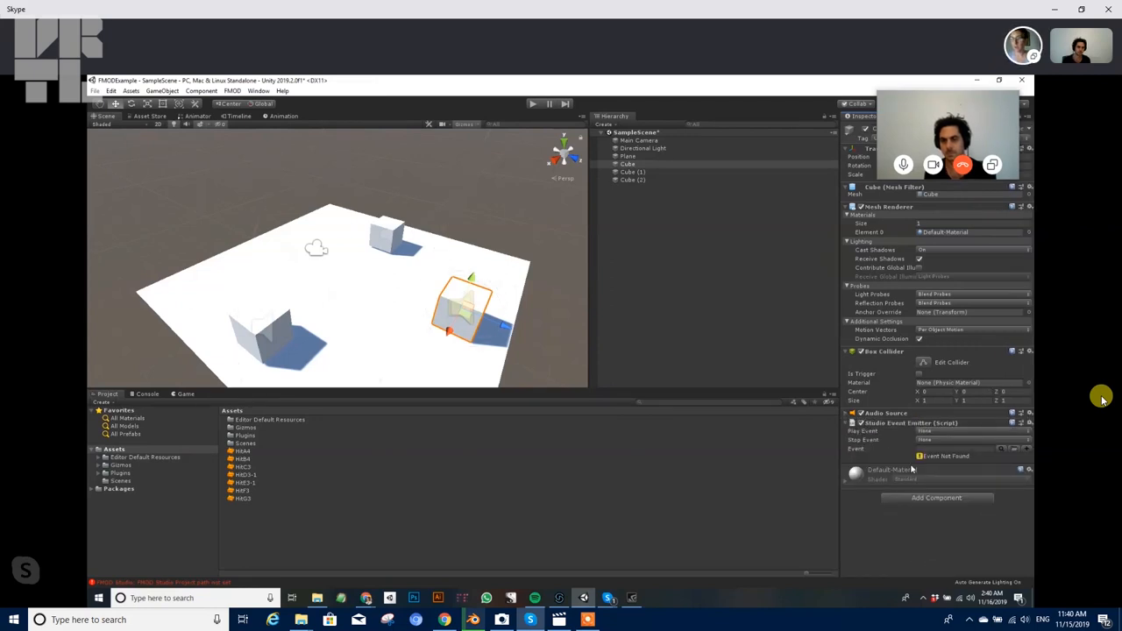
pyautogui.moveTo(656, 347)
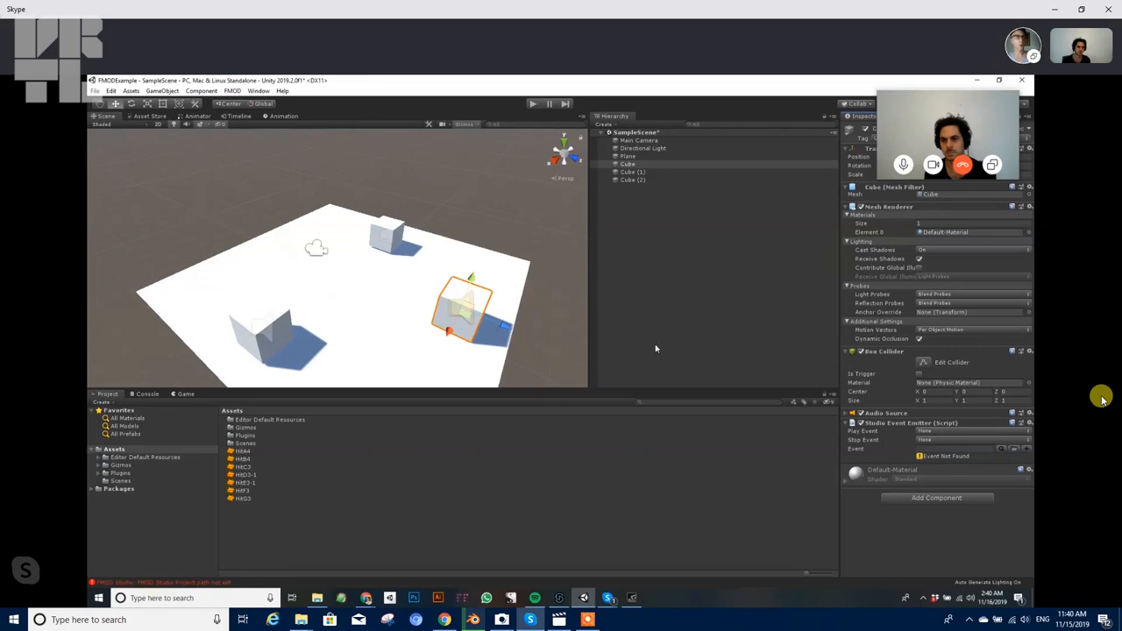
pyautogui.press('alt+tab')
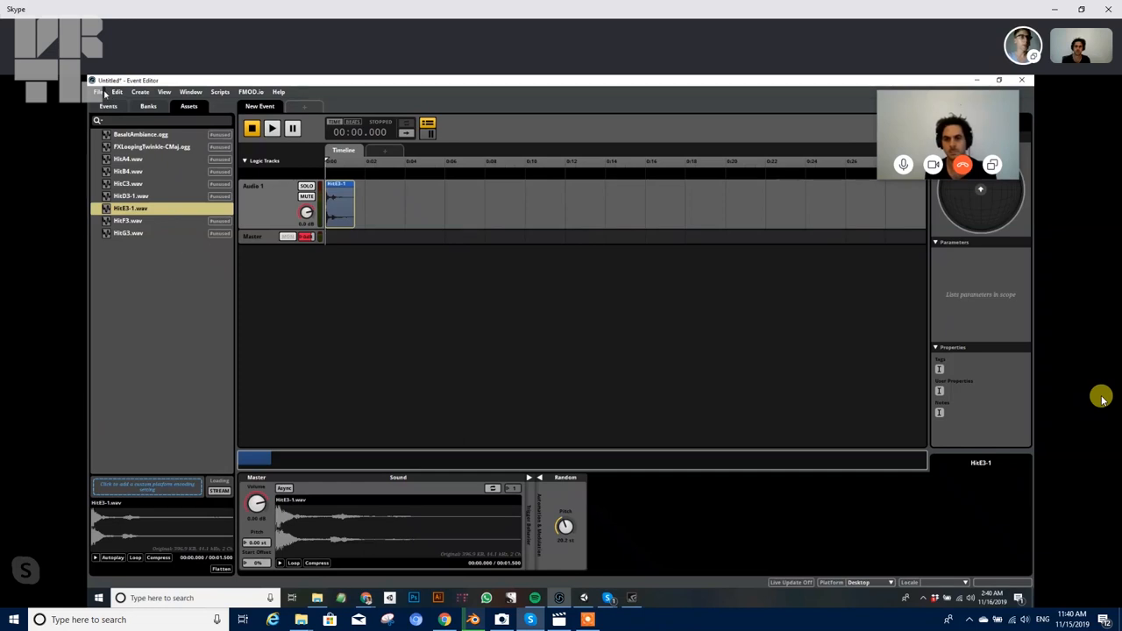
# Rename the new event to HitModulated and assign it to the Master bank.
pyautogui.click(109, 107)
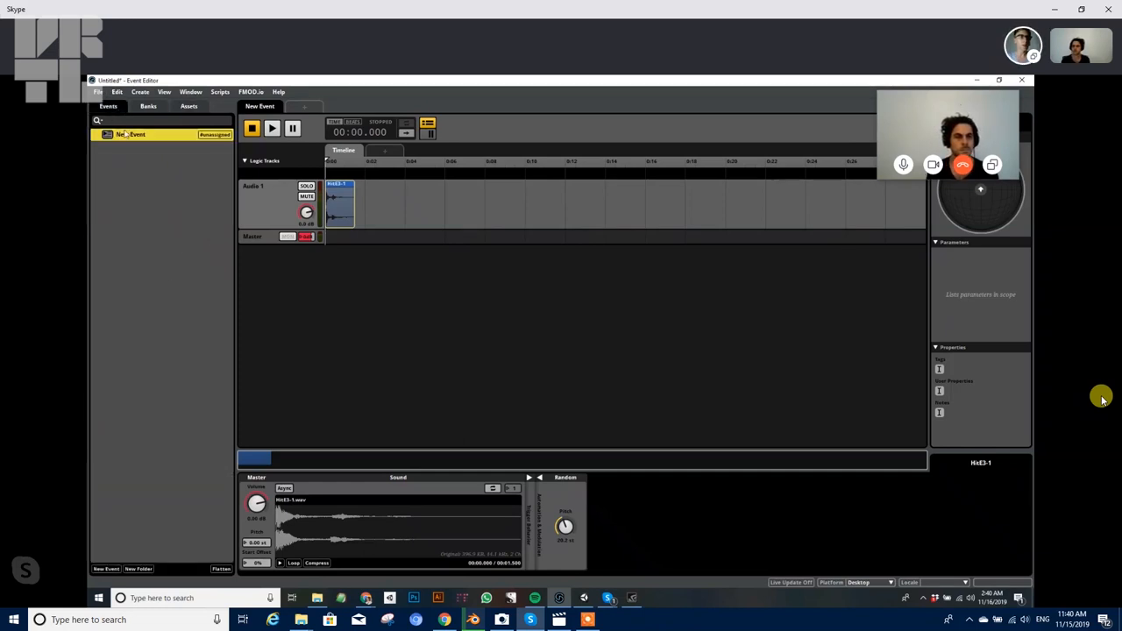
pyautogui.doubleClick(131, 133)
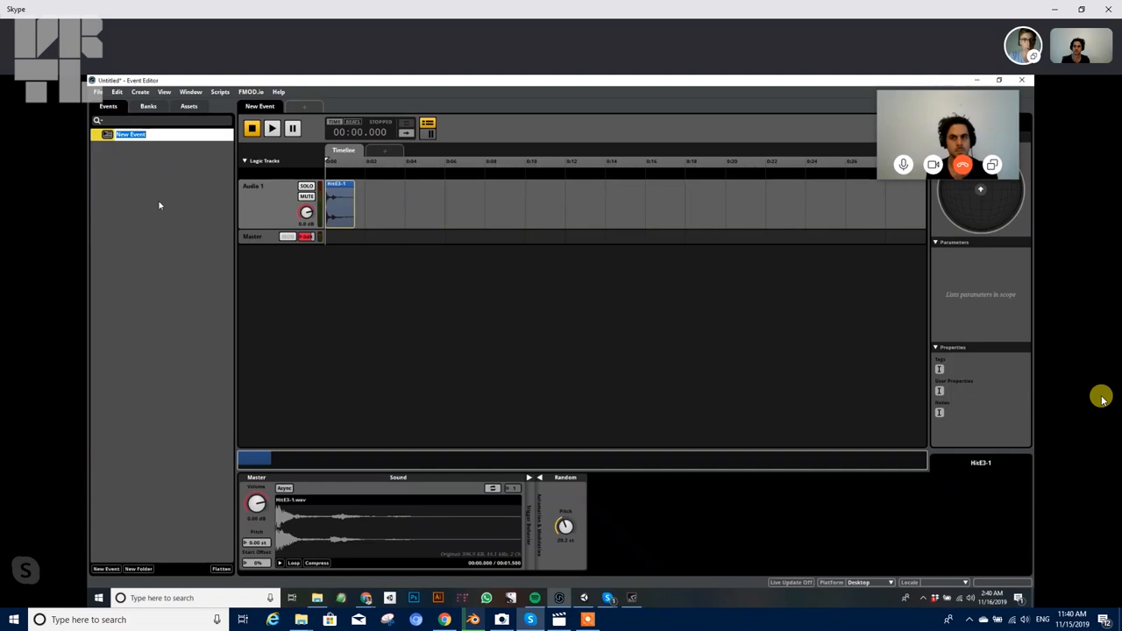
pyautogui.write('HitModulated')
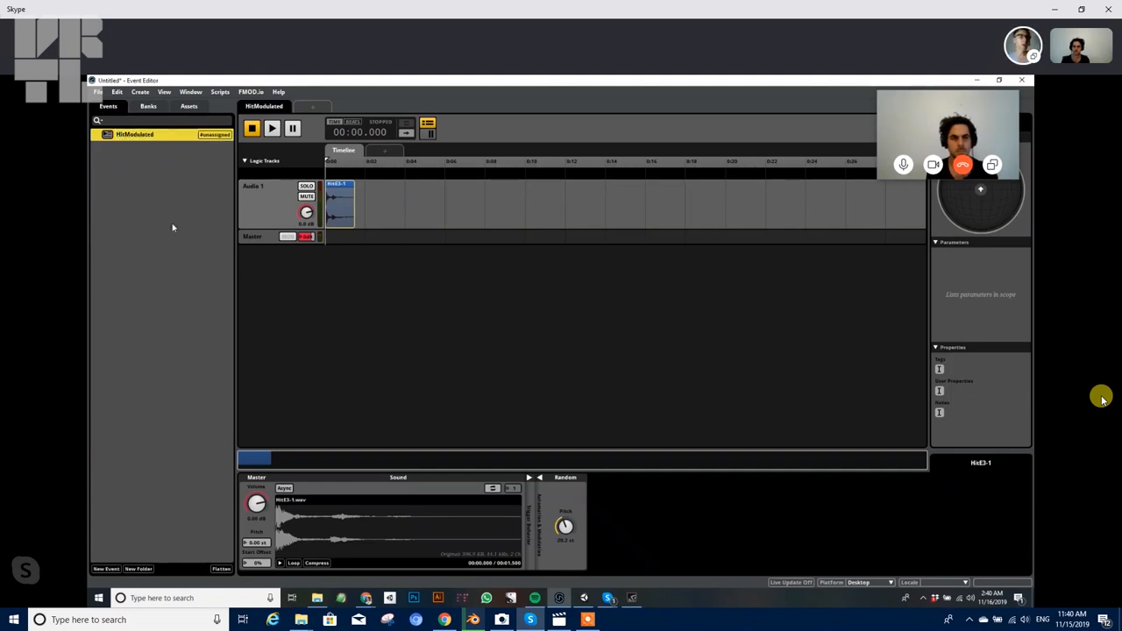
pyautogui.rightClick(135, 133)
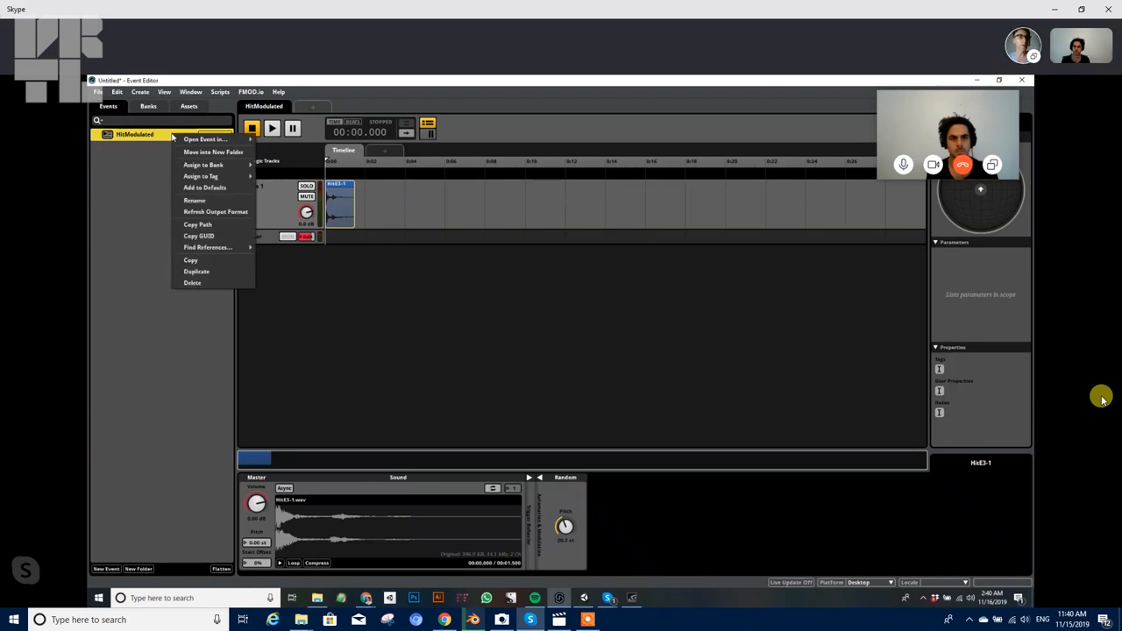
pyautogui.moveTo(203, 165)
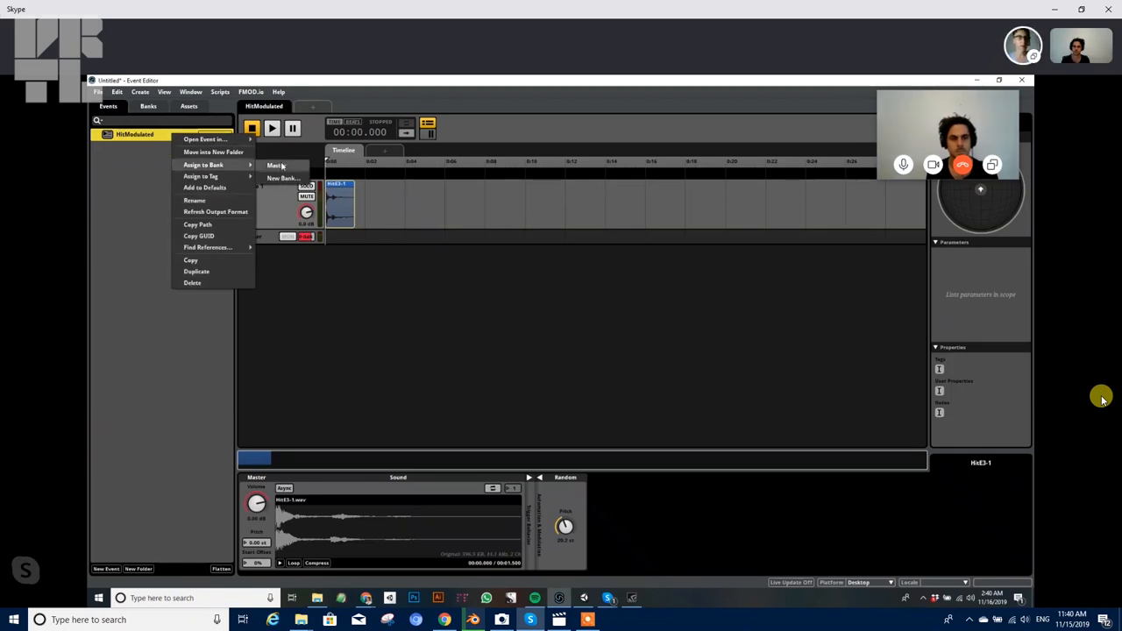
pyautogui.click(147, 107)
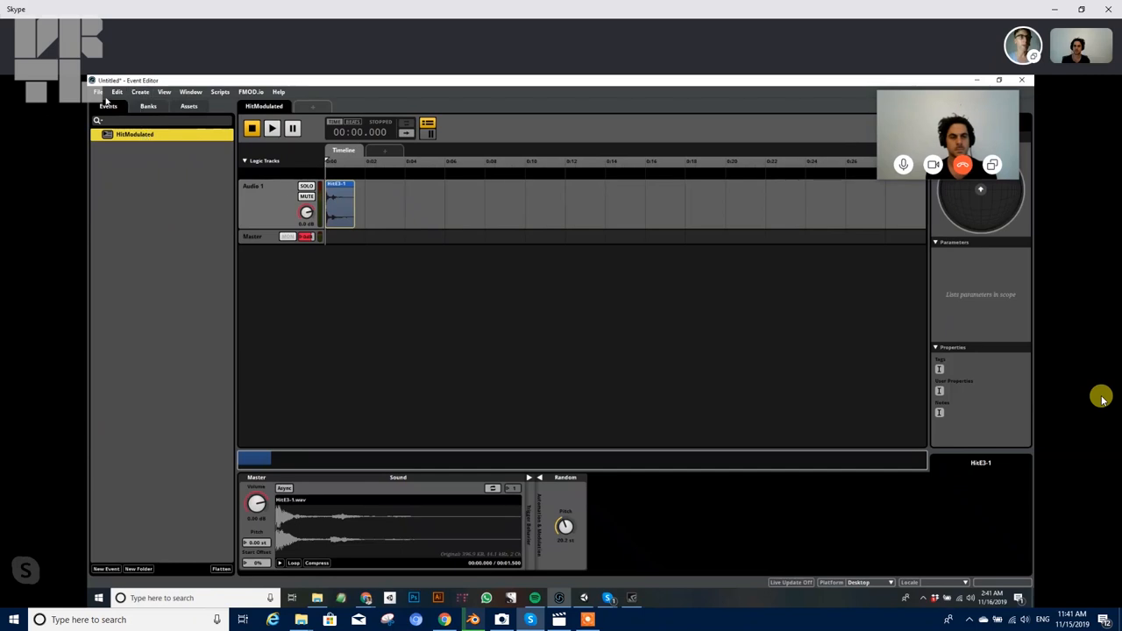
pyautogui.click(98, 91)
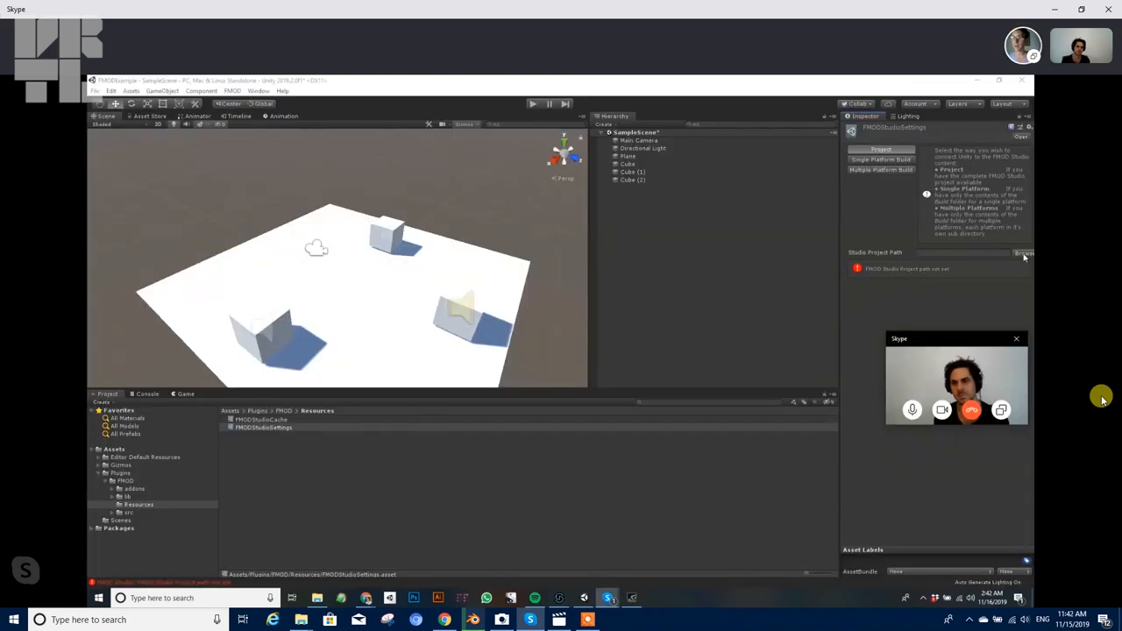
# Set the FMOD Studio Project Path to the .fspro saved in the temp folder.
pyautogui.click(1024, 252)
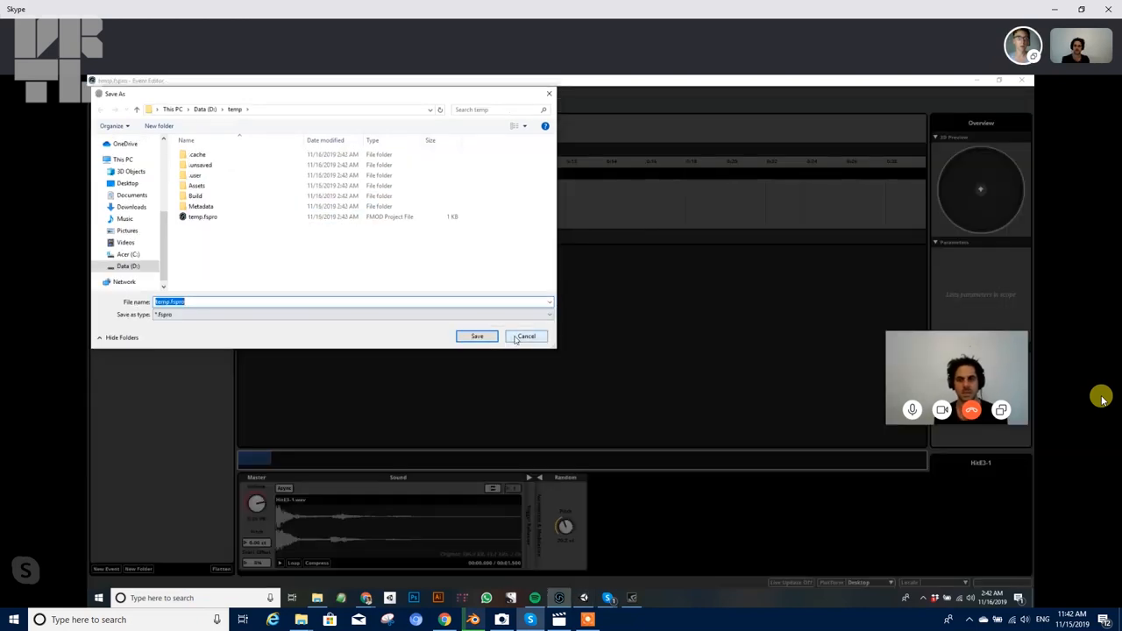
pyautogui.click(476, 336)
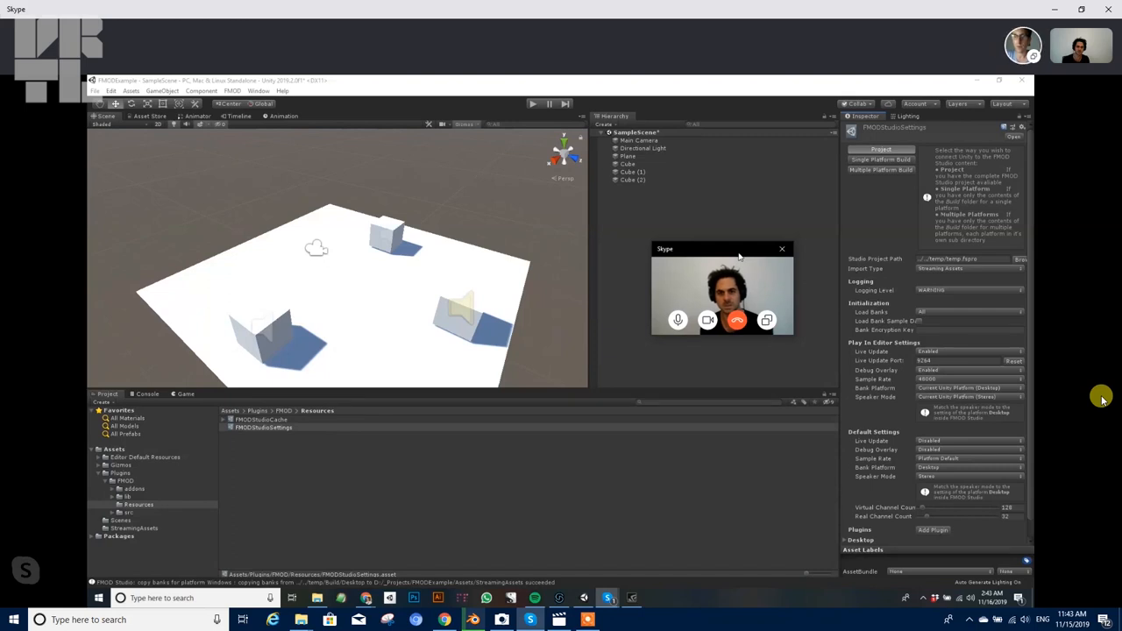
# Select the Cube to bring up its FMOD Studio Event Emitter.
pyautogui.click(231, 91)
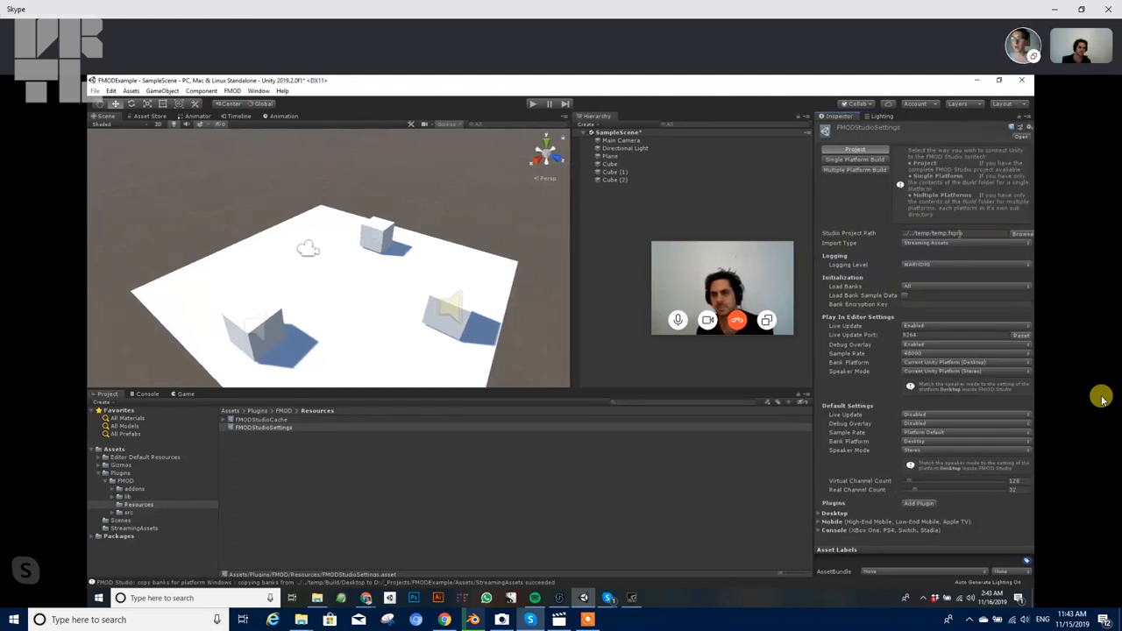
pyautogui.click(955, 233)
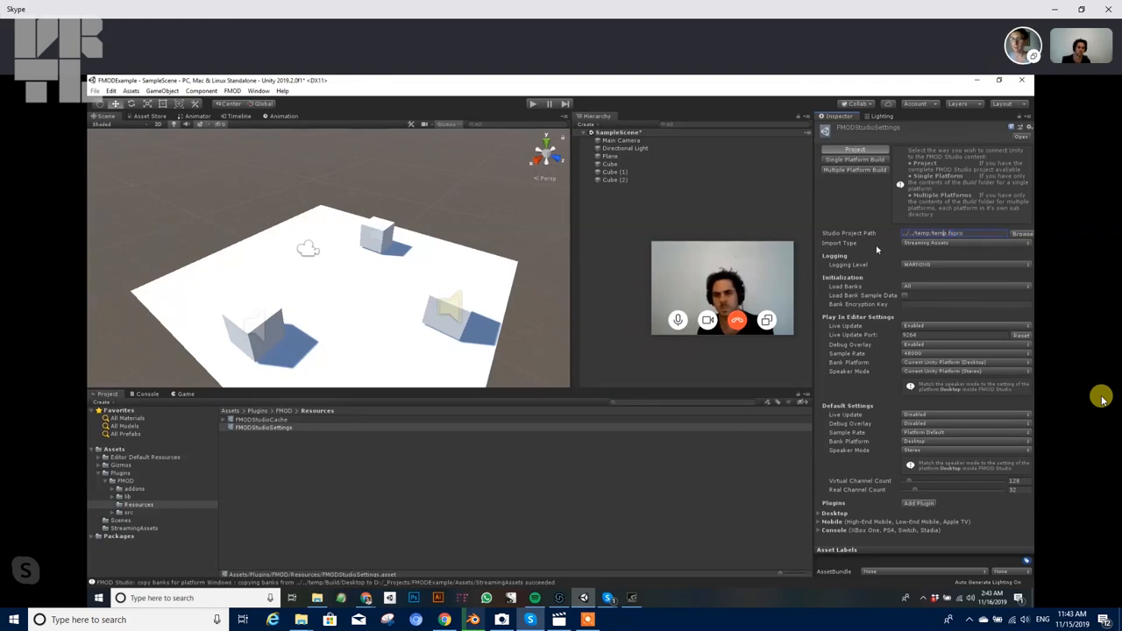
pyautogui.click(610, 165)
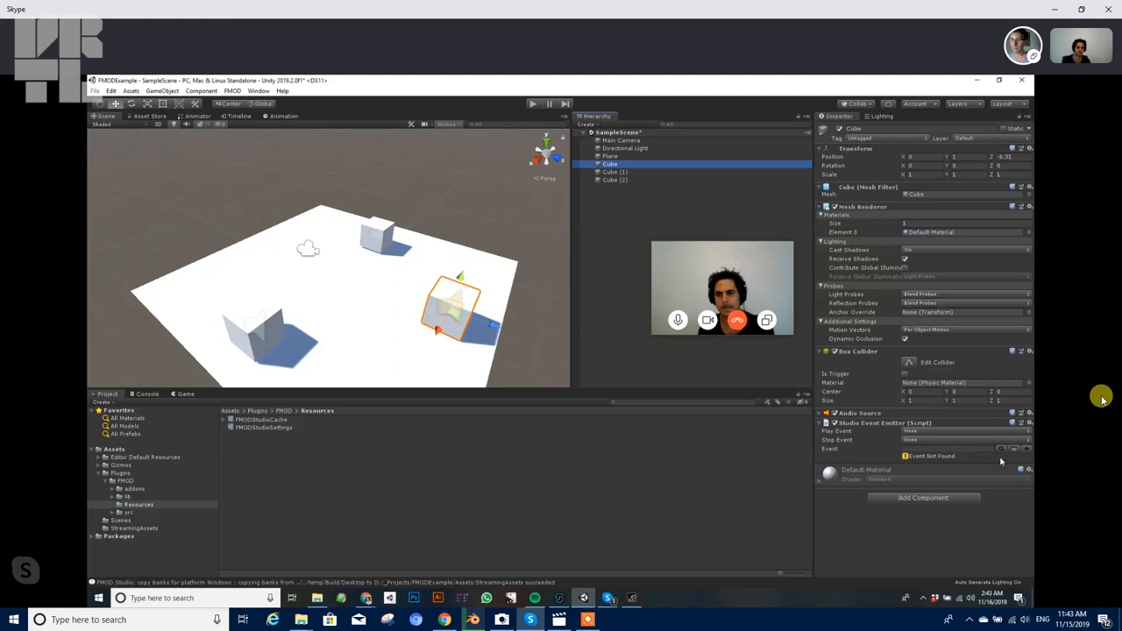
# Set the cube's emitter to event:/HitModulated with Play Event on Object Start.
pyautogui.click(967, 456)
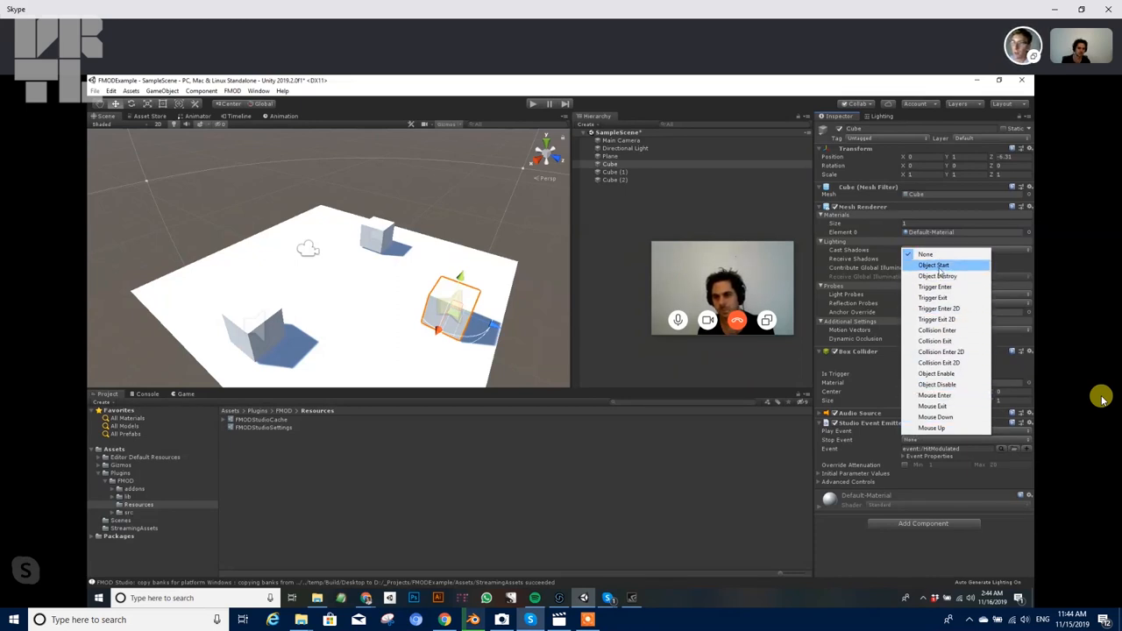
pyautogui.moveTo(938, 275)
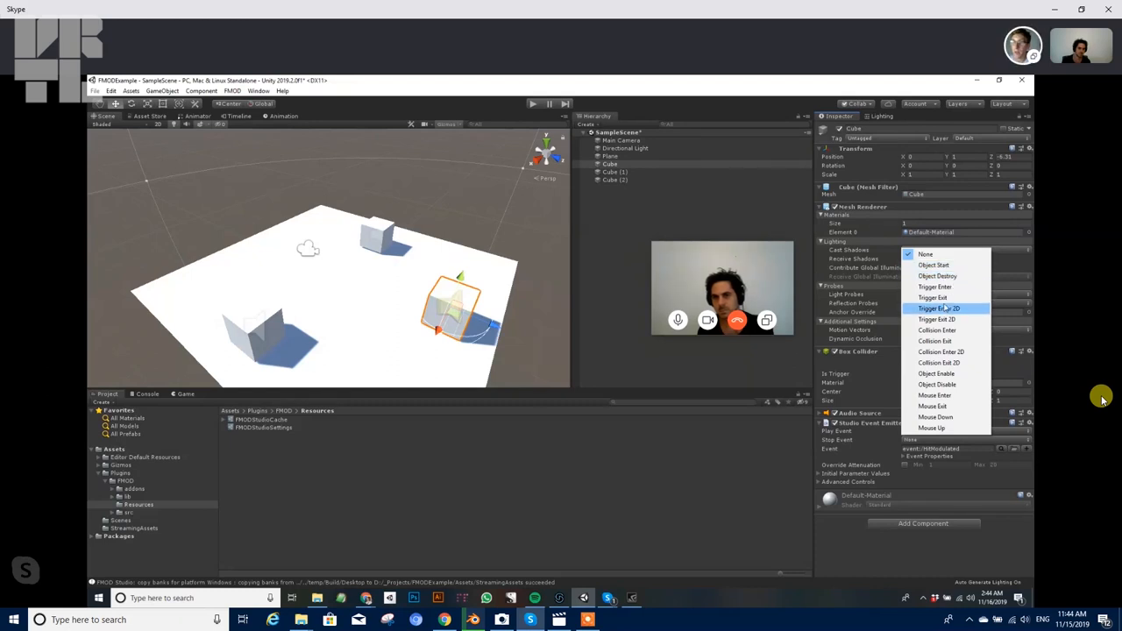
pyautogui.moveTo(933, 298)
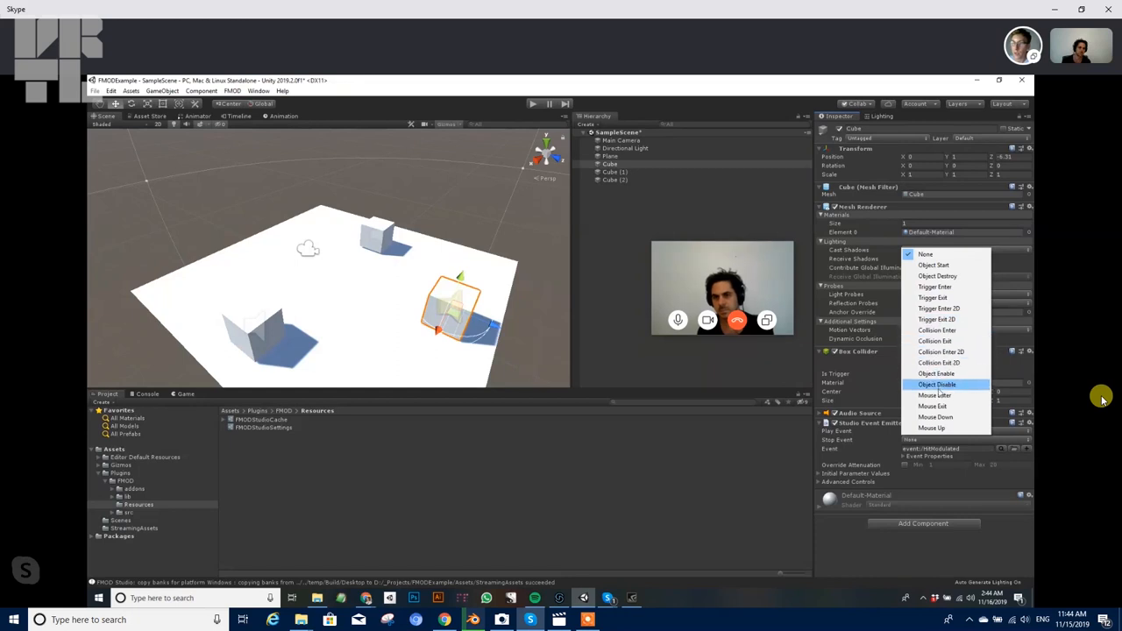
pyautogui.moveTo(940, 350)
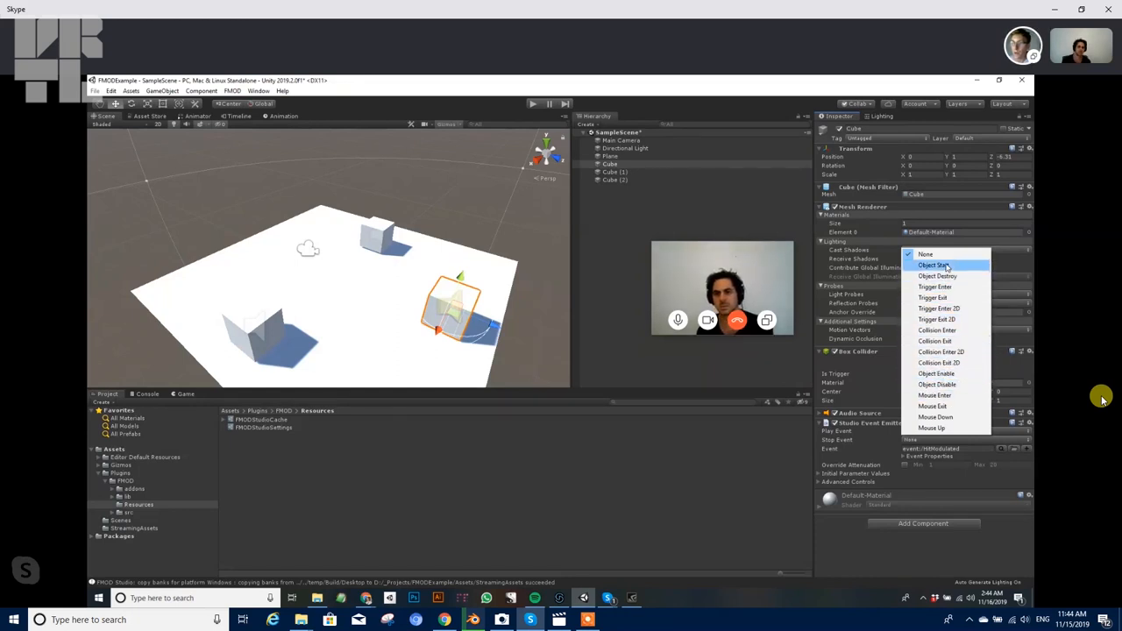
pyautogui.click(933, 267)
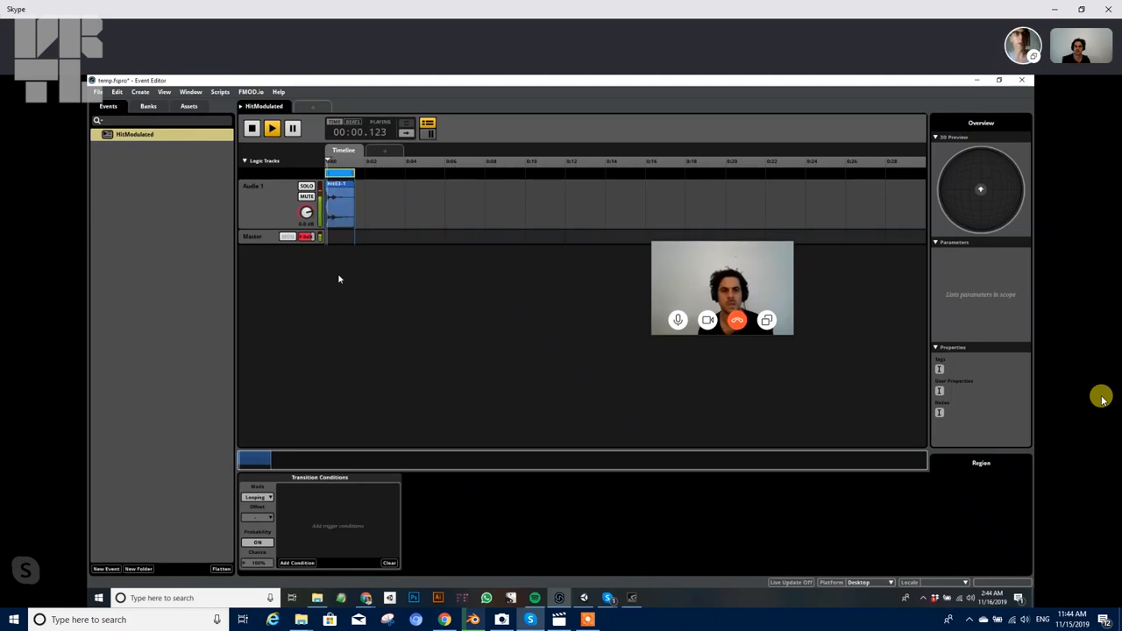
# Switch from FMOD Studio back to the Unity editor window.
pyautogui.press('alt+tab')
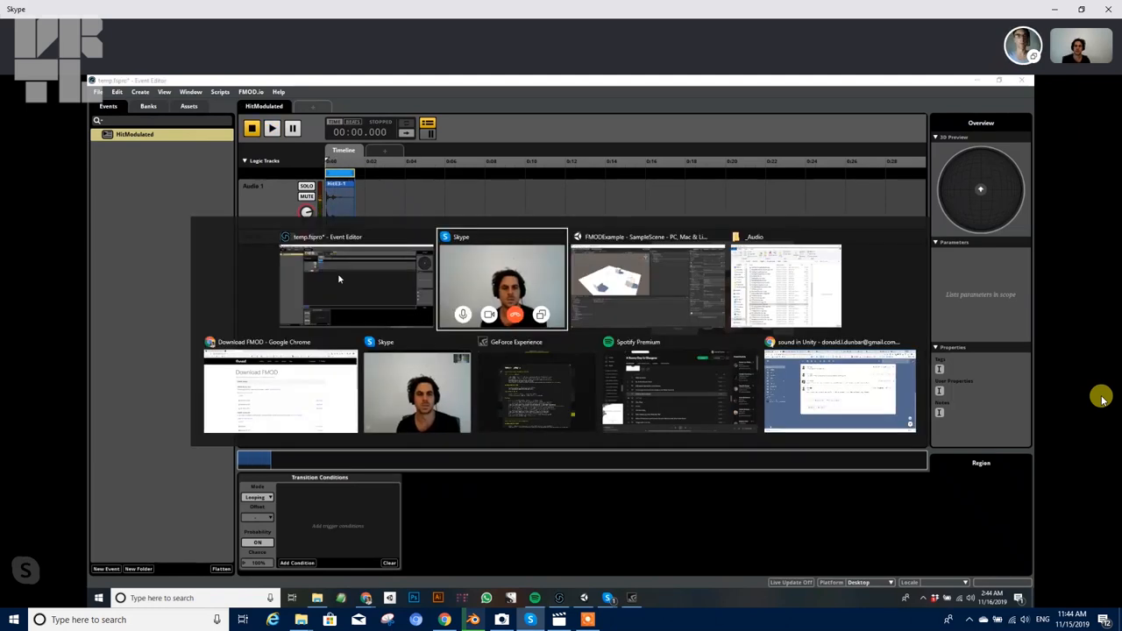
pyautogui.click(98, 91)
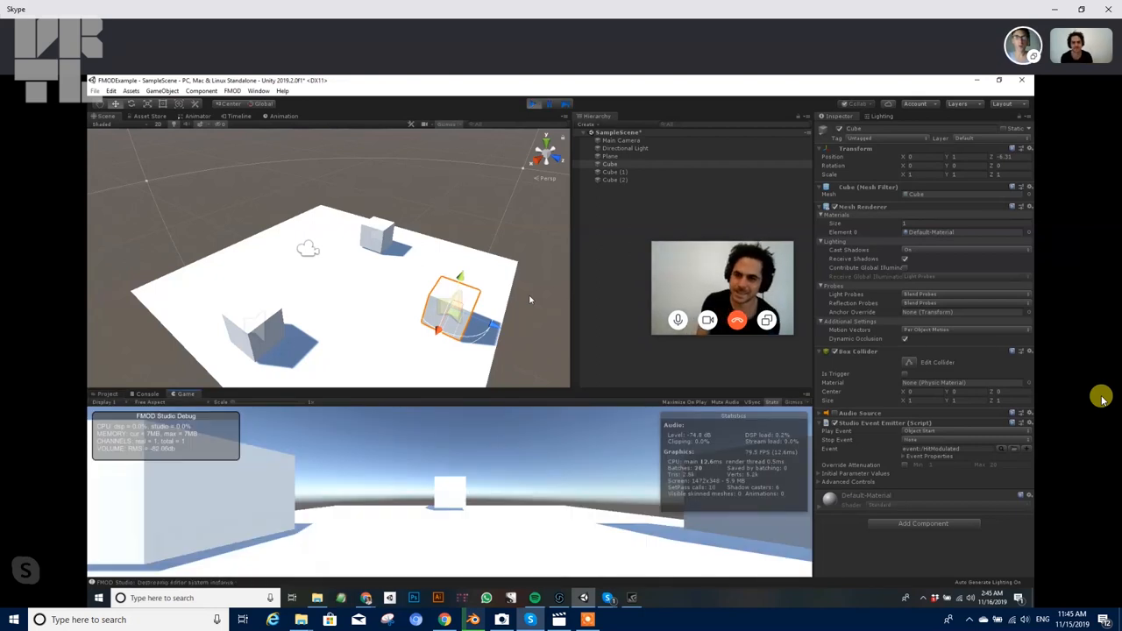
# Run the scene in play mode so the cube plays the event with the FMOD debug overlay.
pyautogui.click(621, 140)
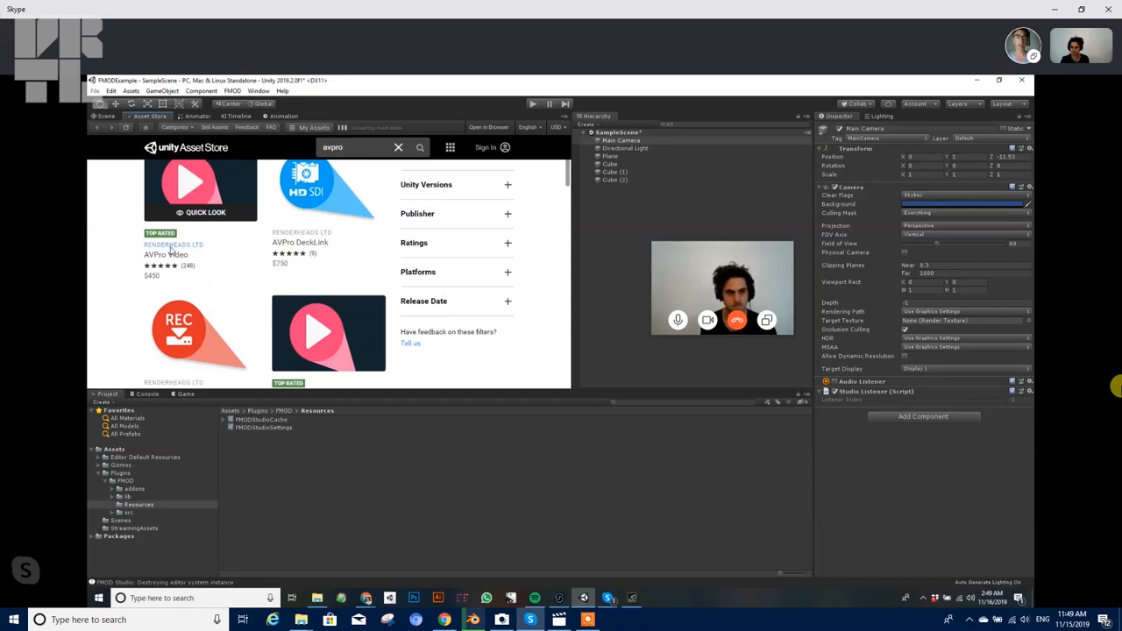
# Browse the RenderHeads publisher page and scroll through its video assets.
pyautogui.click(172, 245)
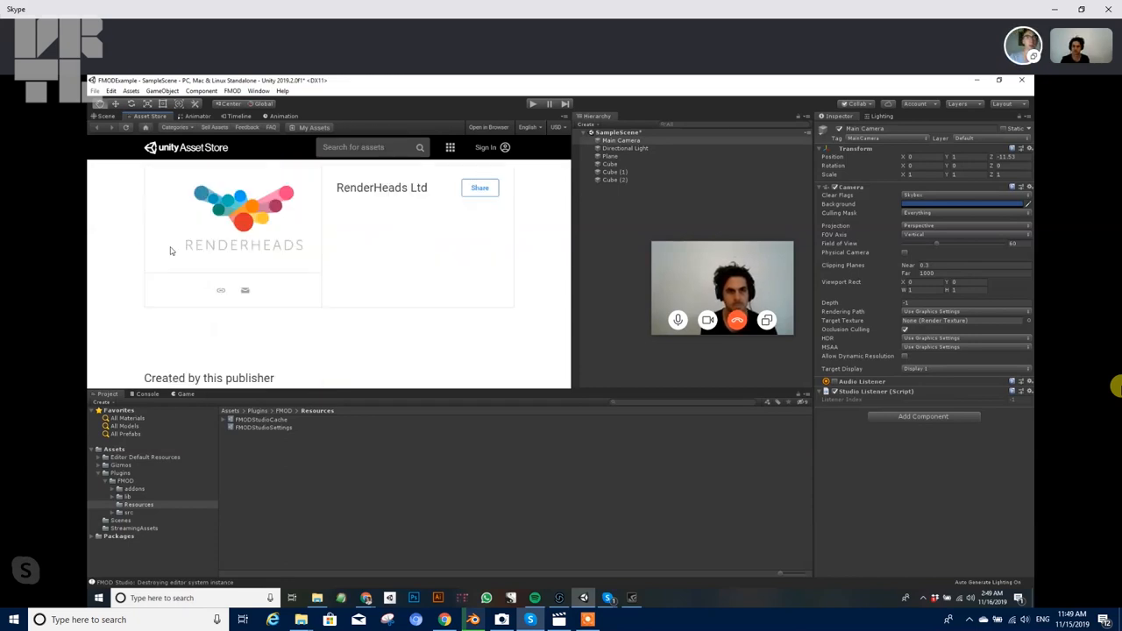
pyautogui.scroll(-3)
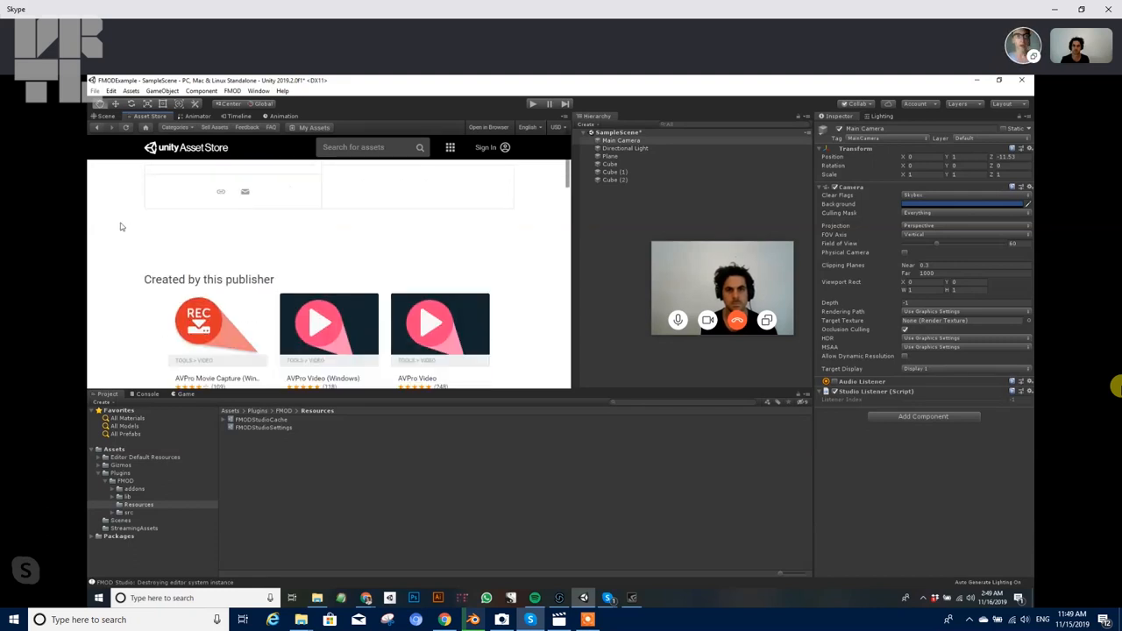
pyautogui.scroll(-3)
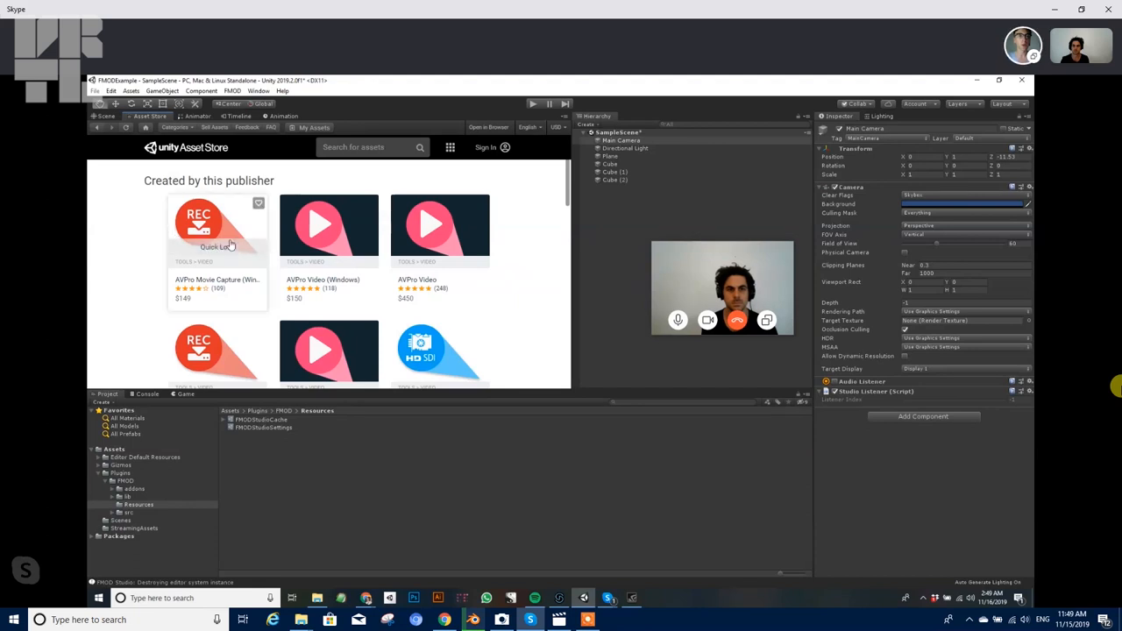
pyautogui.scroll(-3)
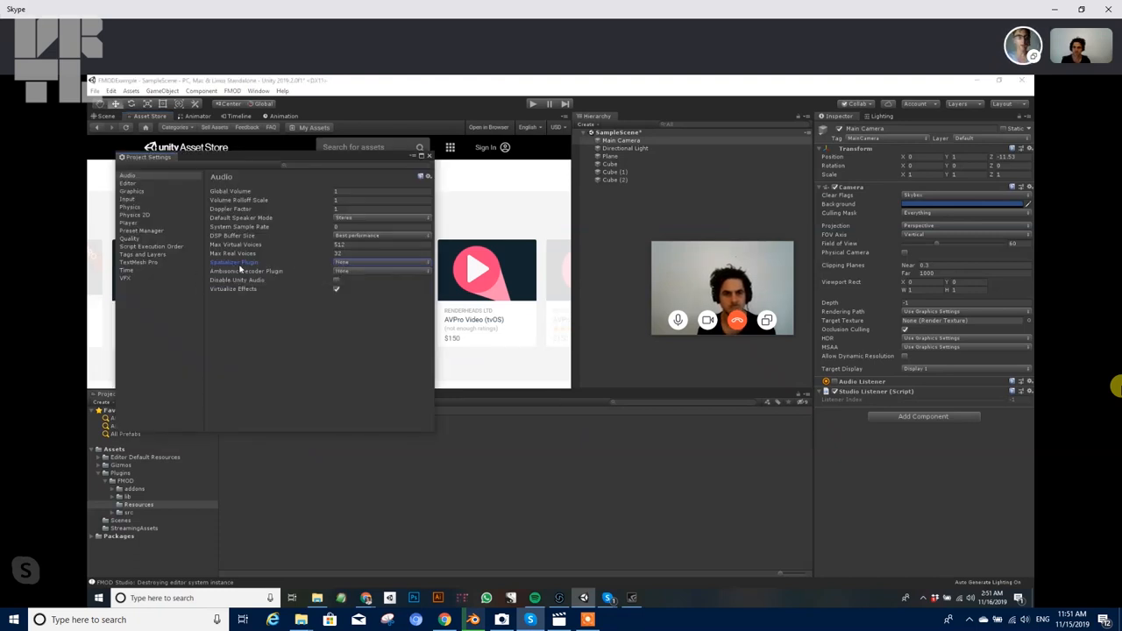
pyautogui.moveTo(235, 263)
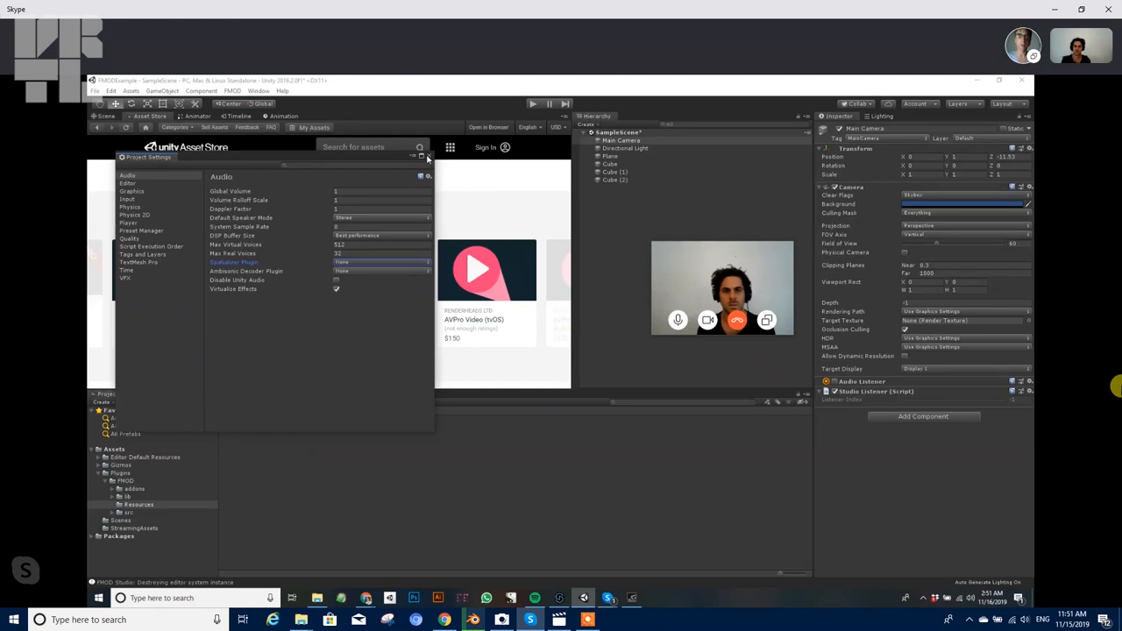
pyautogui.click(428, 156)
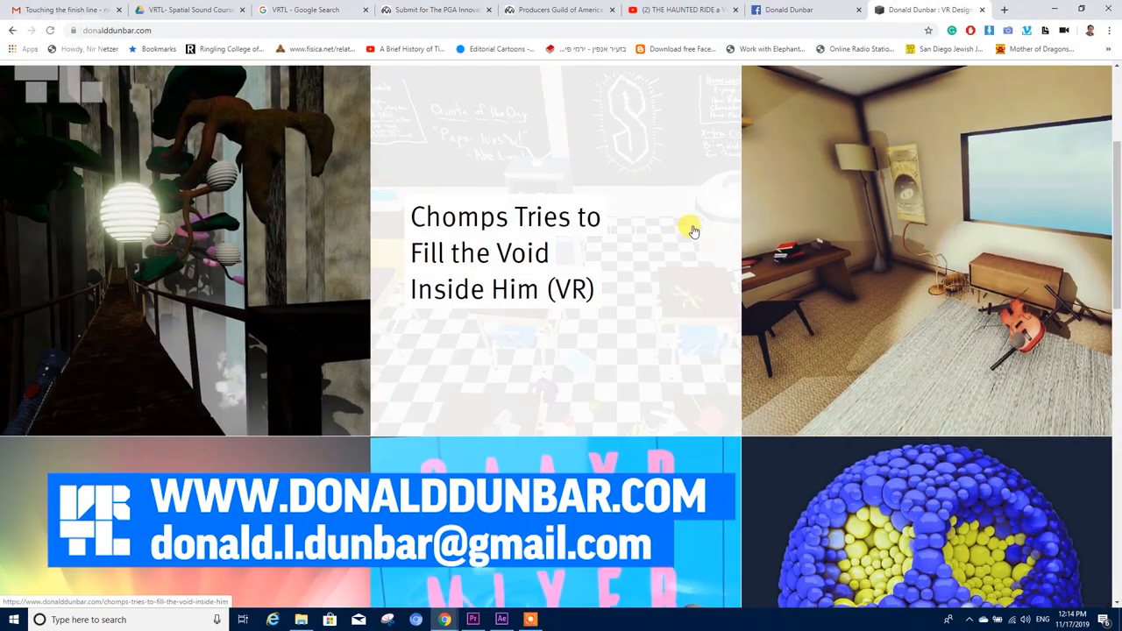
# Scroll down the portfolio grid to the Selected Prototypes and Essays on VR sections.
pyautogui.scroll(-3)
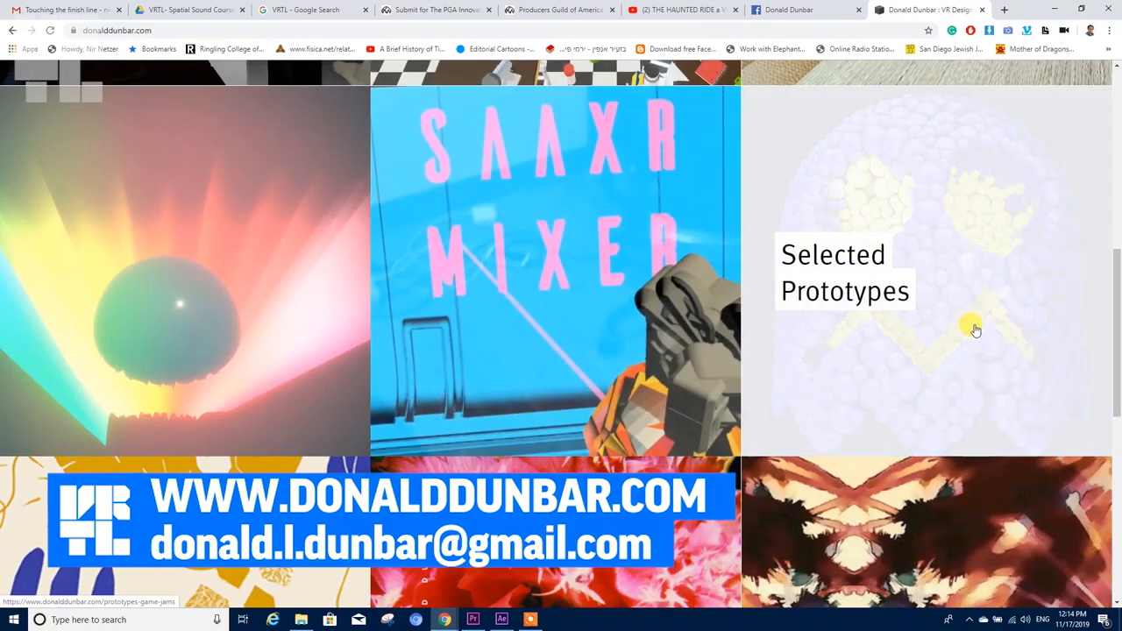
pyautogui.scroll(-3)
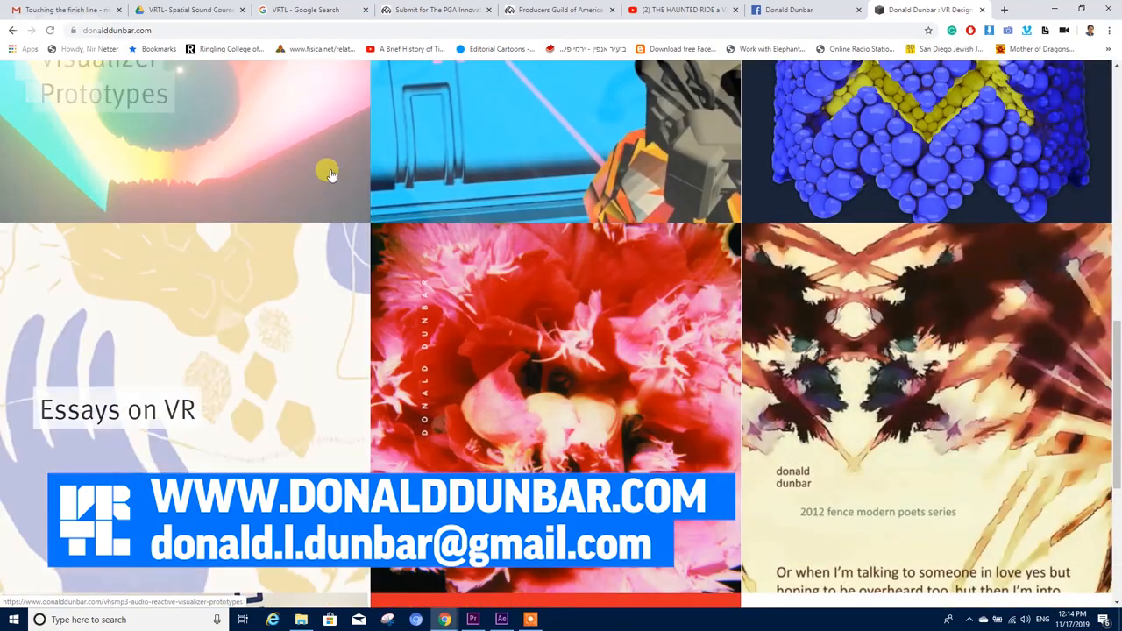